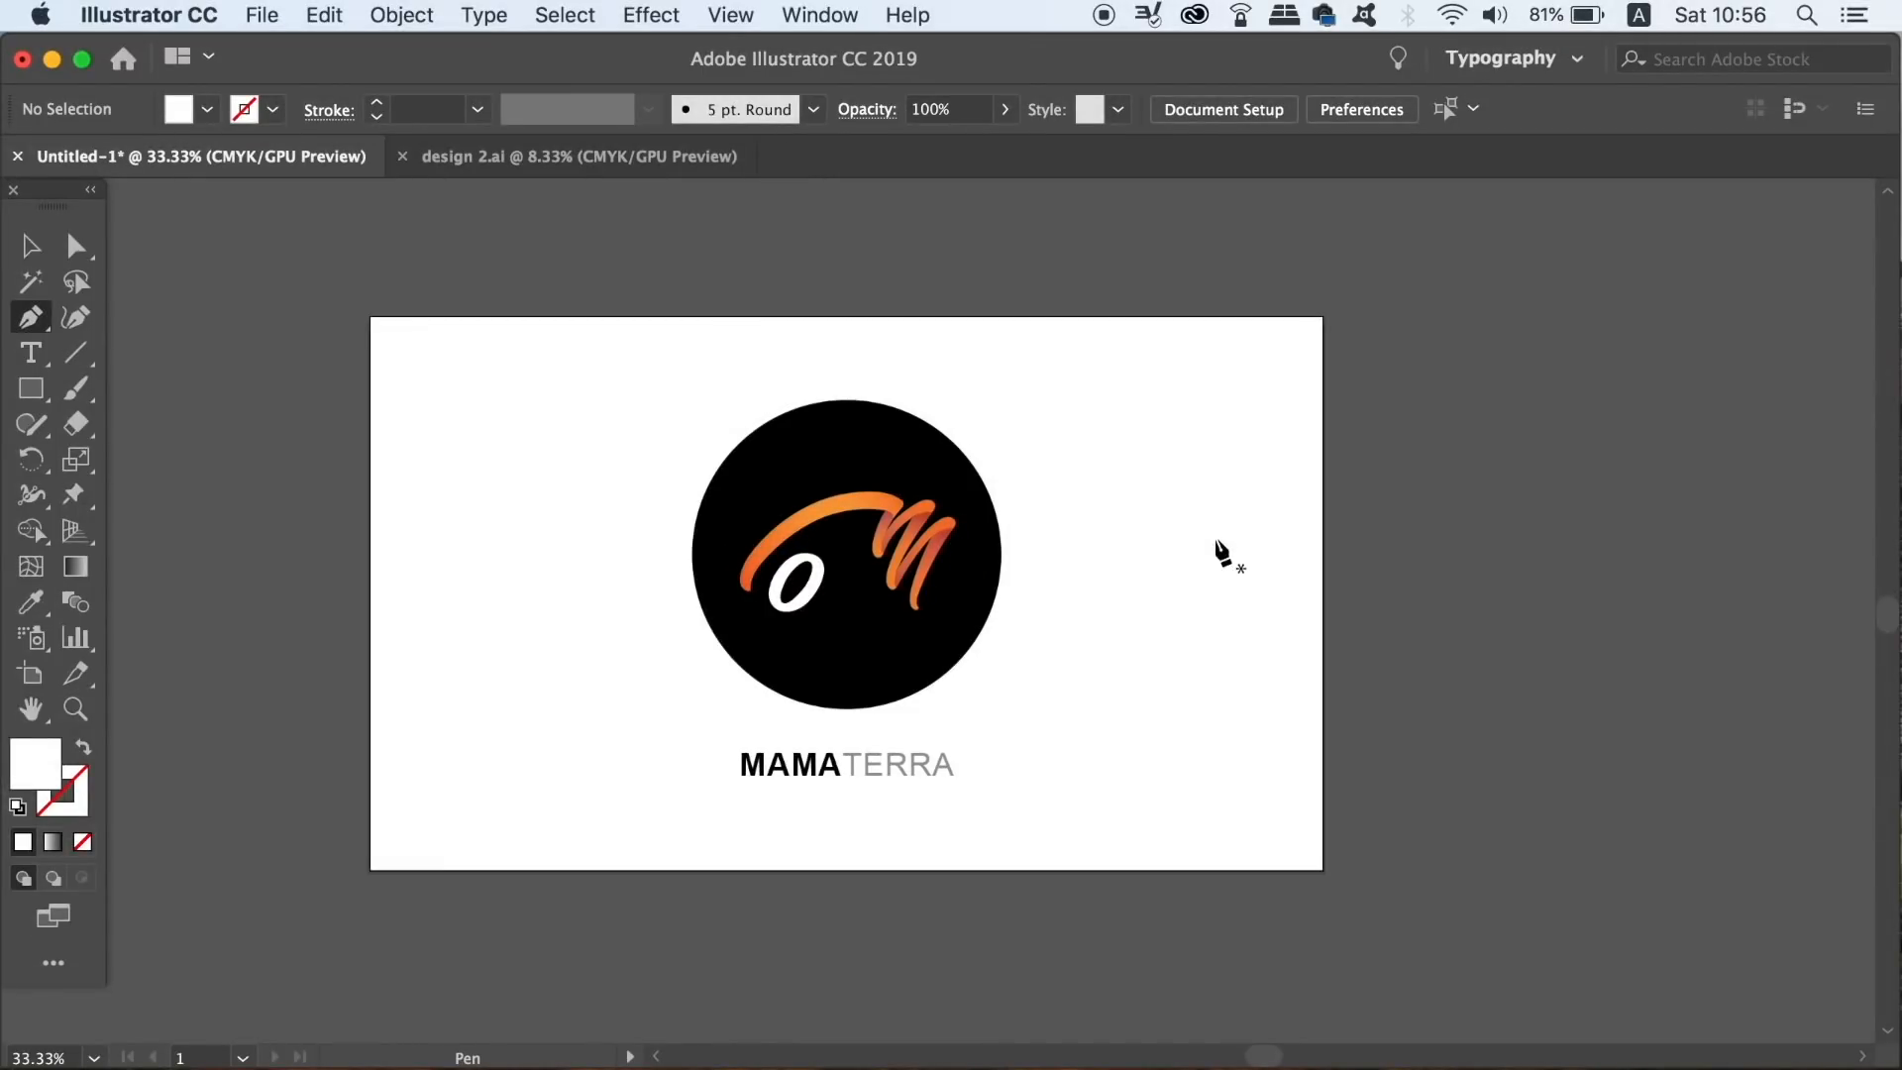
pyautogui.moveTo(944, 481)
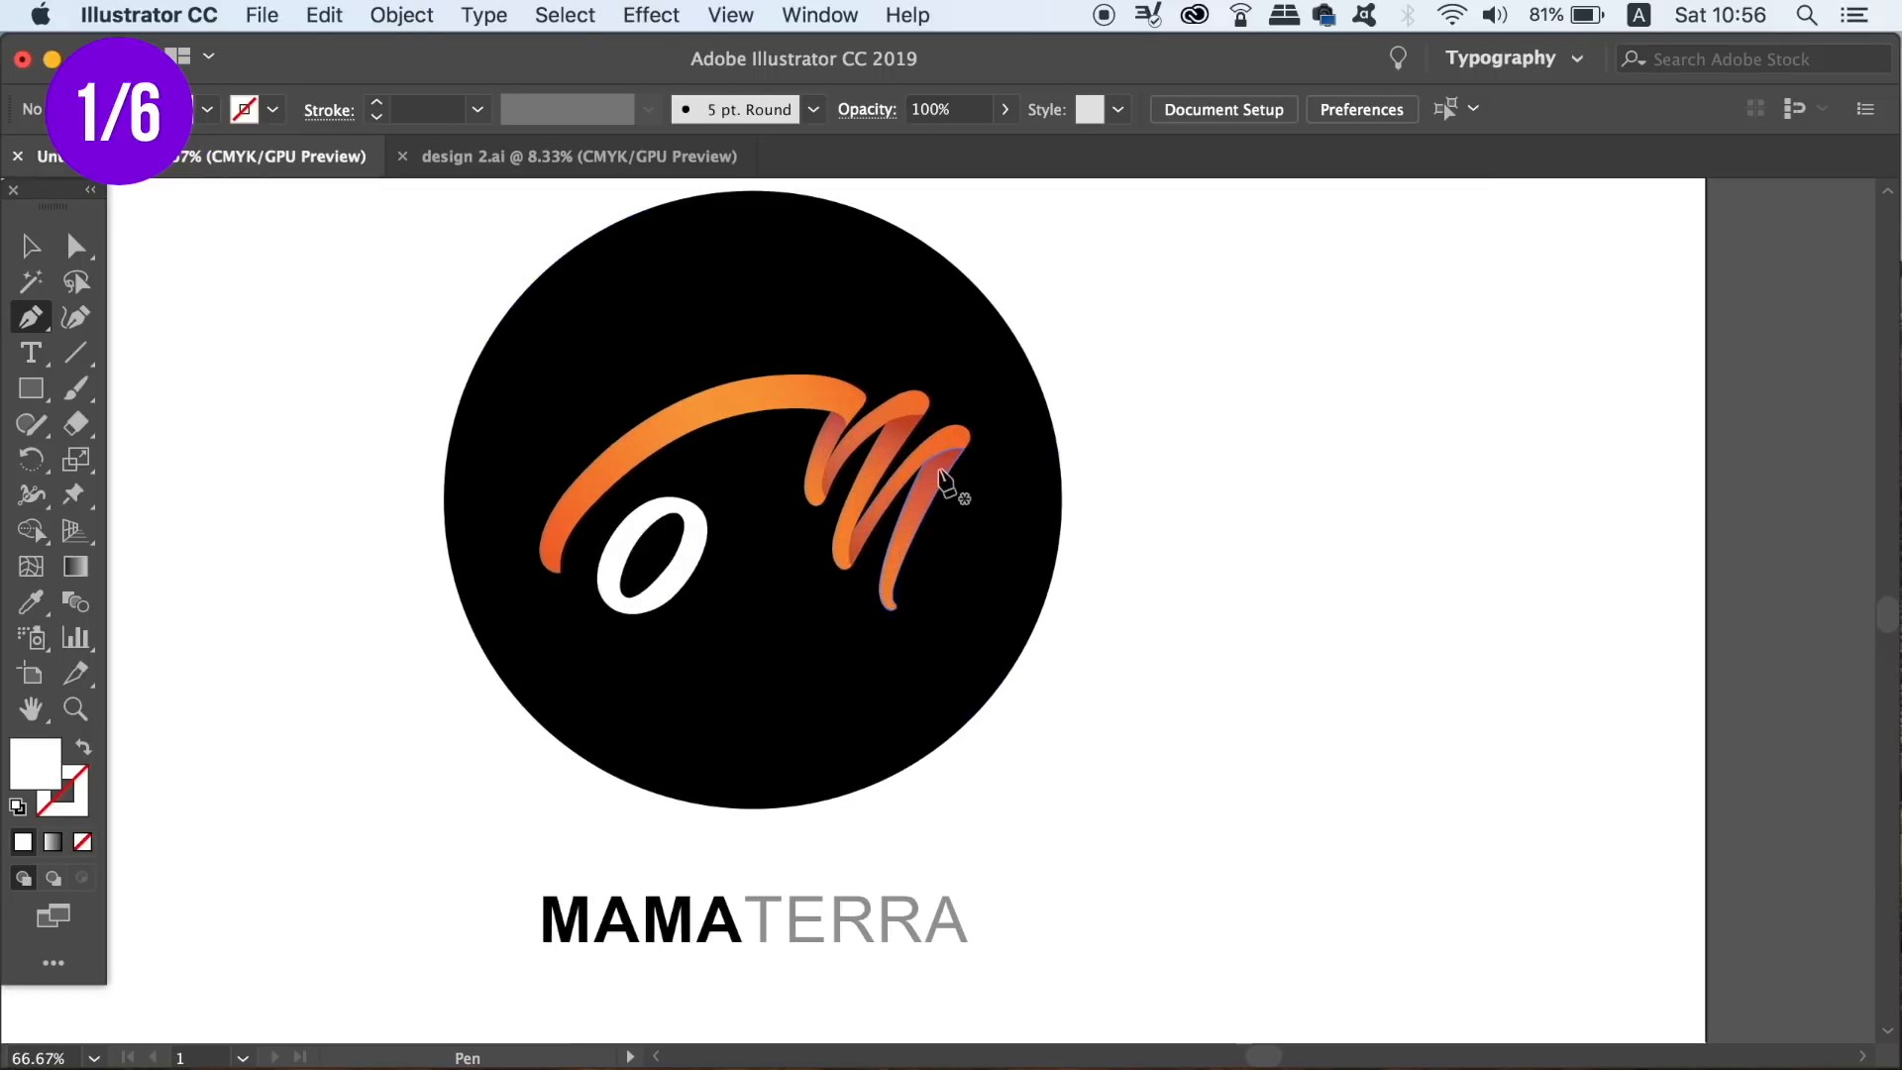
# Select the white o's anchors and set selection tolerance to 8 px in Selection & Anchor Display
pyautogui.click(686, 418)
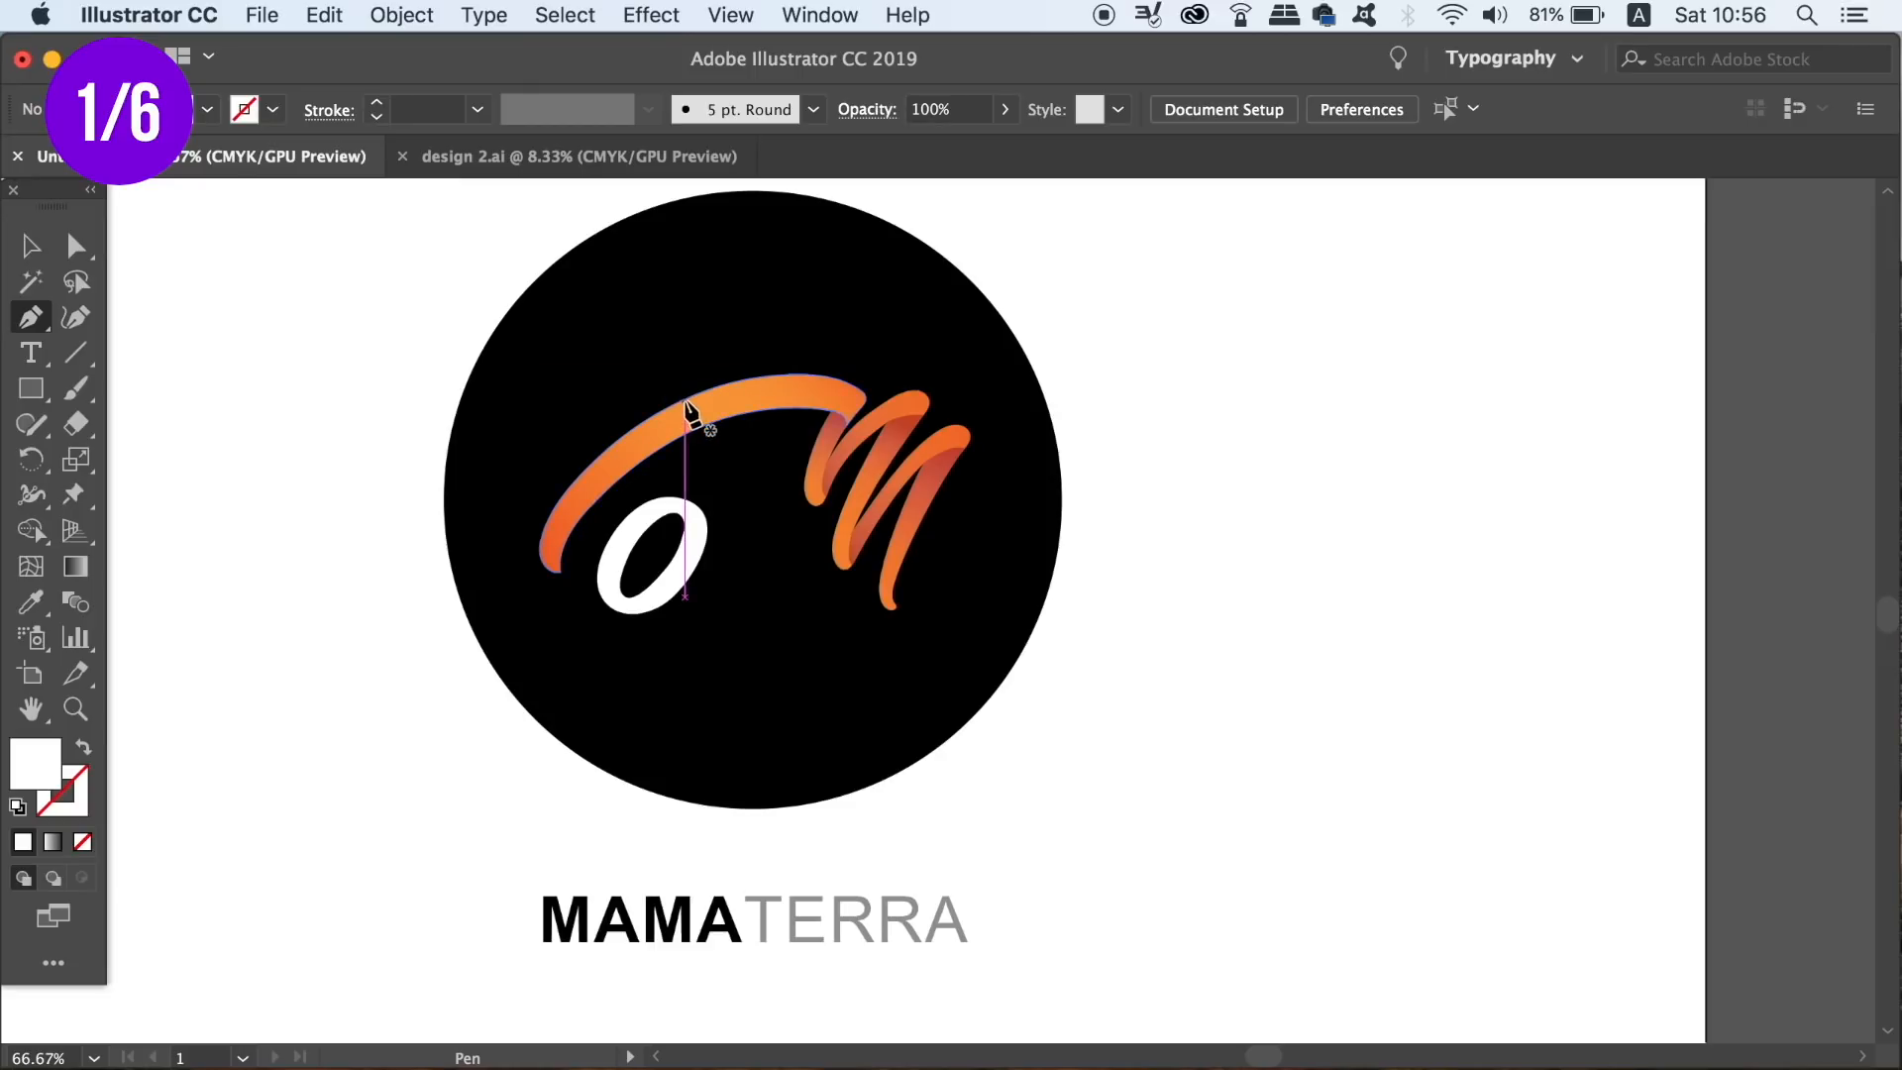
pyautogui.moveTo(558, 328)
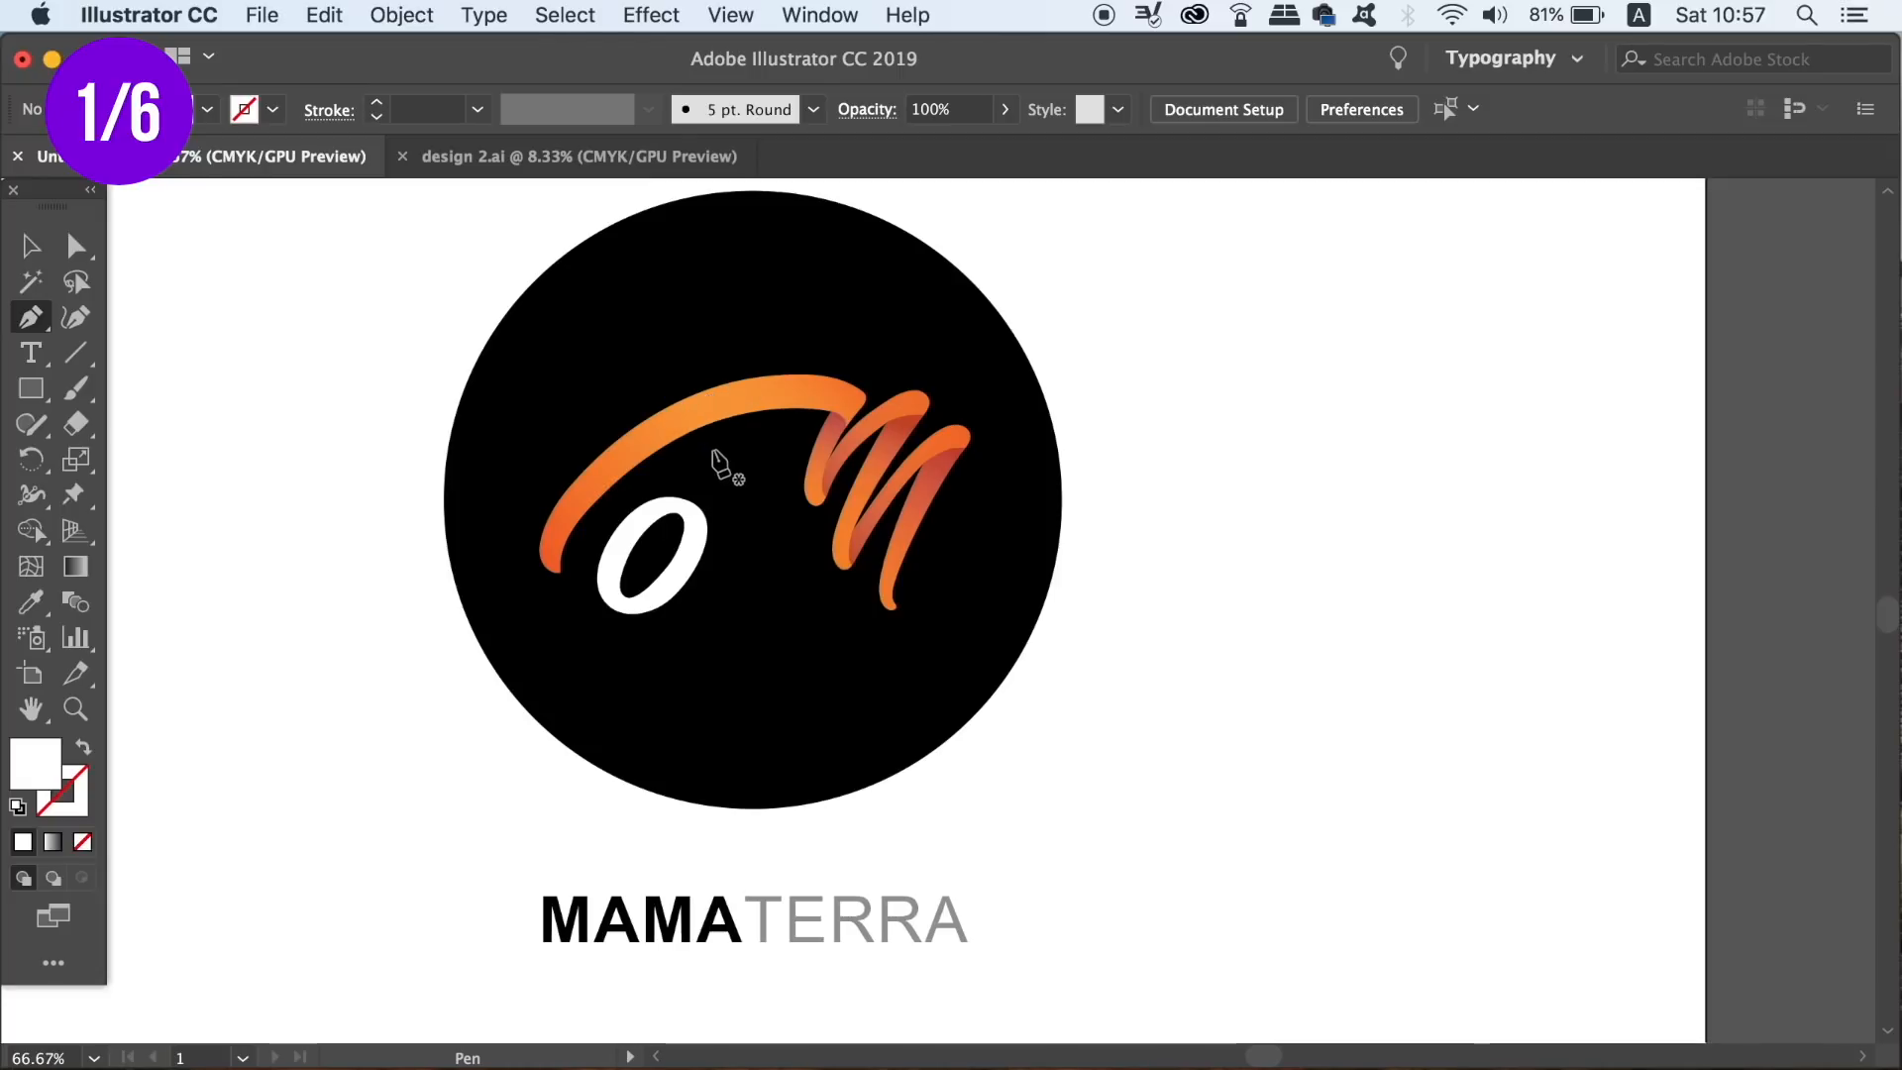
pyautogui.moveTo(691, 434)
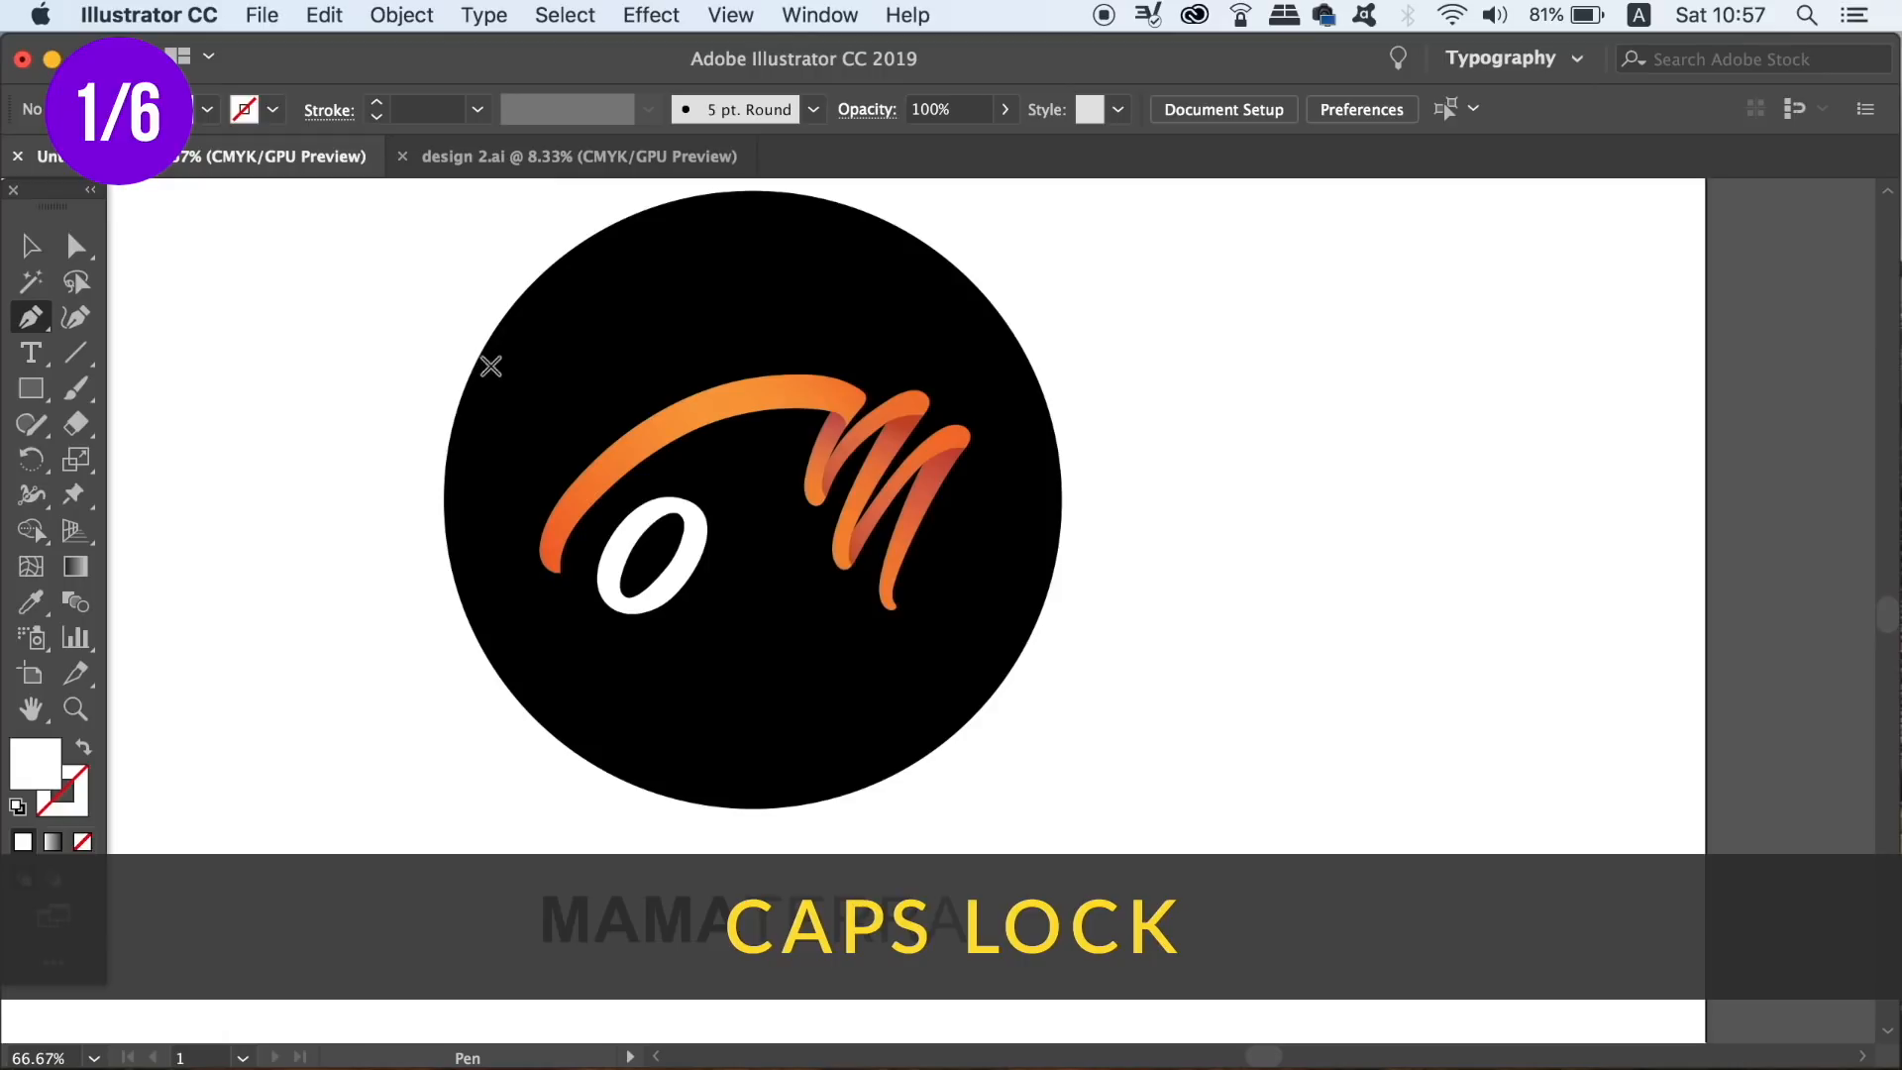
pyautogui.moveTo(512, 292)
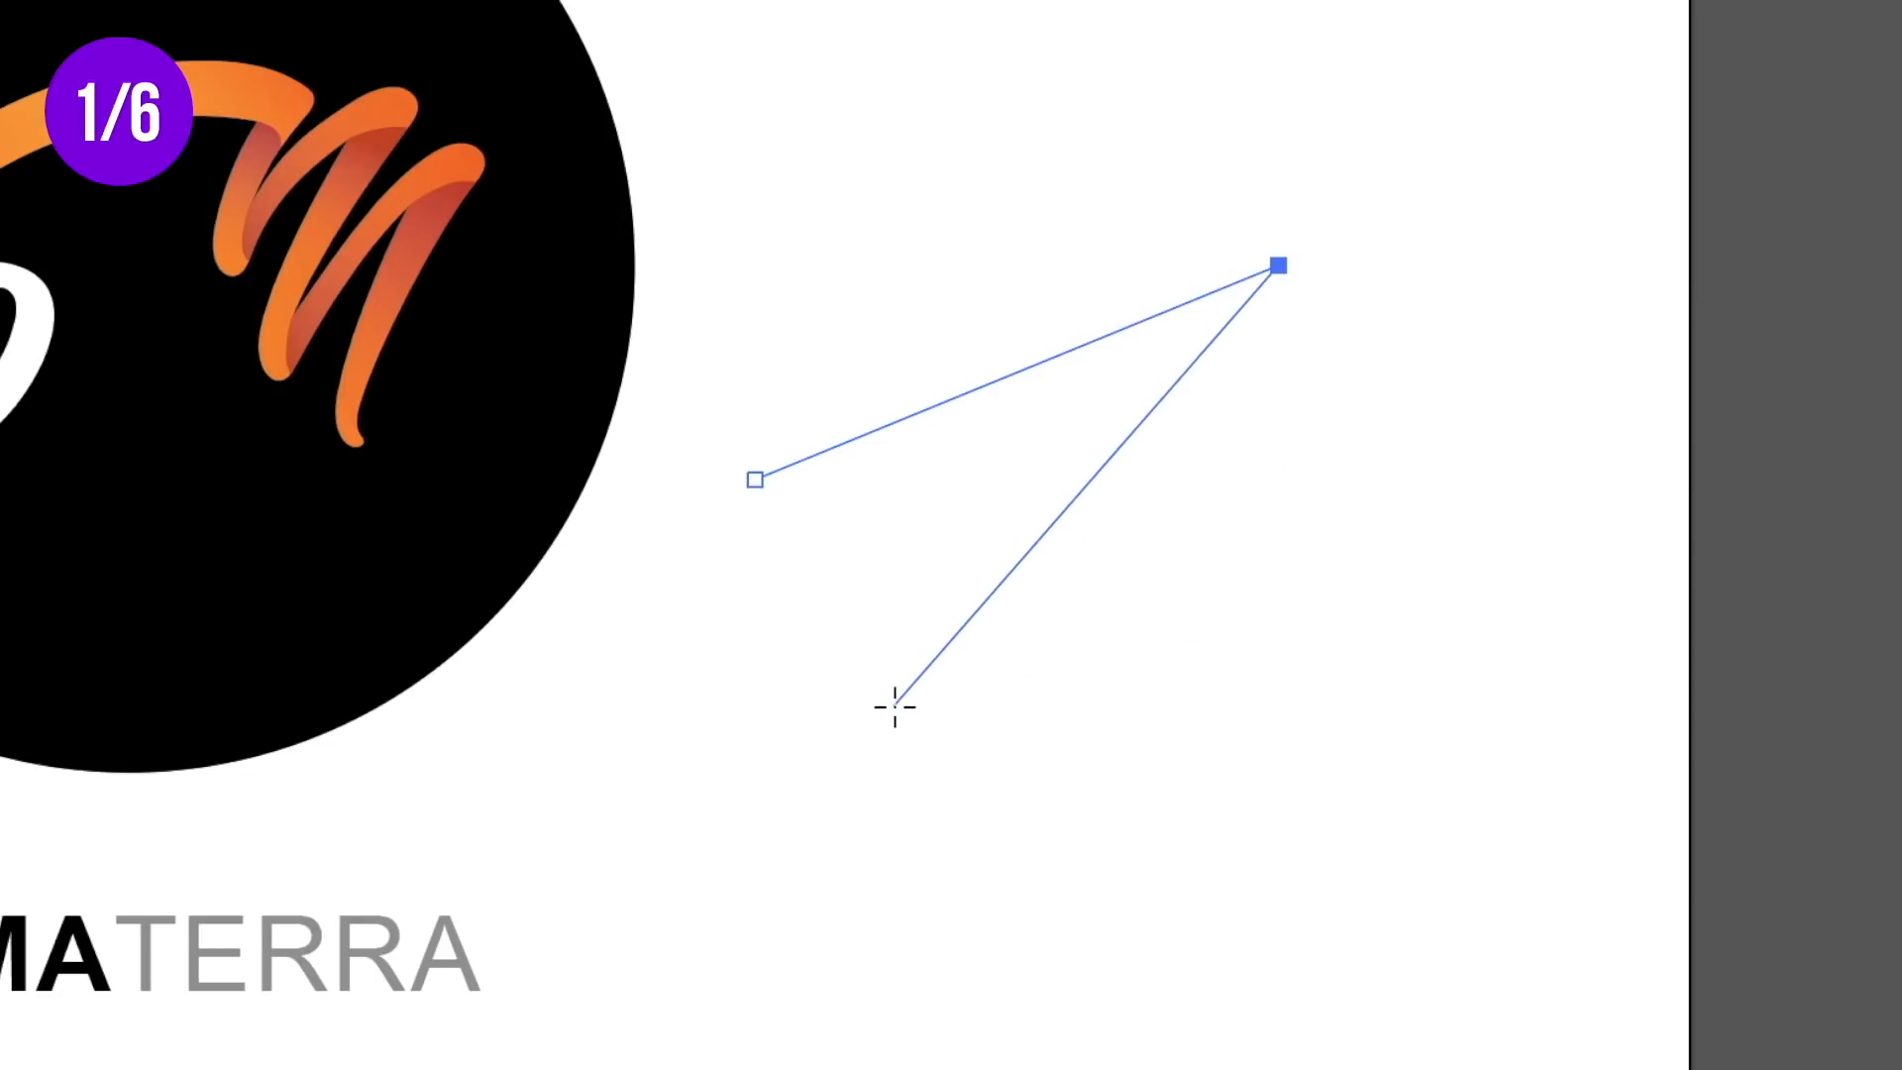
pyautogui.press('p')
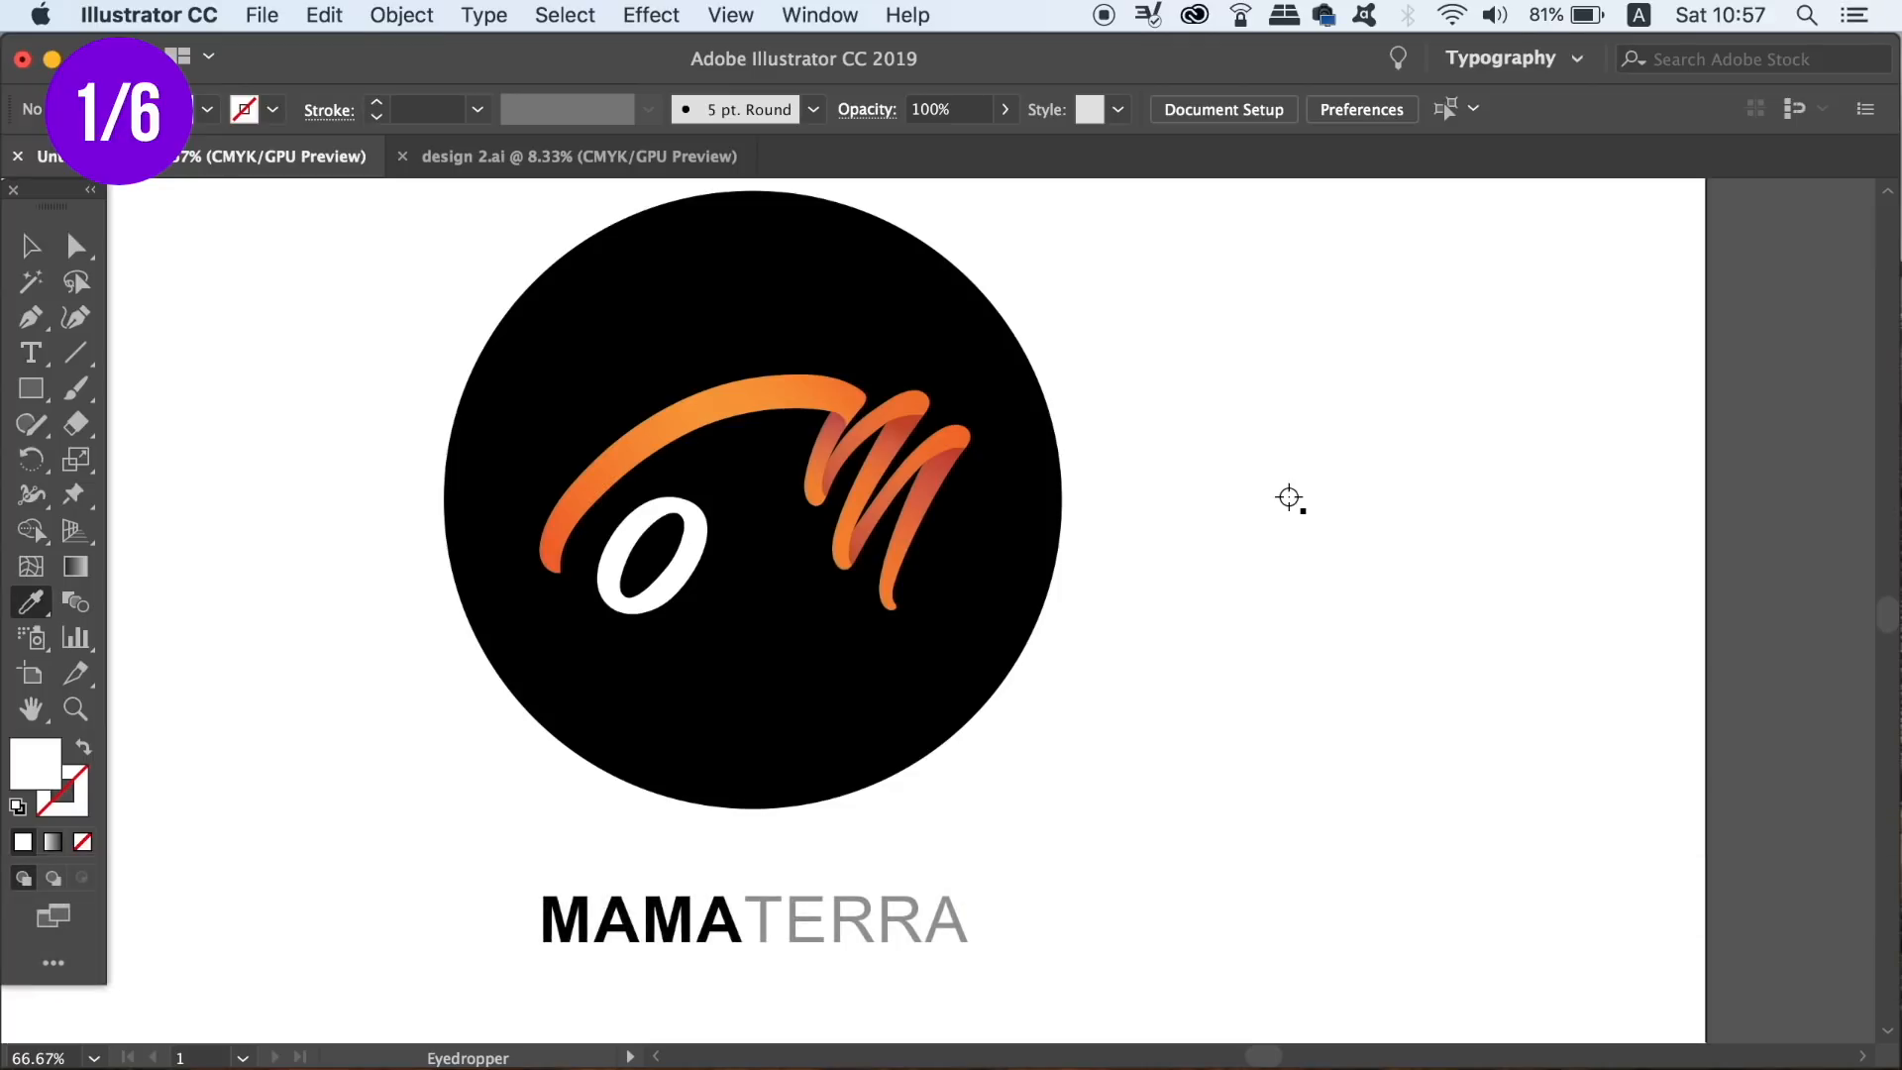
pyautogui.moveTo(1238, 628)
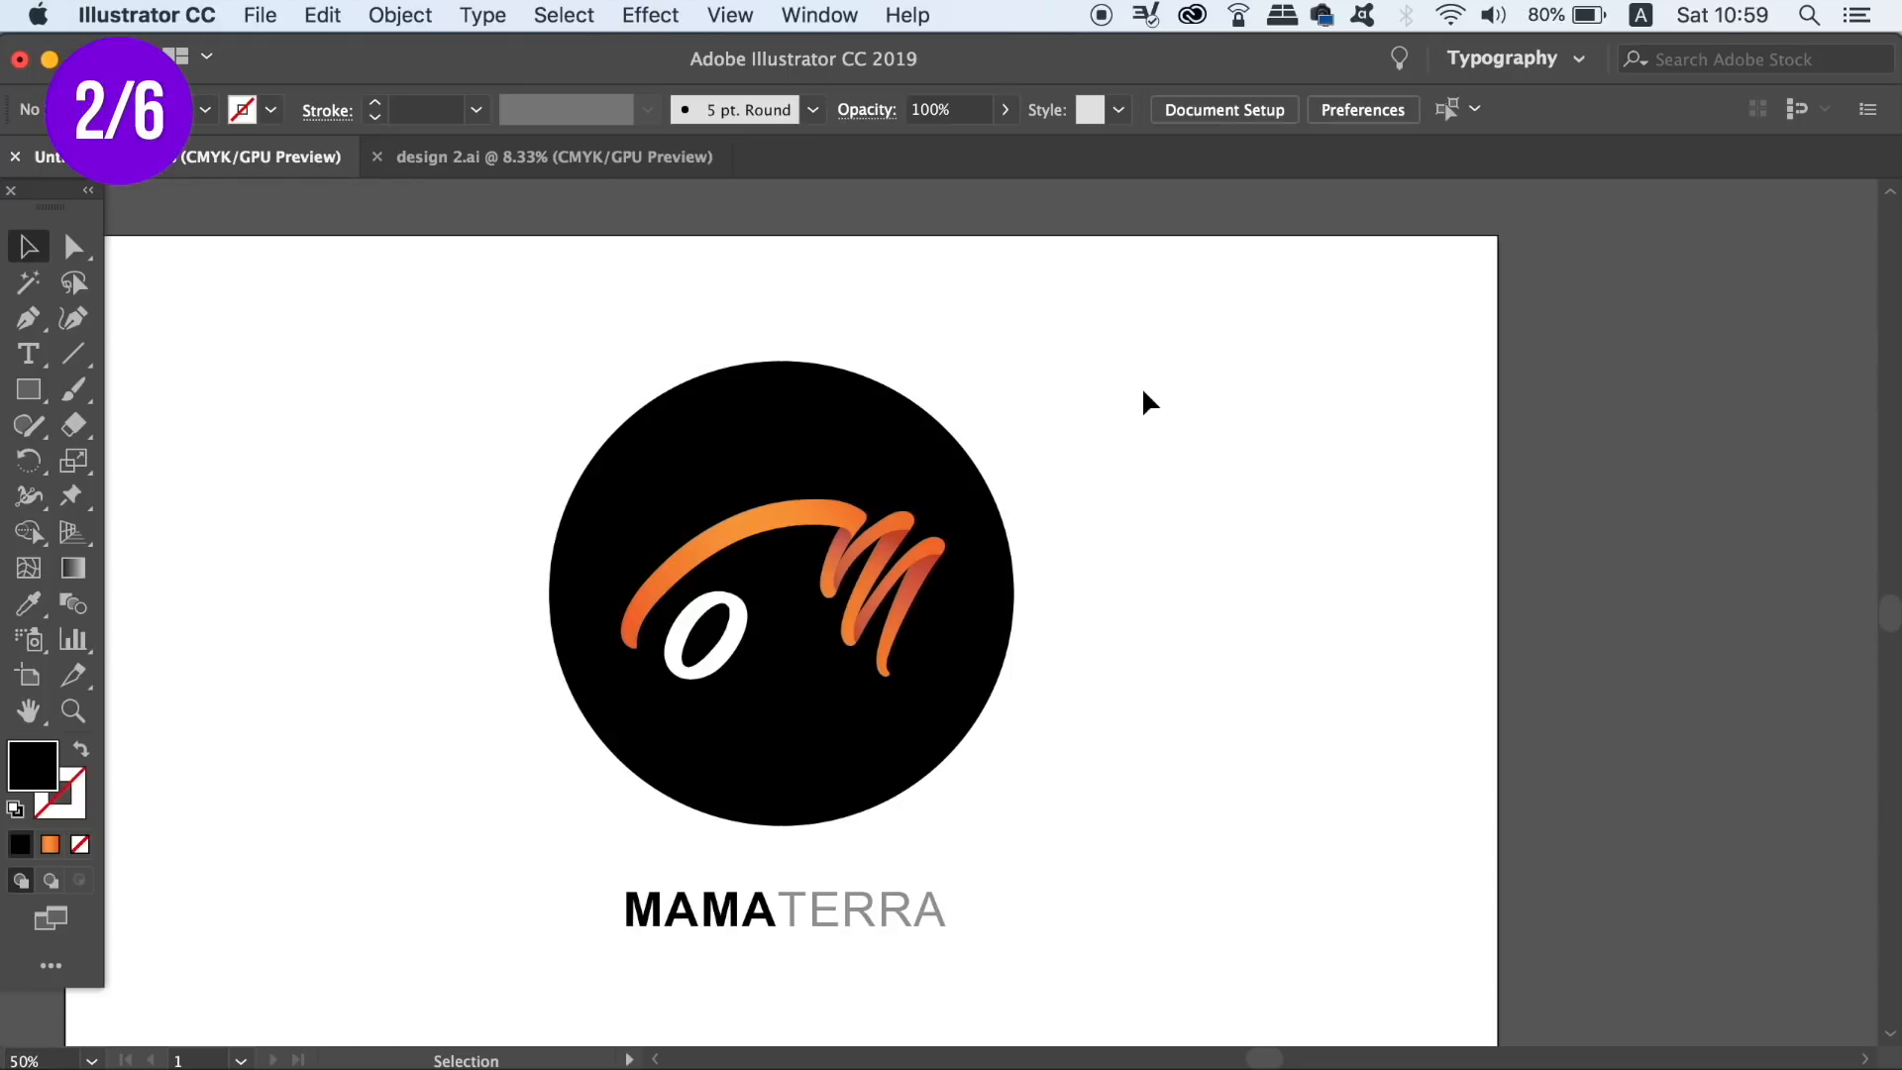
pyautogui.click(72, 247)
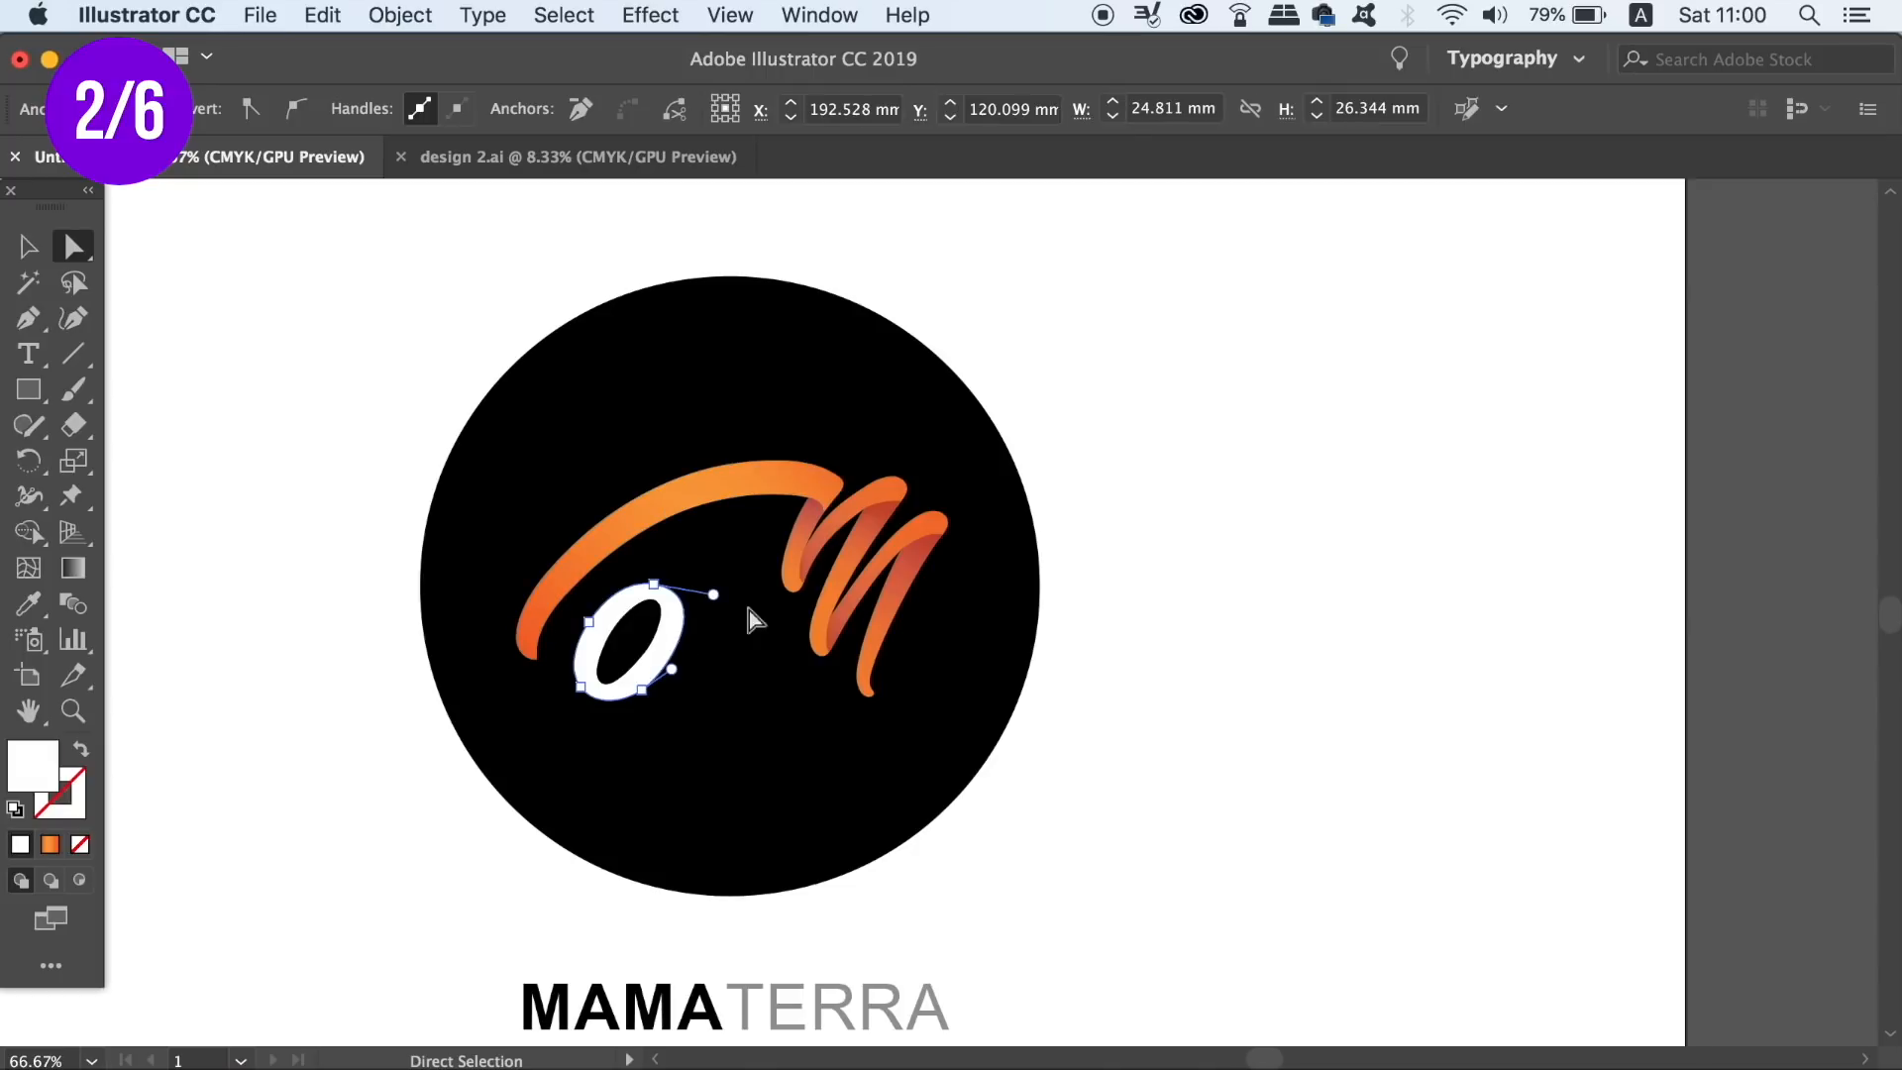
pyautogui.moveTo(763, 636)
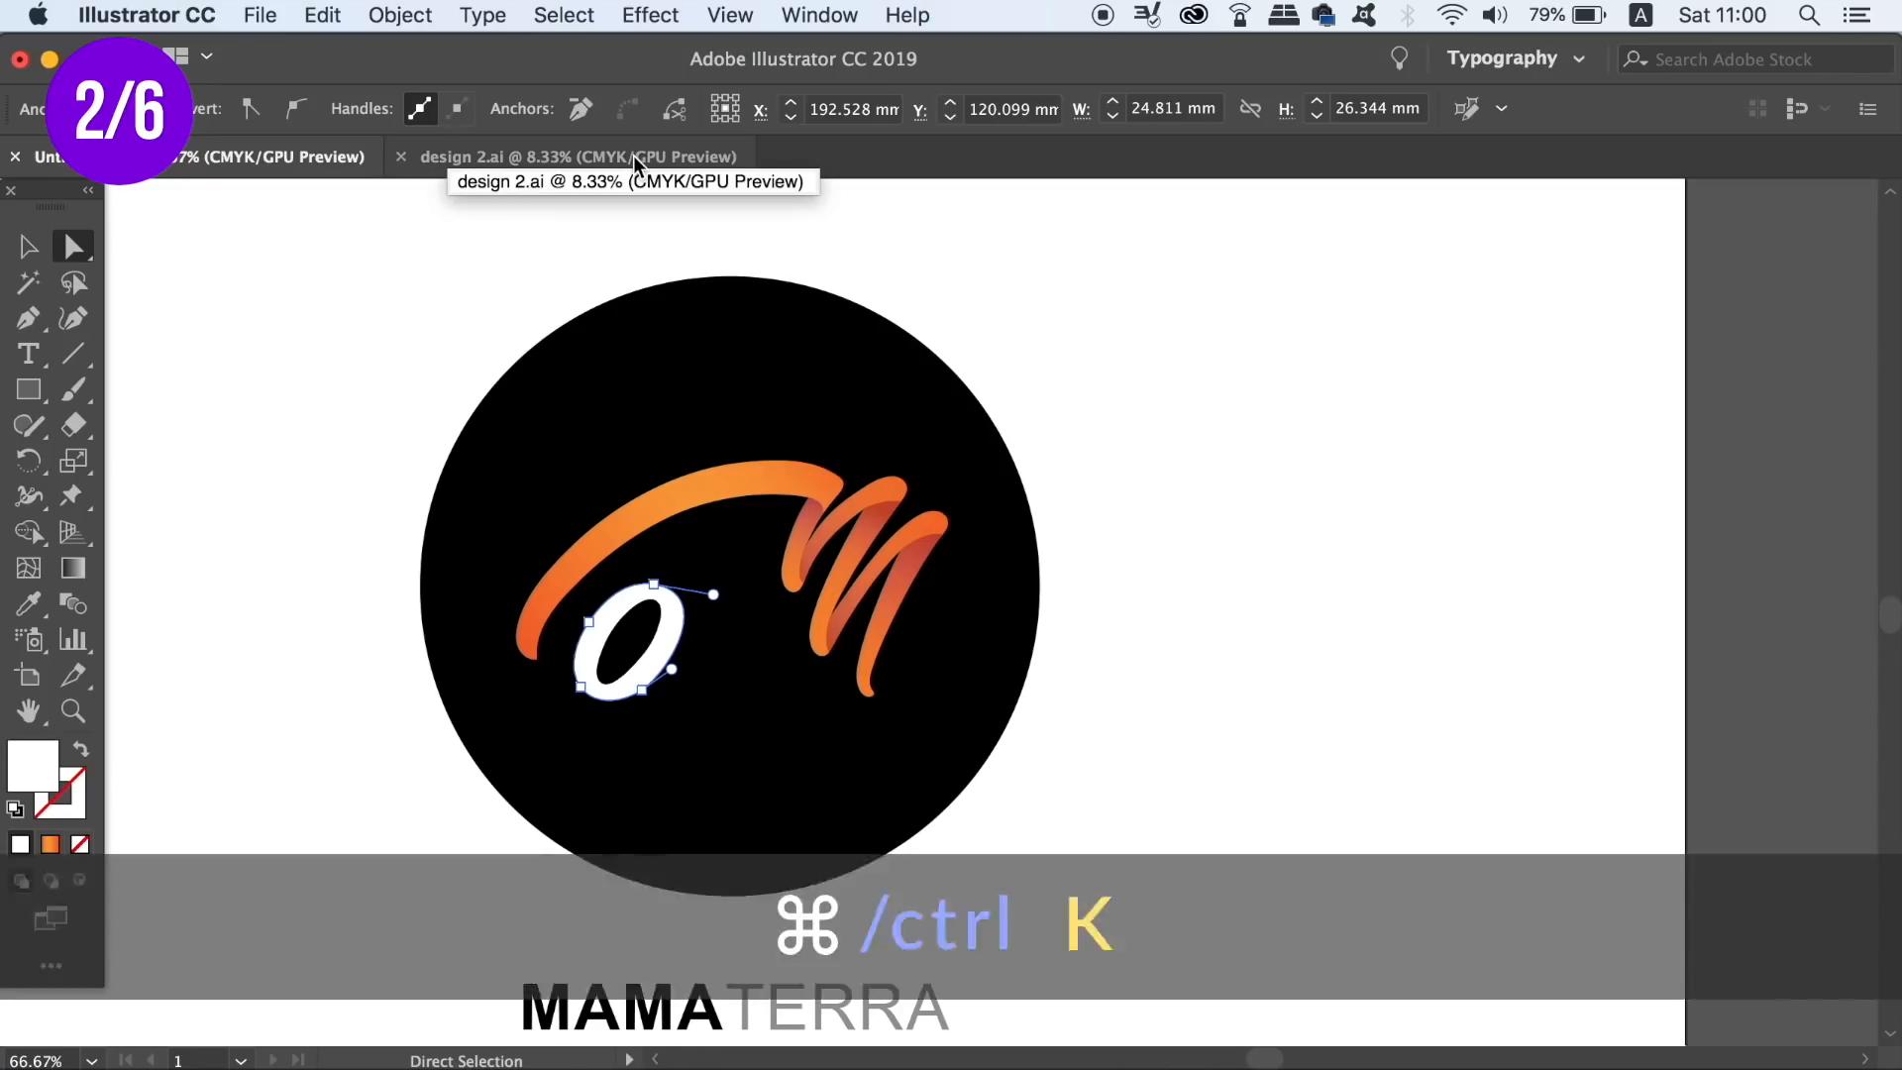
pyautogui.press('cmd+k')
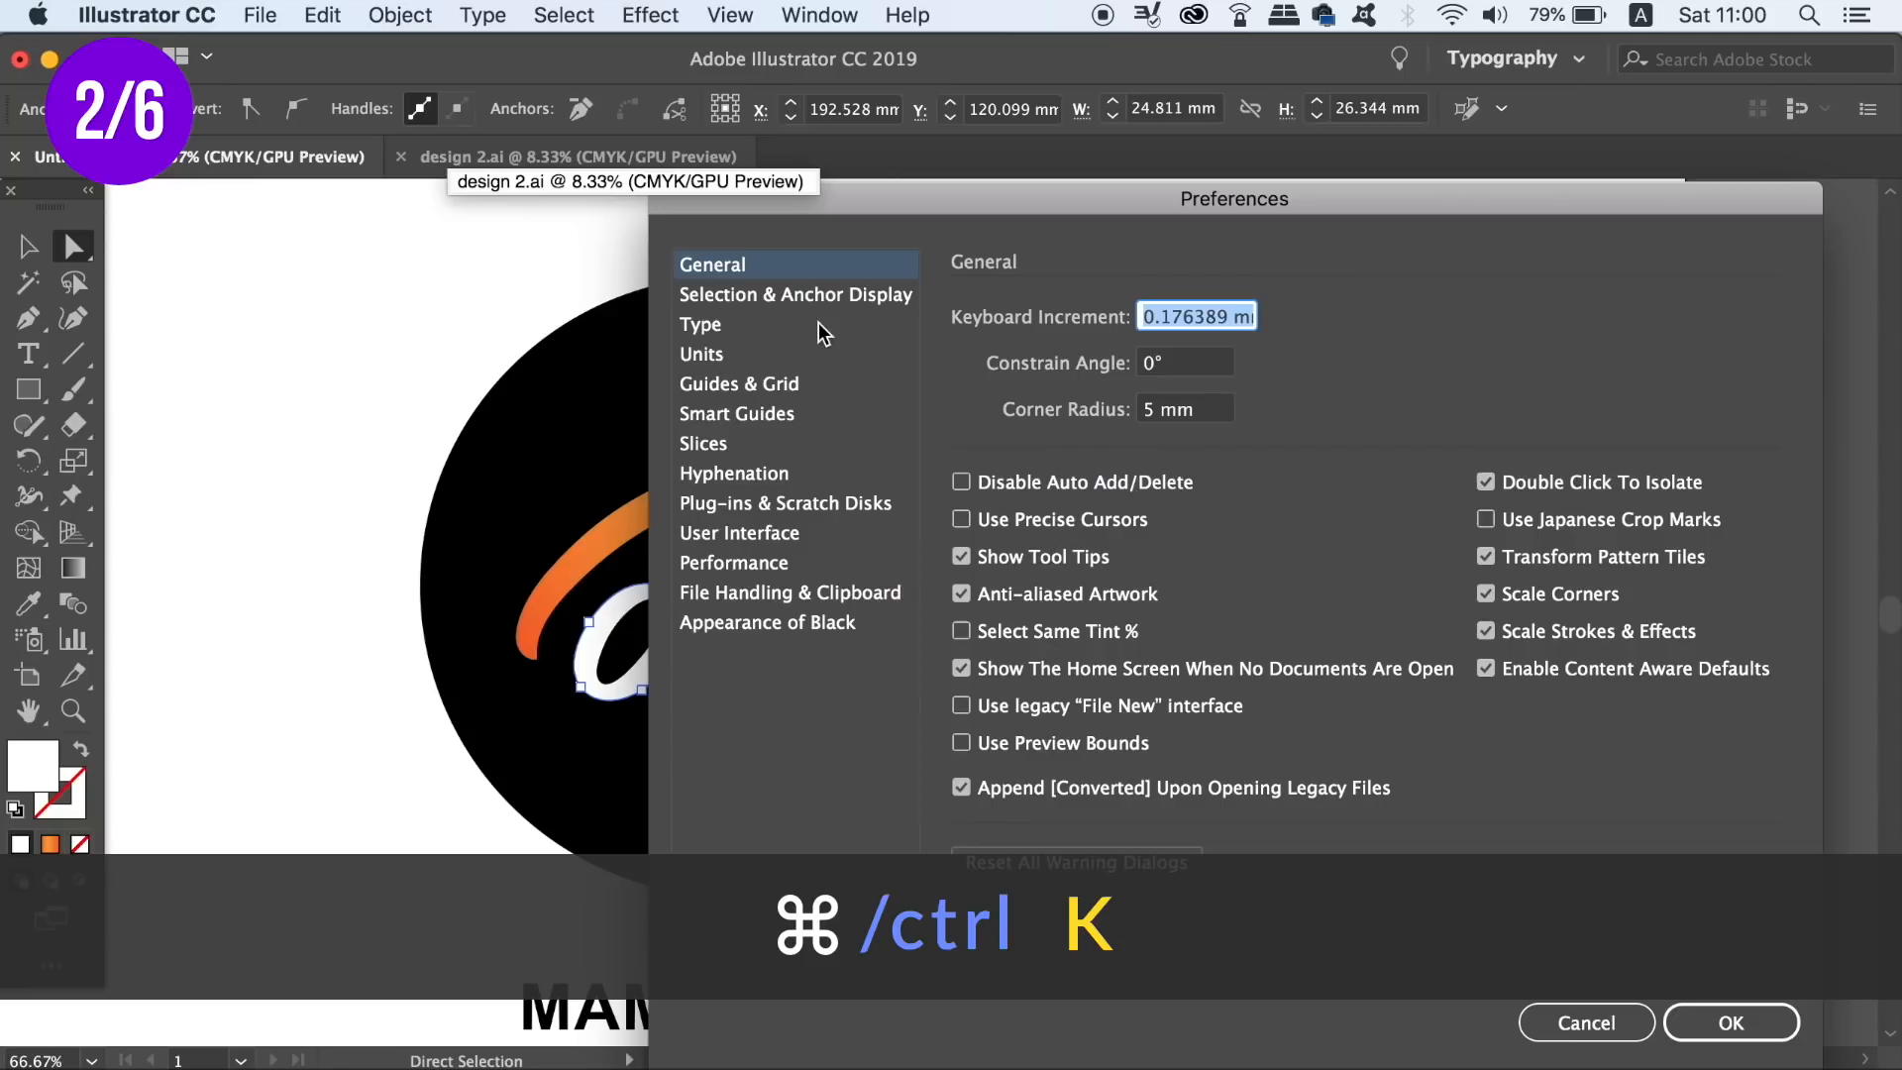
pyautogui.click(795, 293)
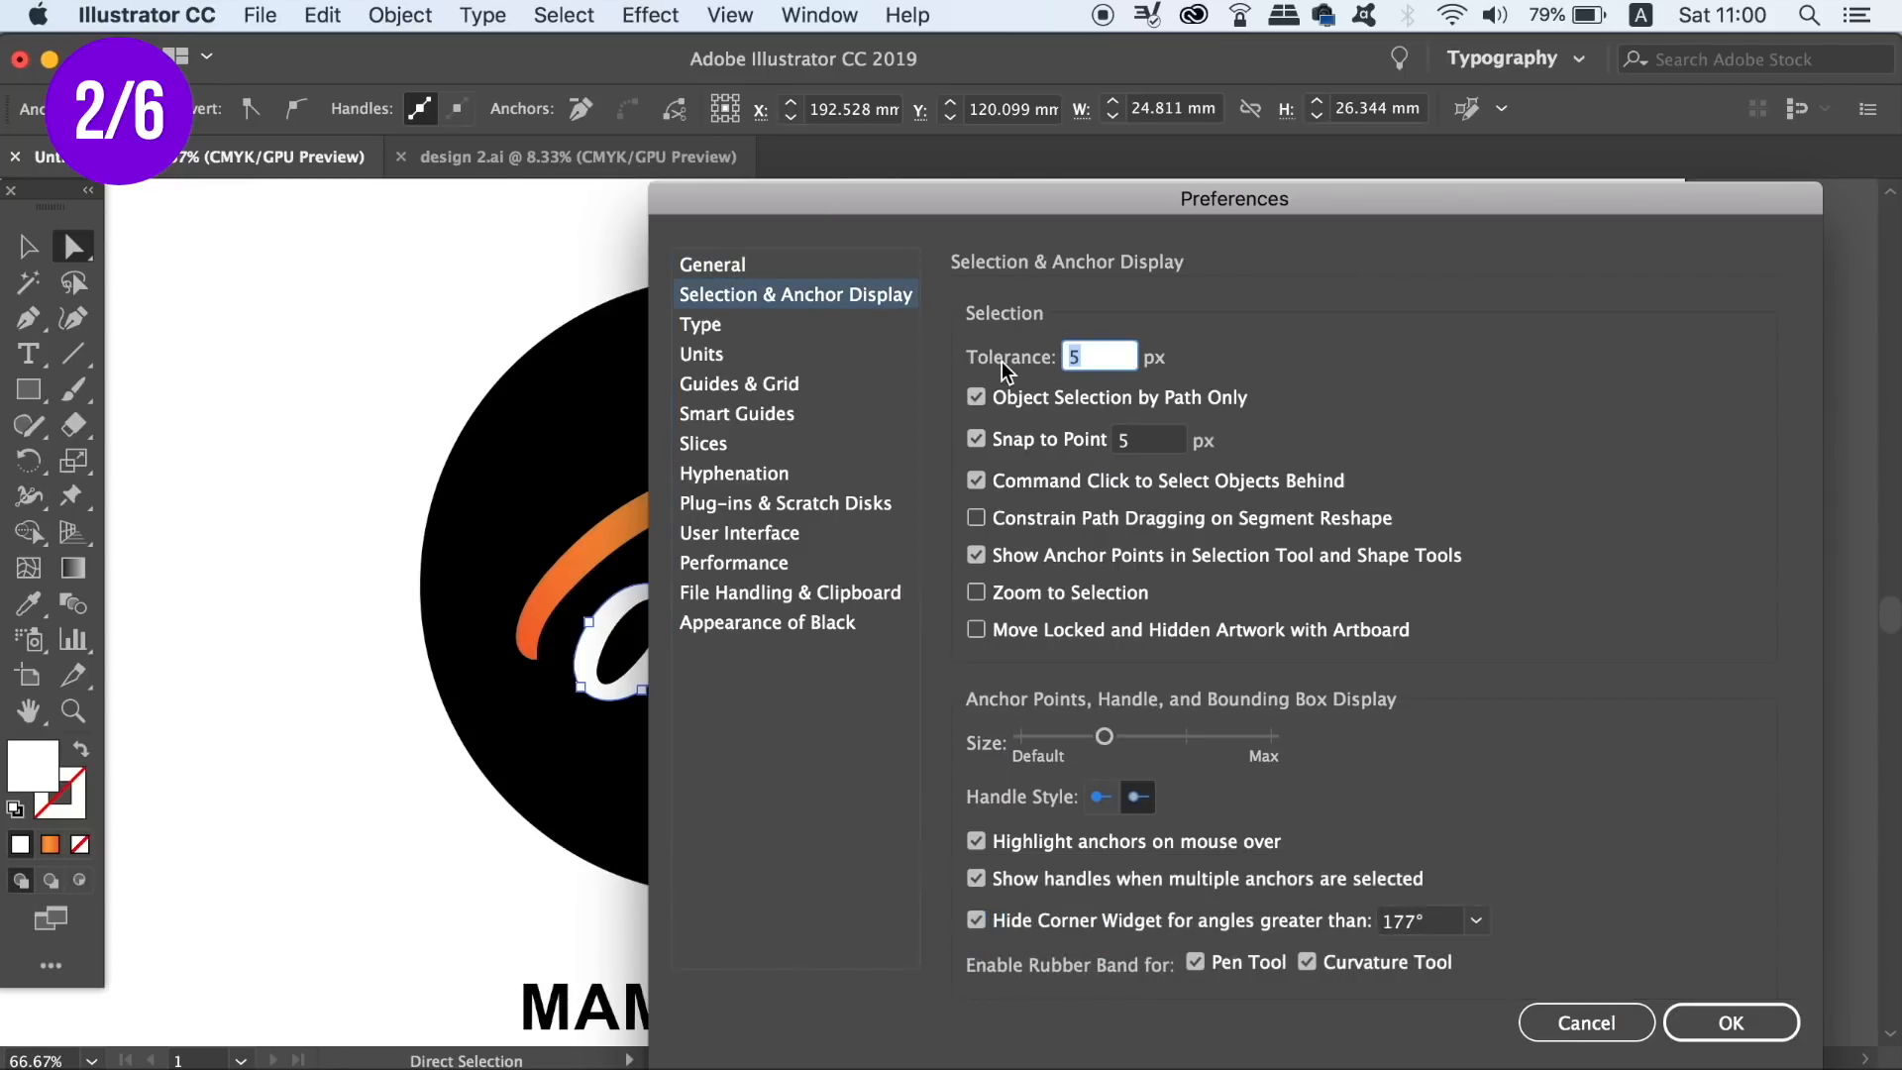
pyautogui.write('8')
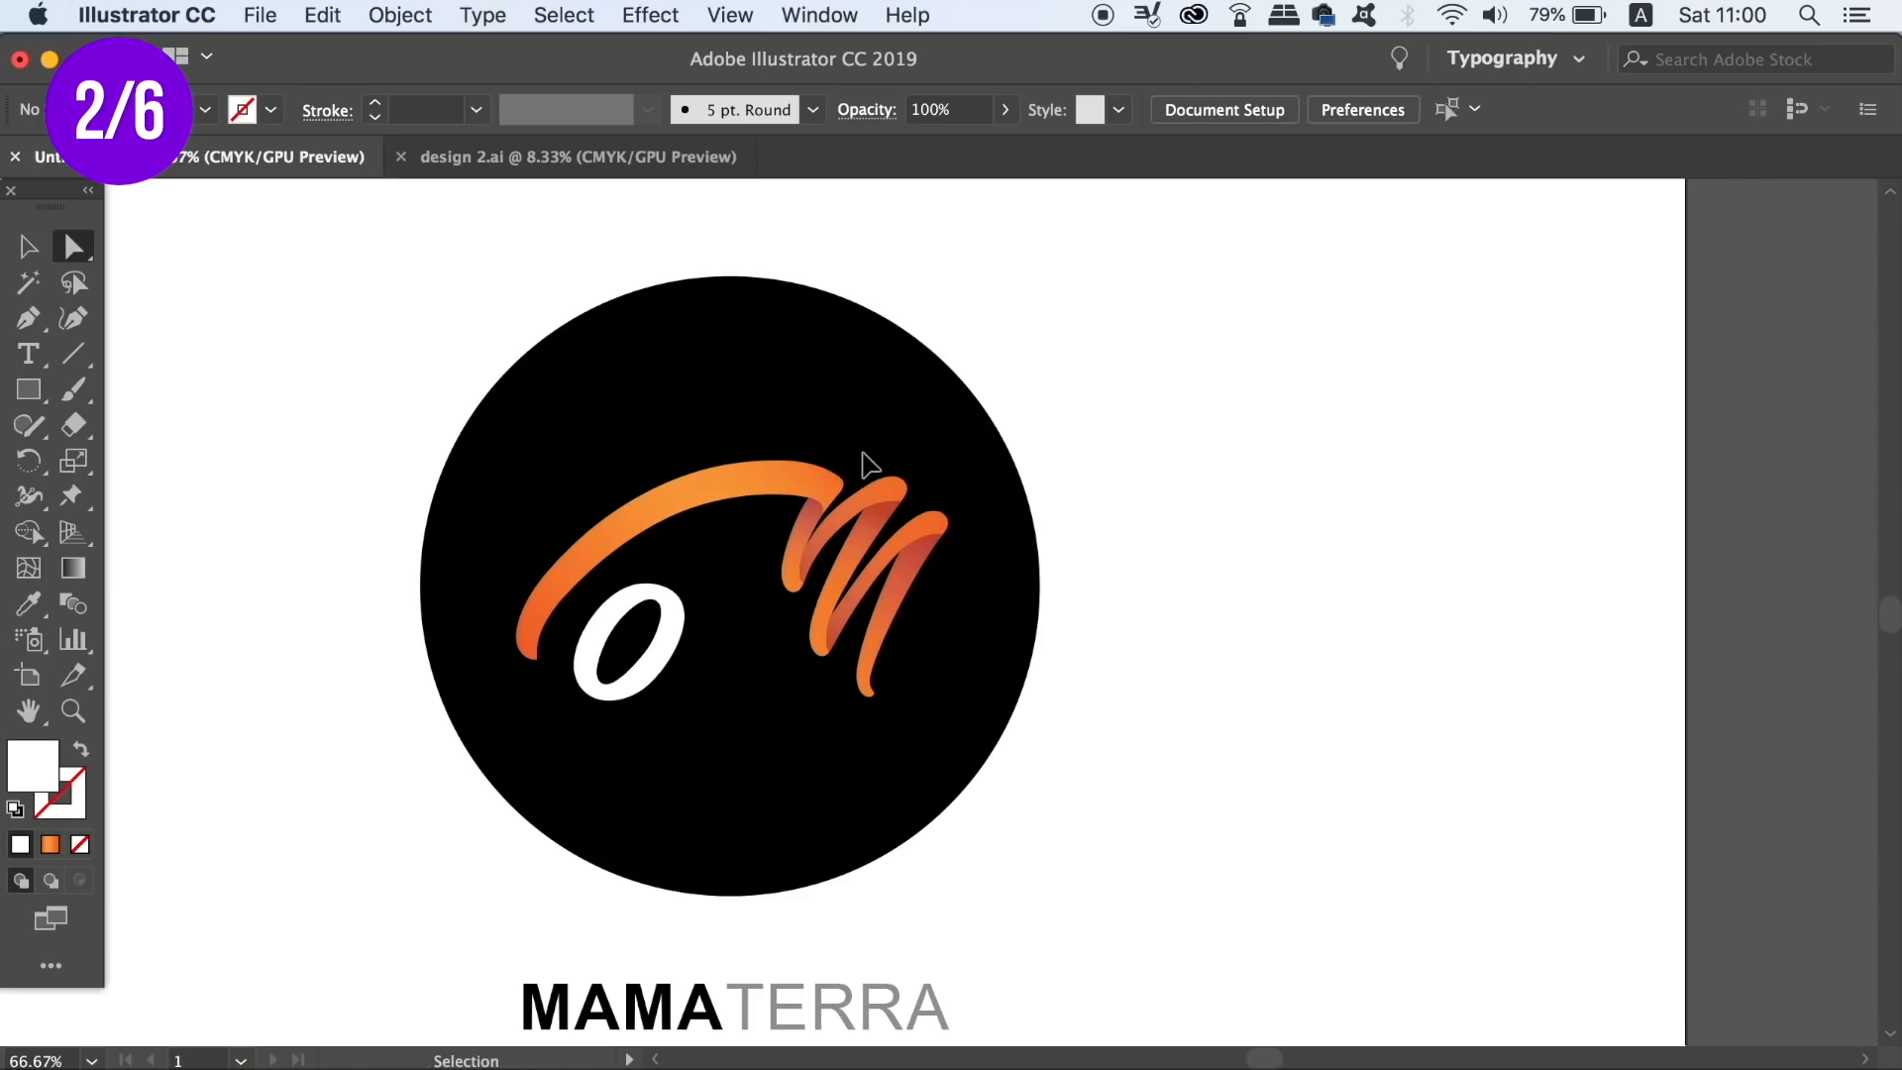
# Reopen Selection & Anchor Display preferences to confirm the 8 px tolerance
pyautogui.click(1362, 109)
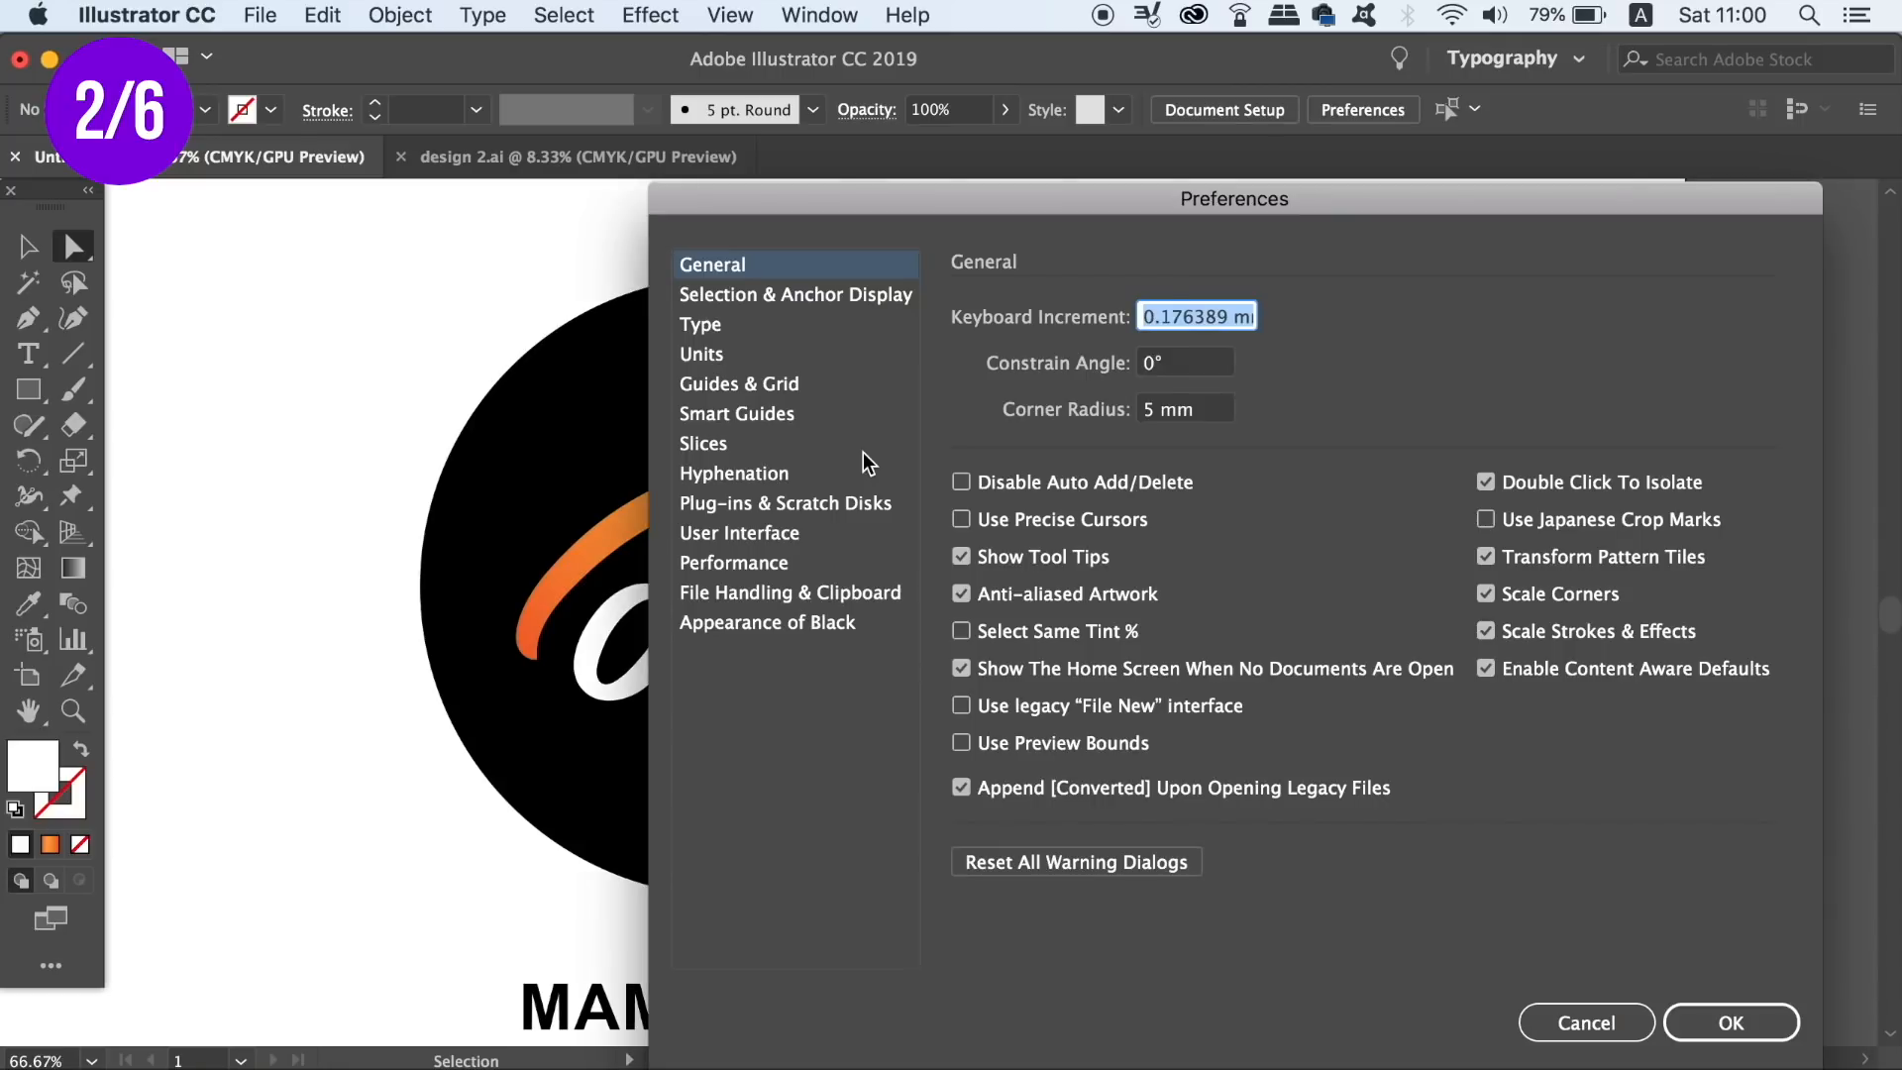
pyautogui.click(795, 293)
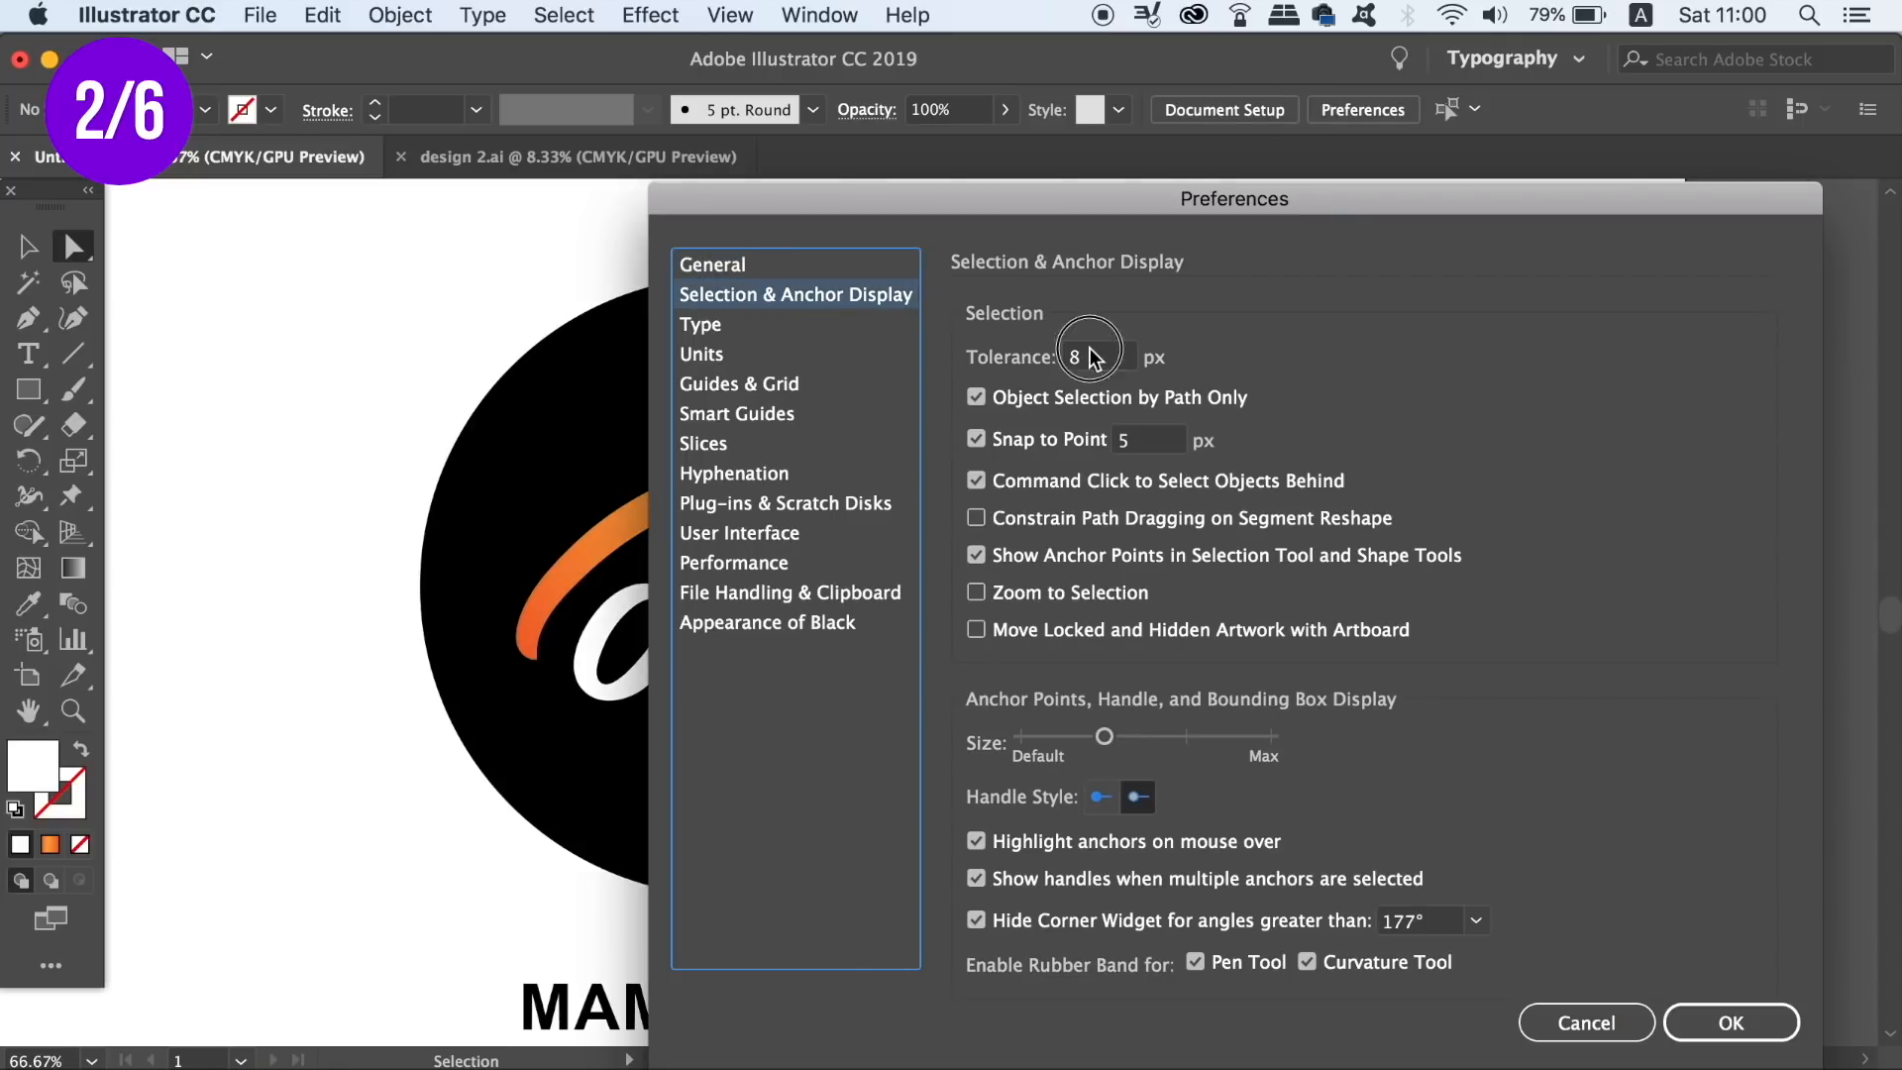
pyautogui.click(1729, 1022)
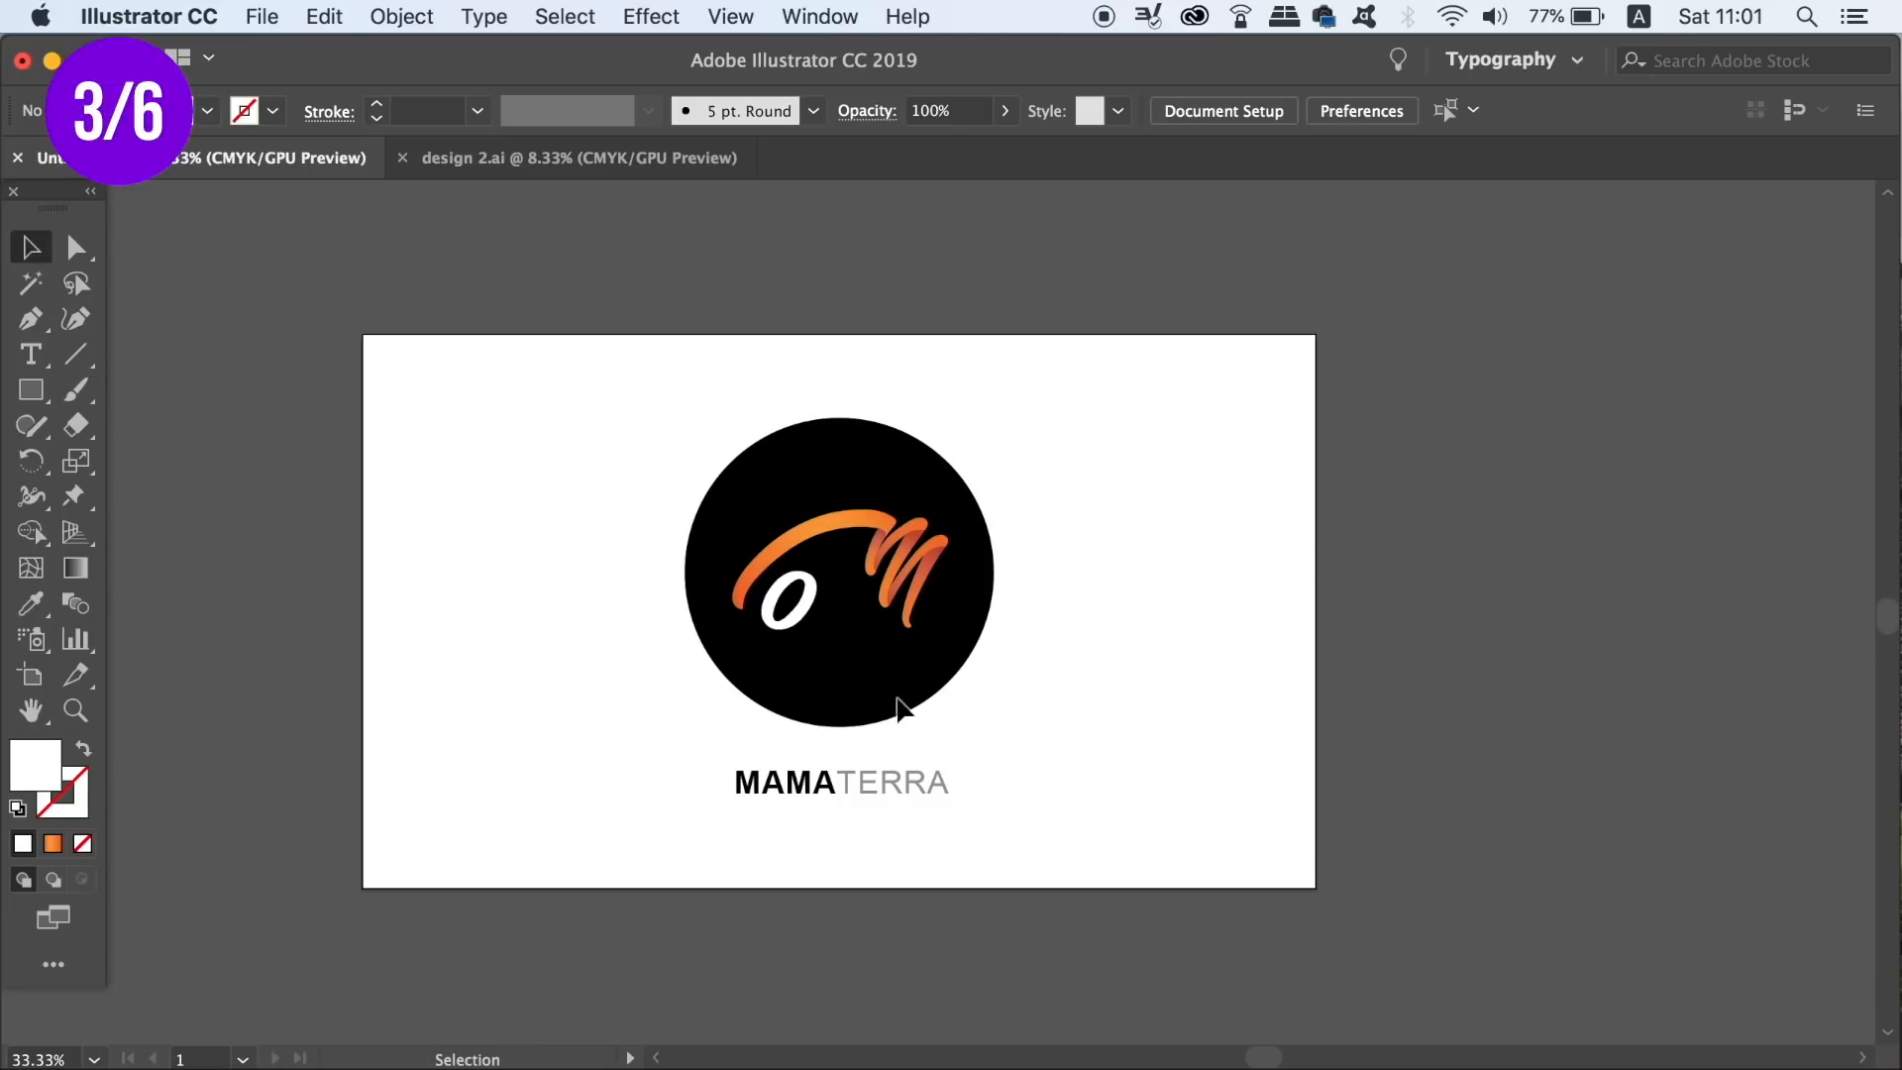
# Select the white o and review tolerance 1 px and Zoom to Selection in preferences
pyautogui.click(786, 600)
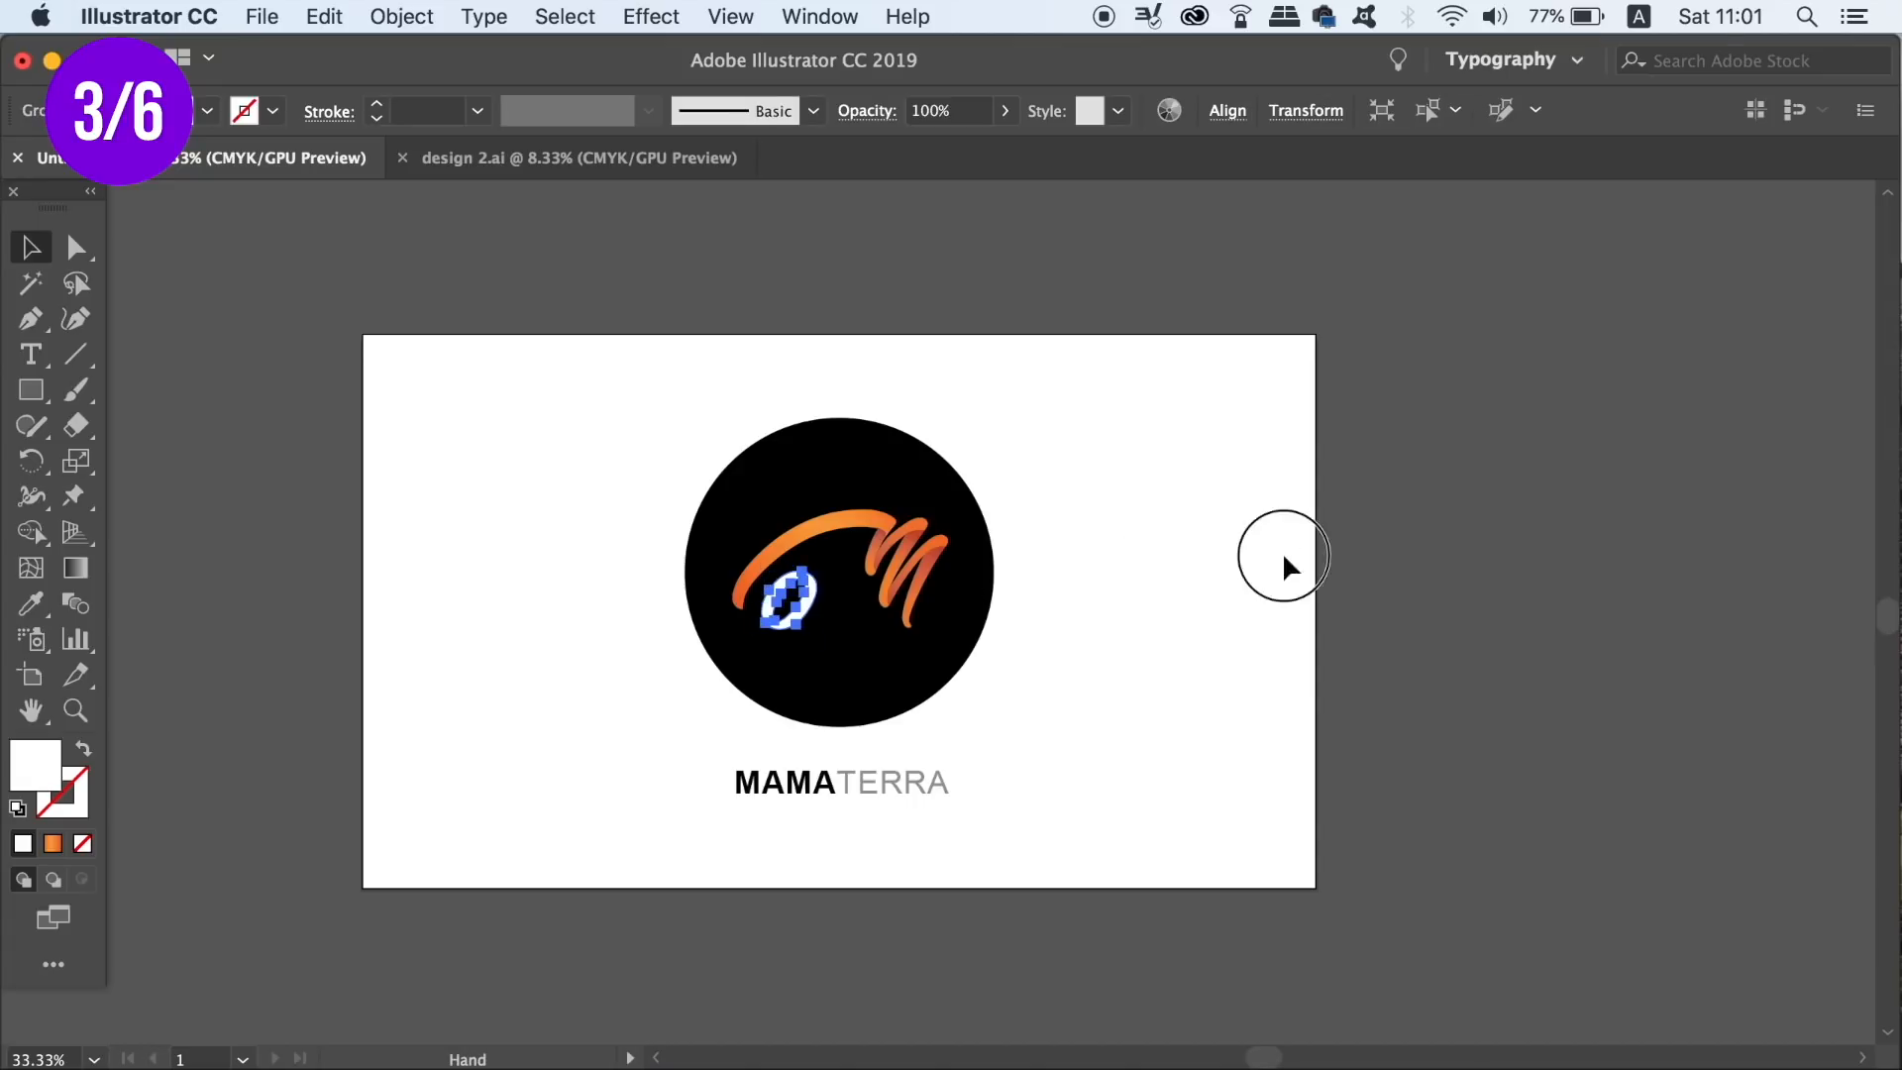
pyautogui.press('cmd+plus')
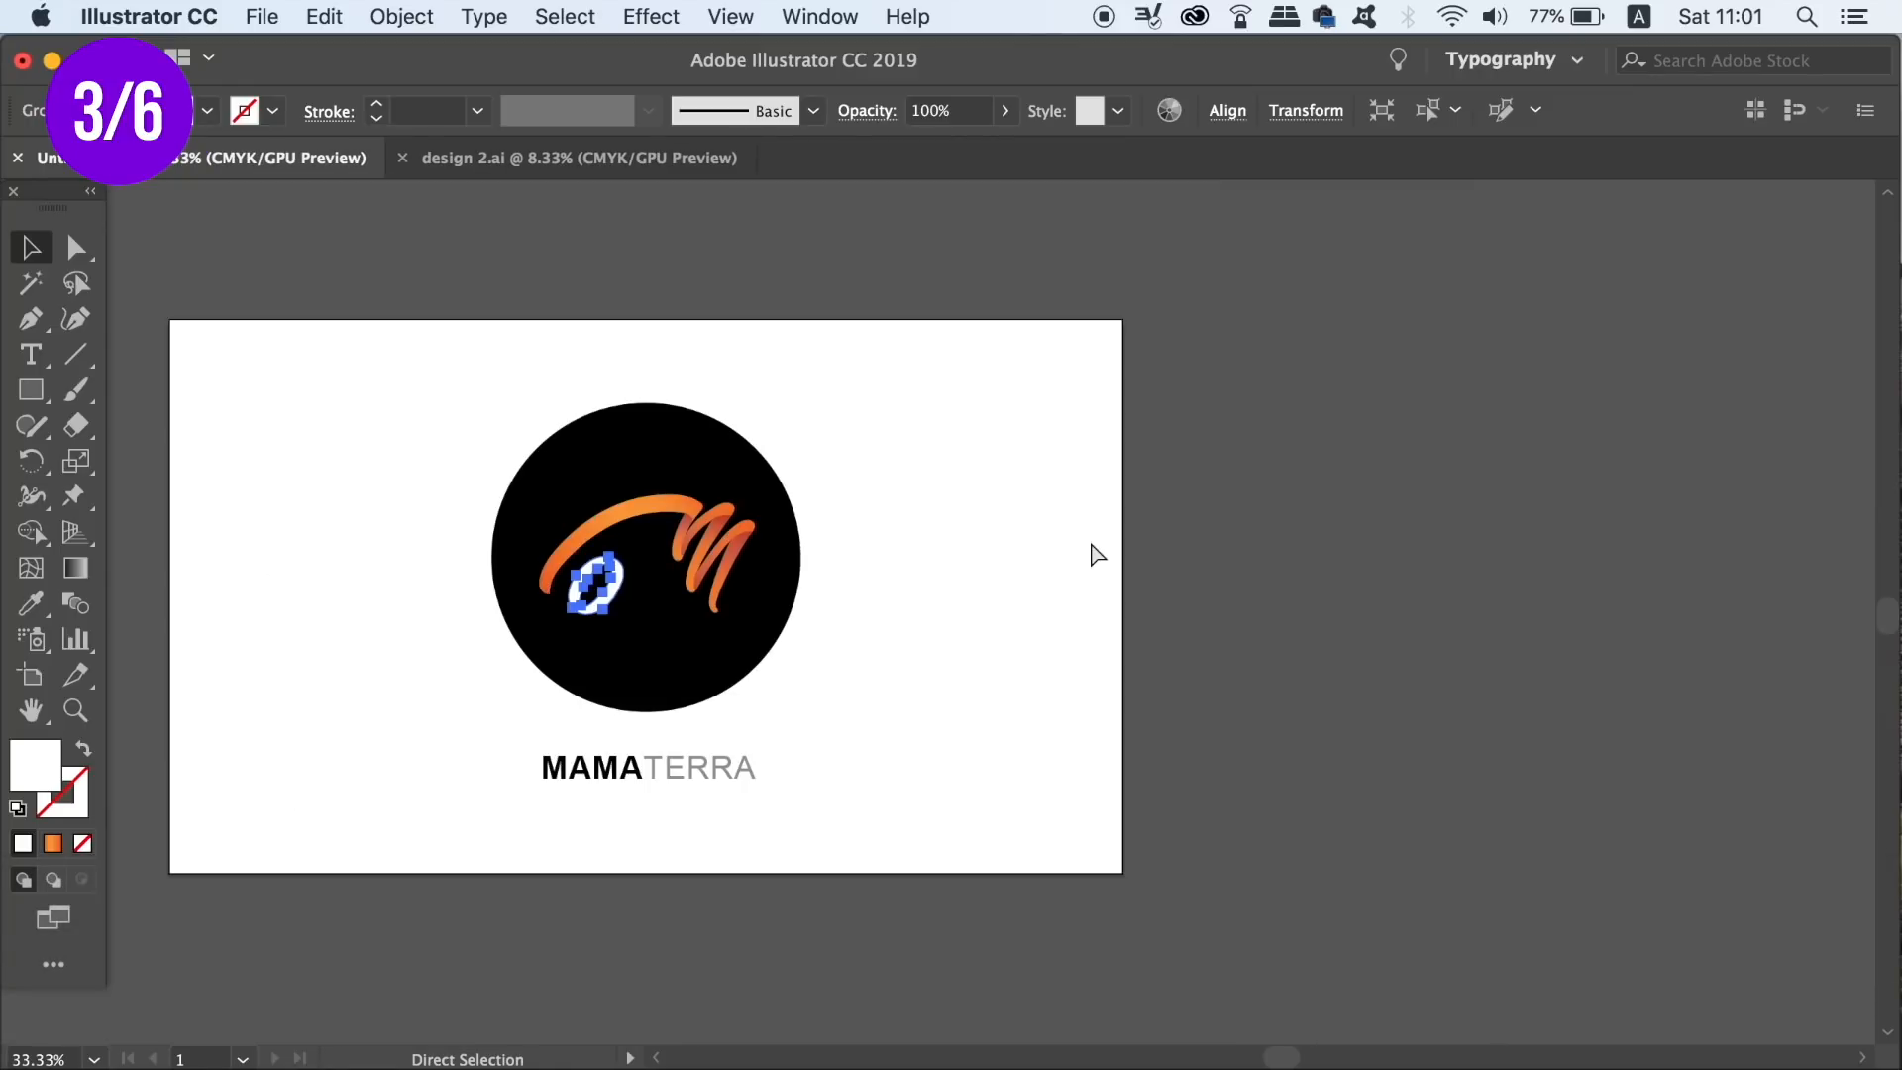
pyautogui.moveTo(820, 315)
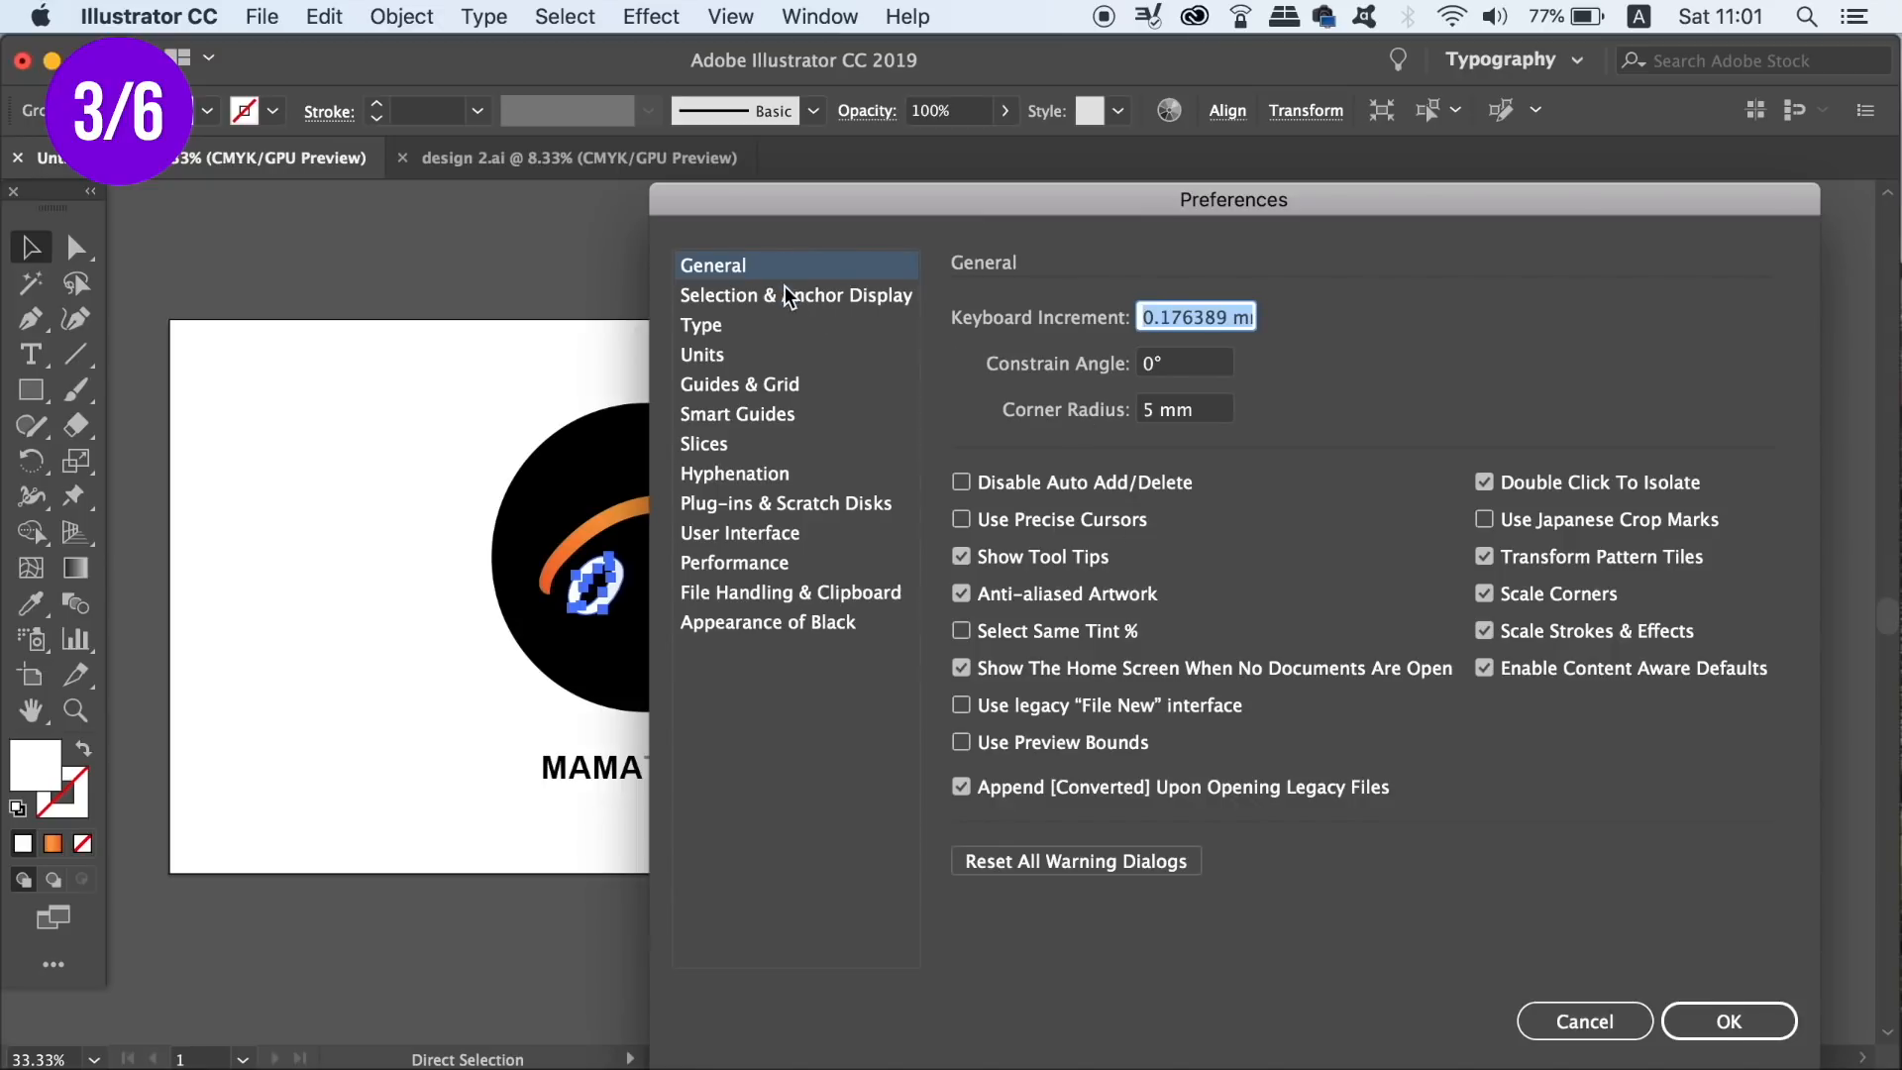
pyautogui.click(797, 295)
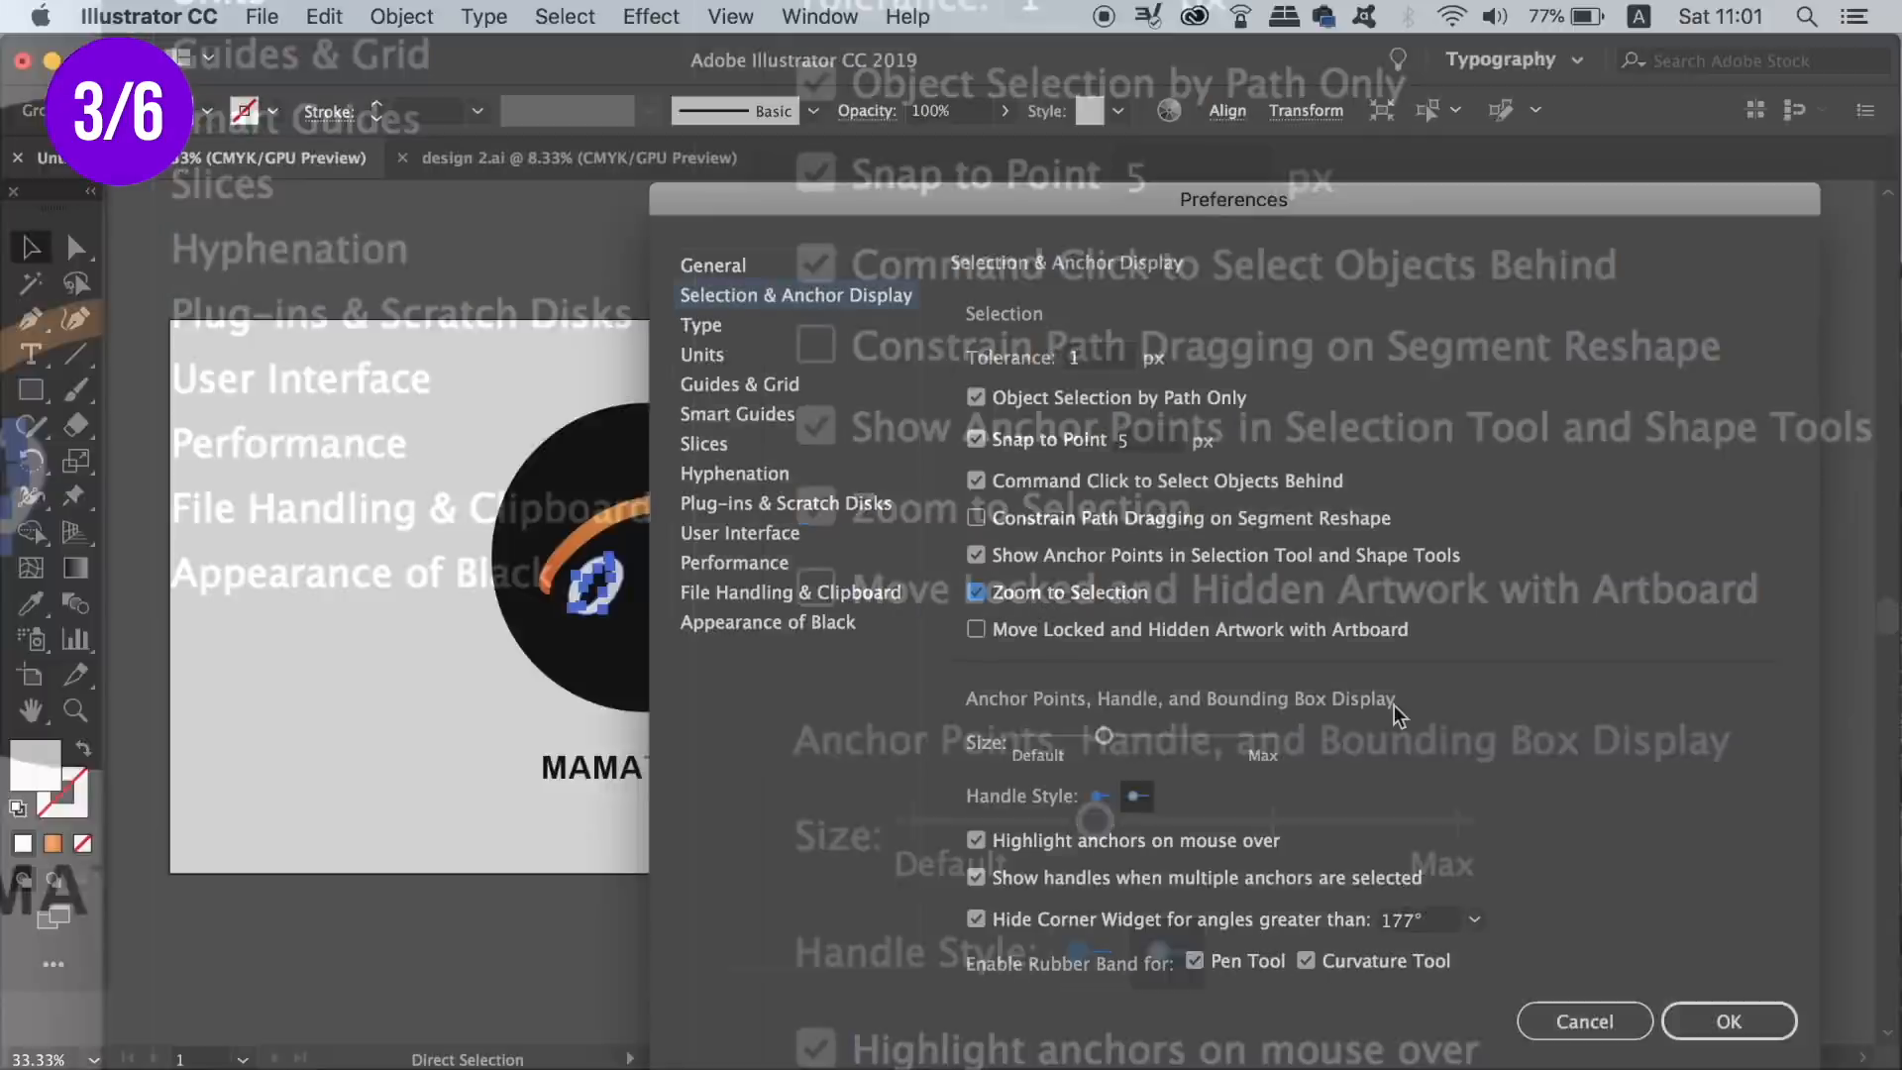
pyautogui.click(1727, 1021)
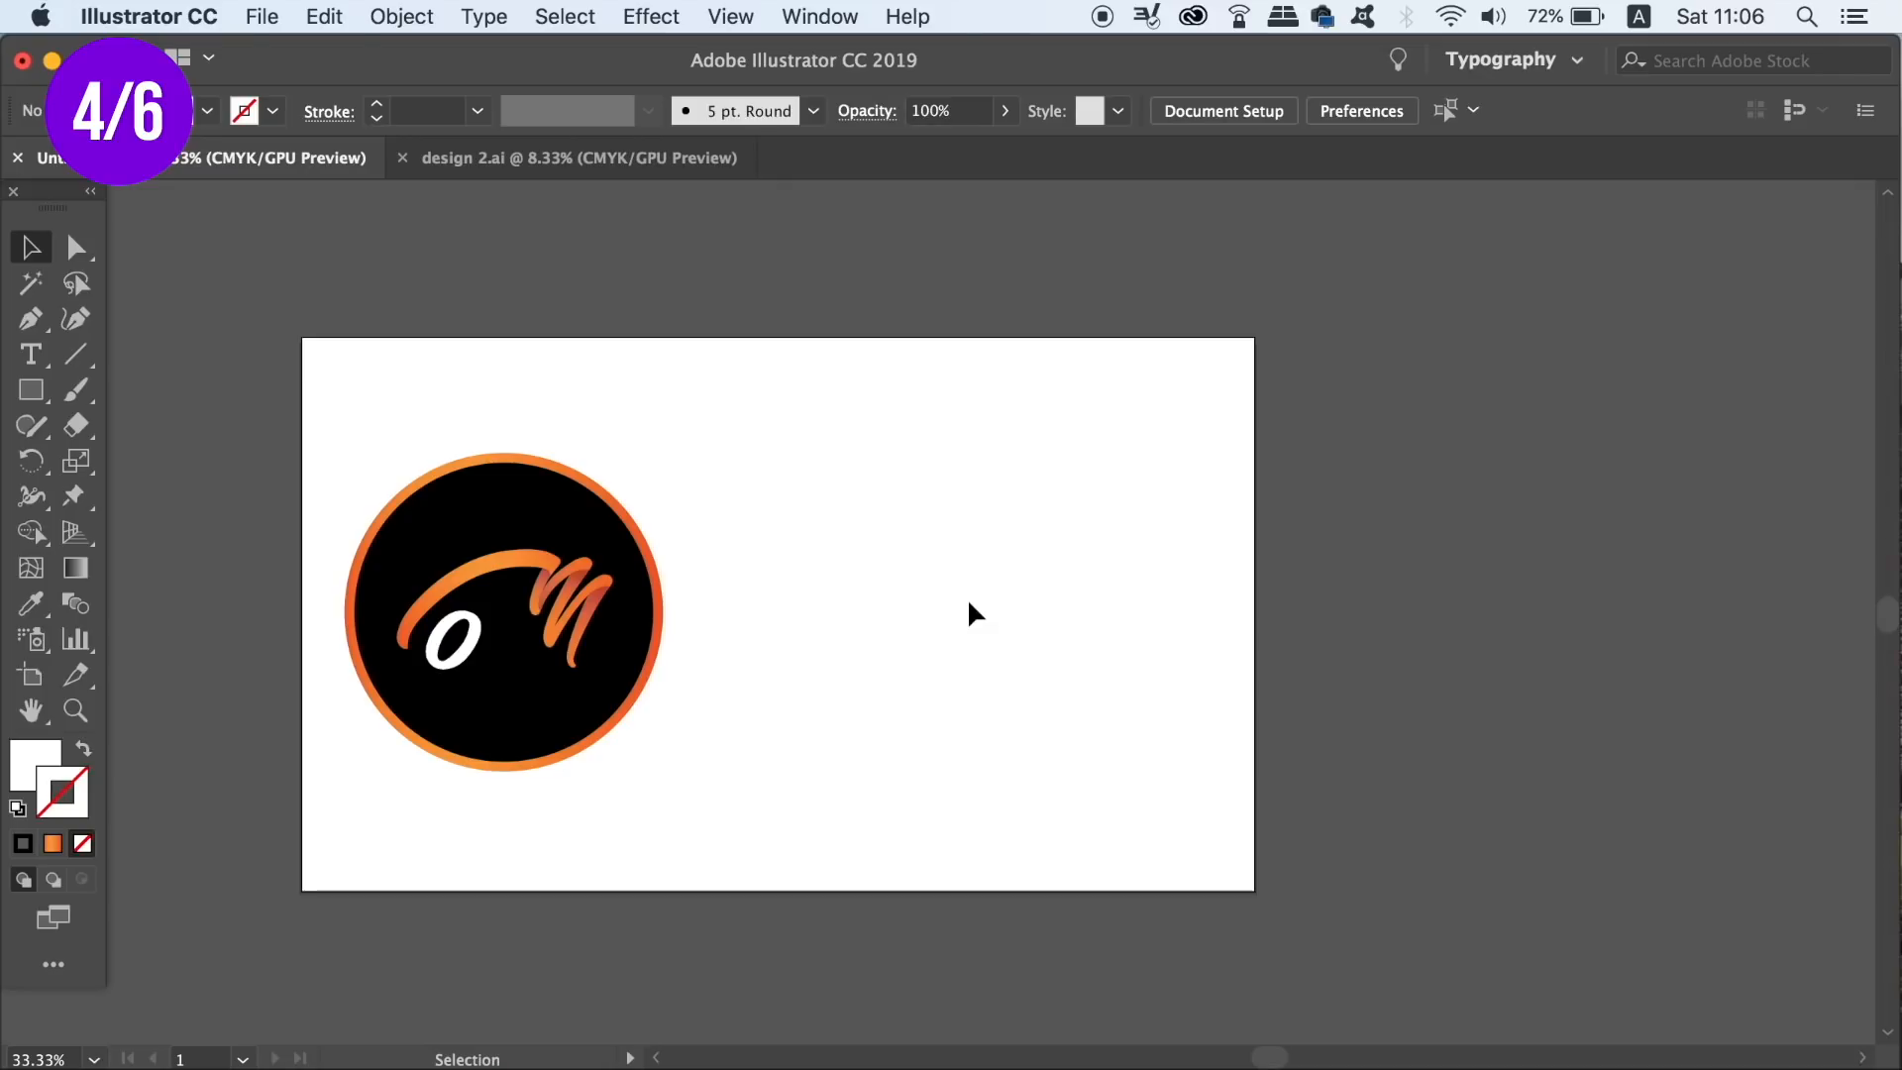
pyautogui.press('cmd+g')
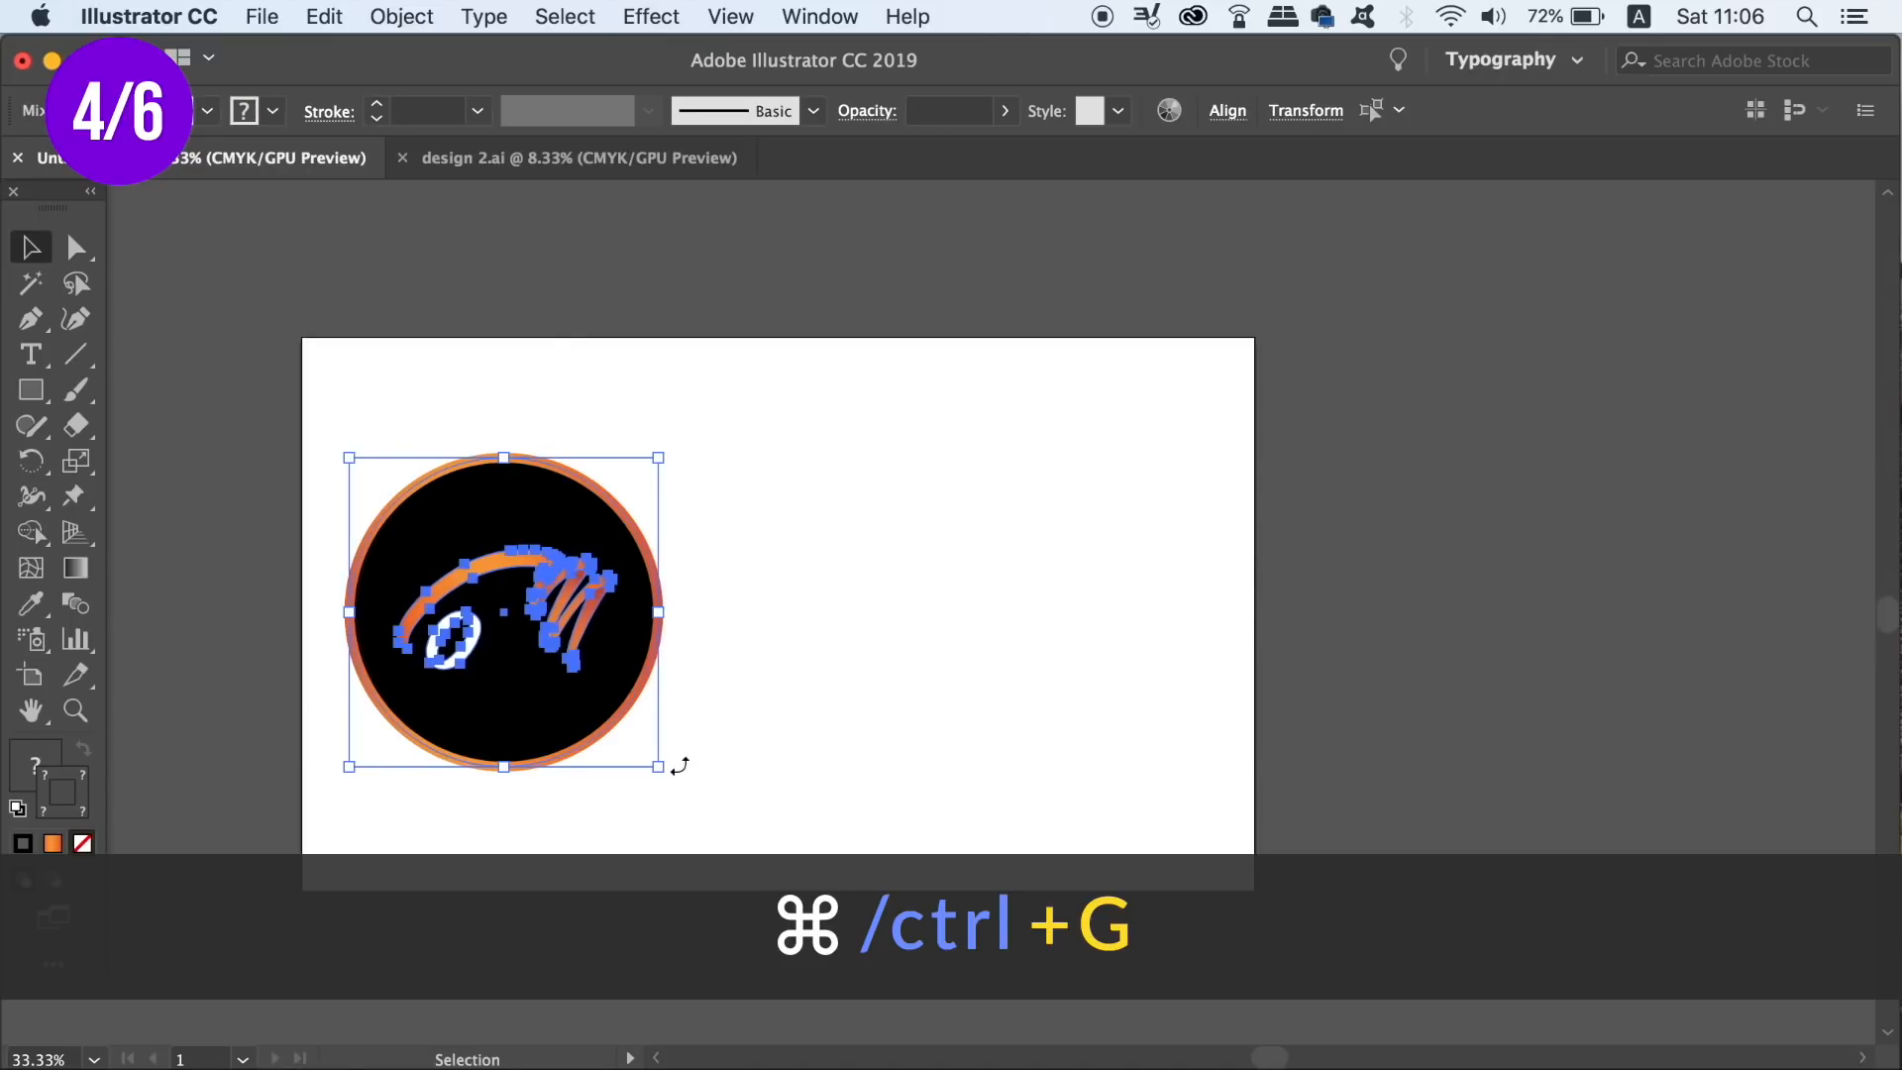
pyautogui.press('cmd+g')
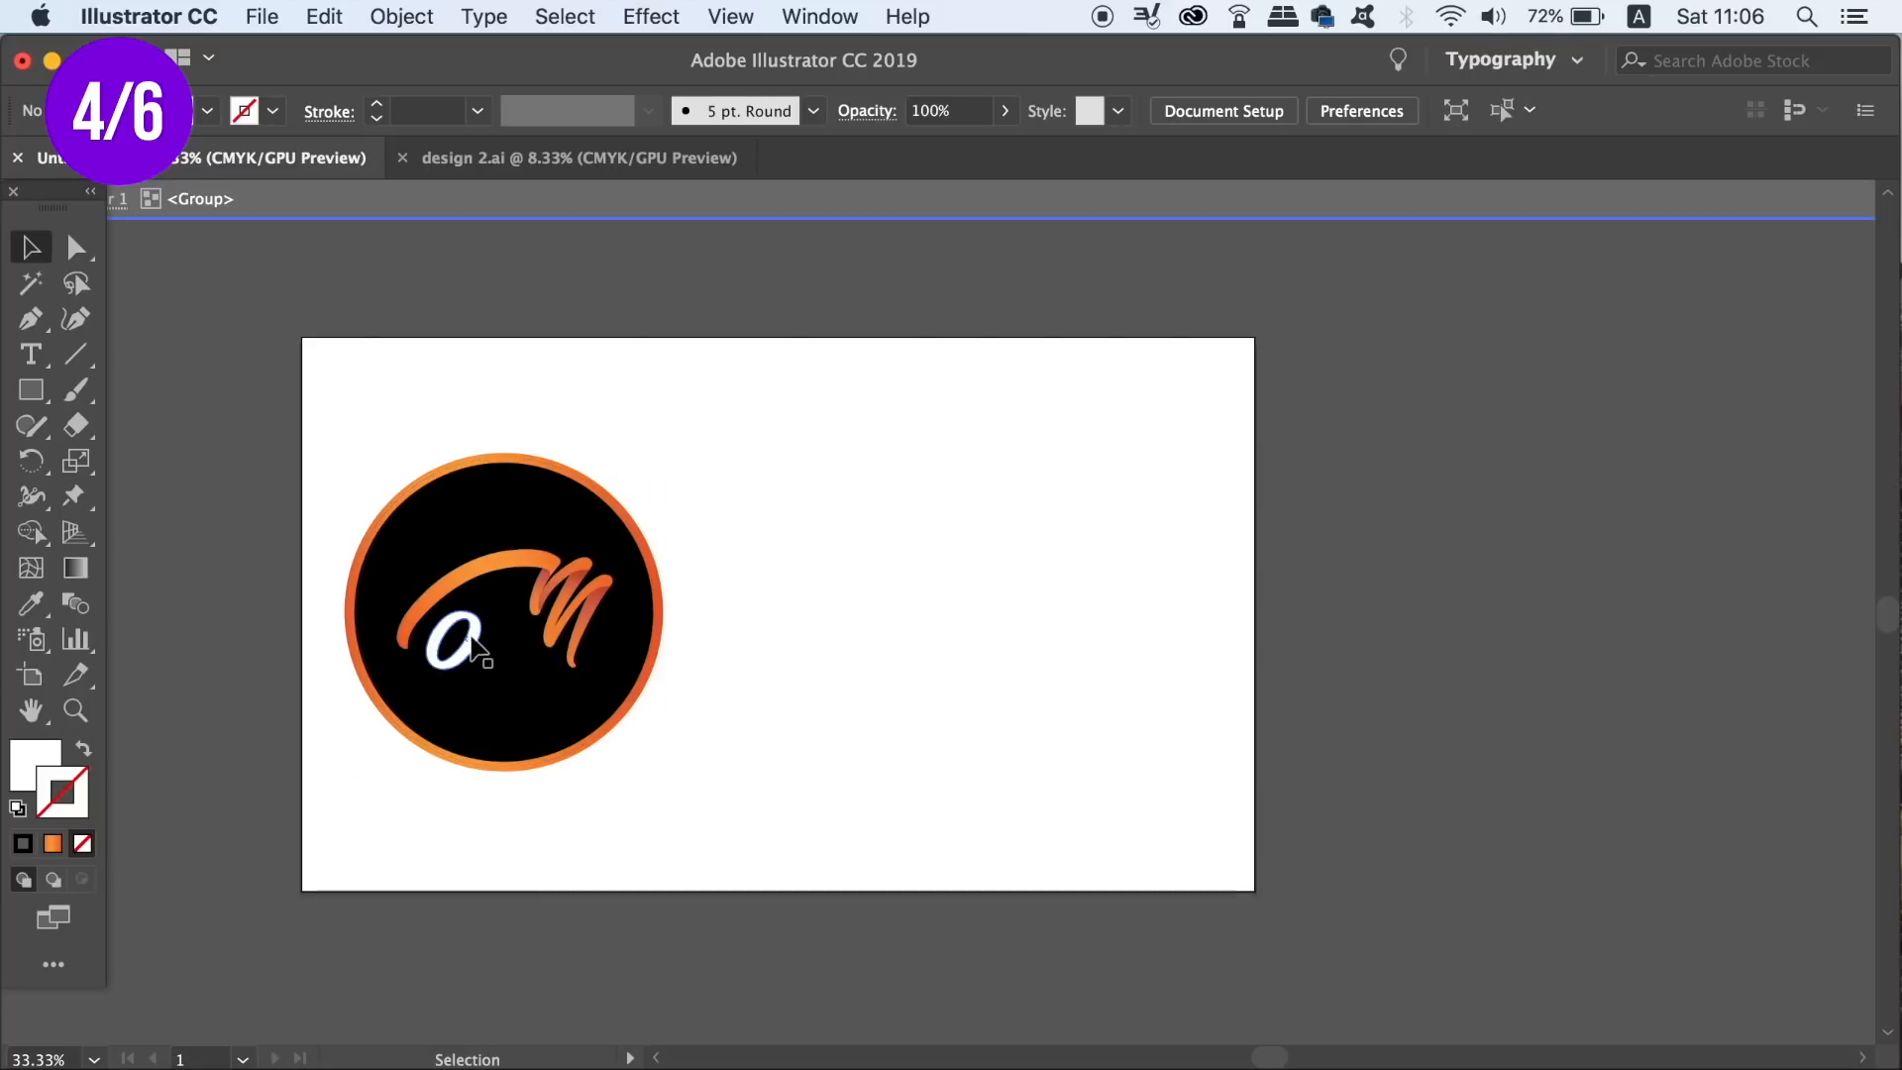
pyautogui.click(571, 583)
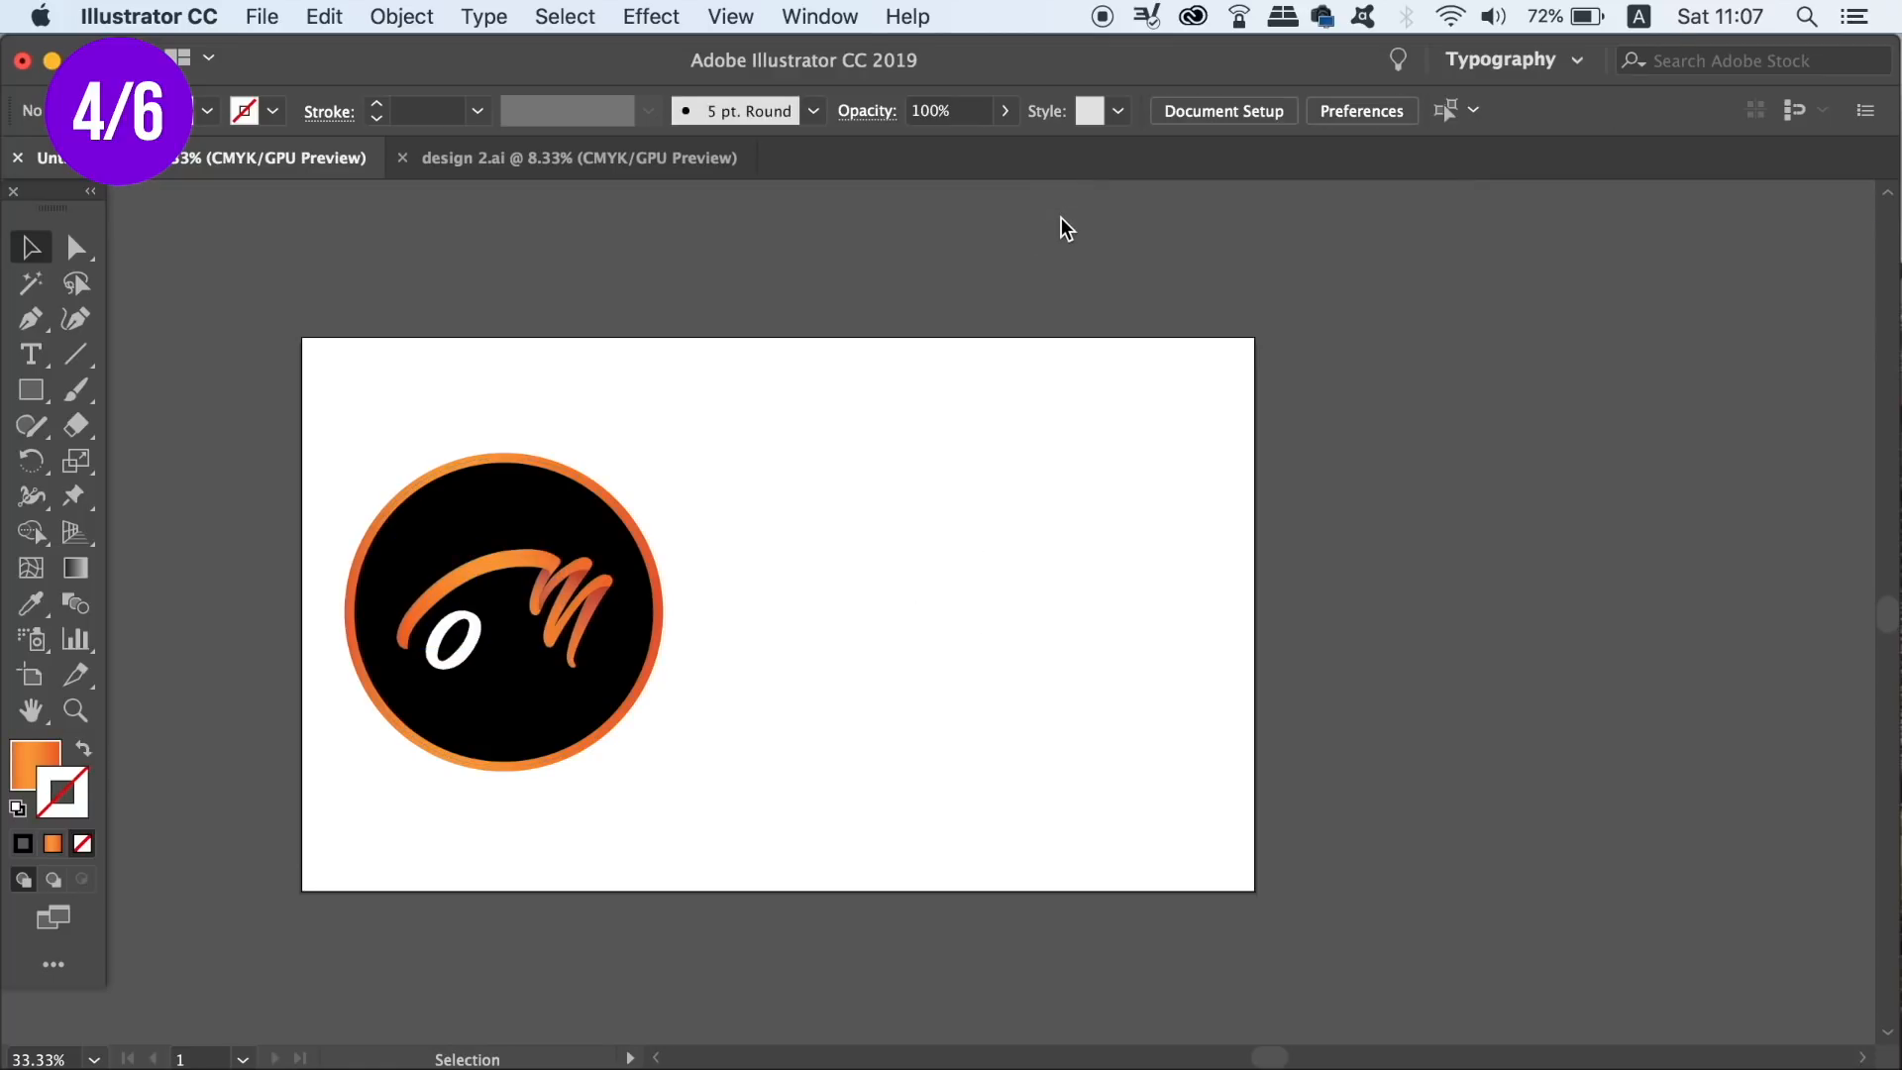
pyautogui.click(1362, 110)
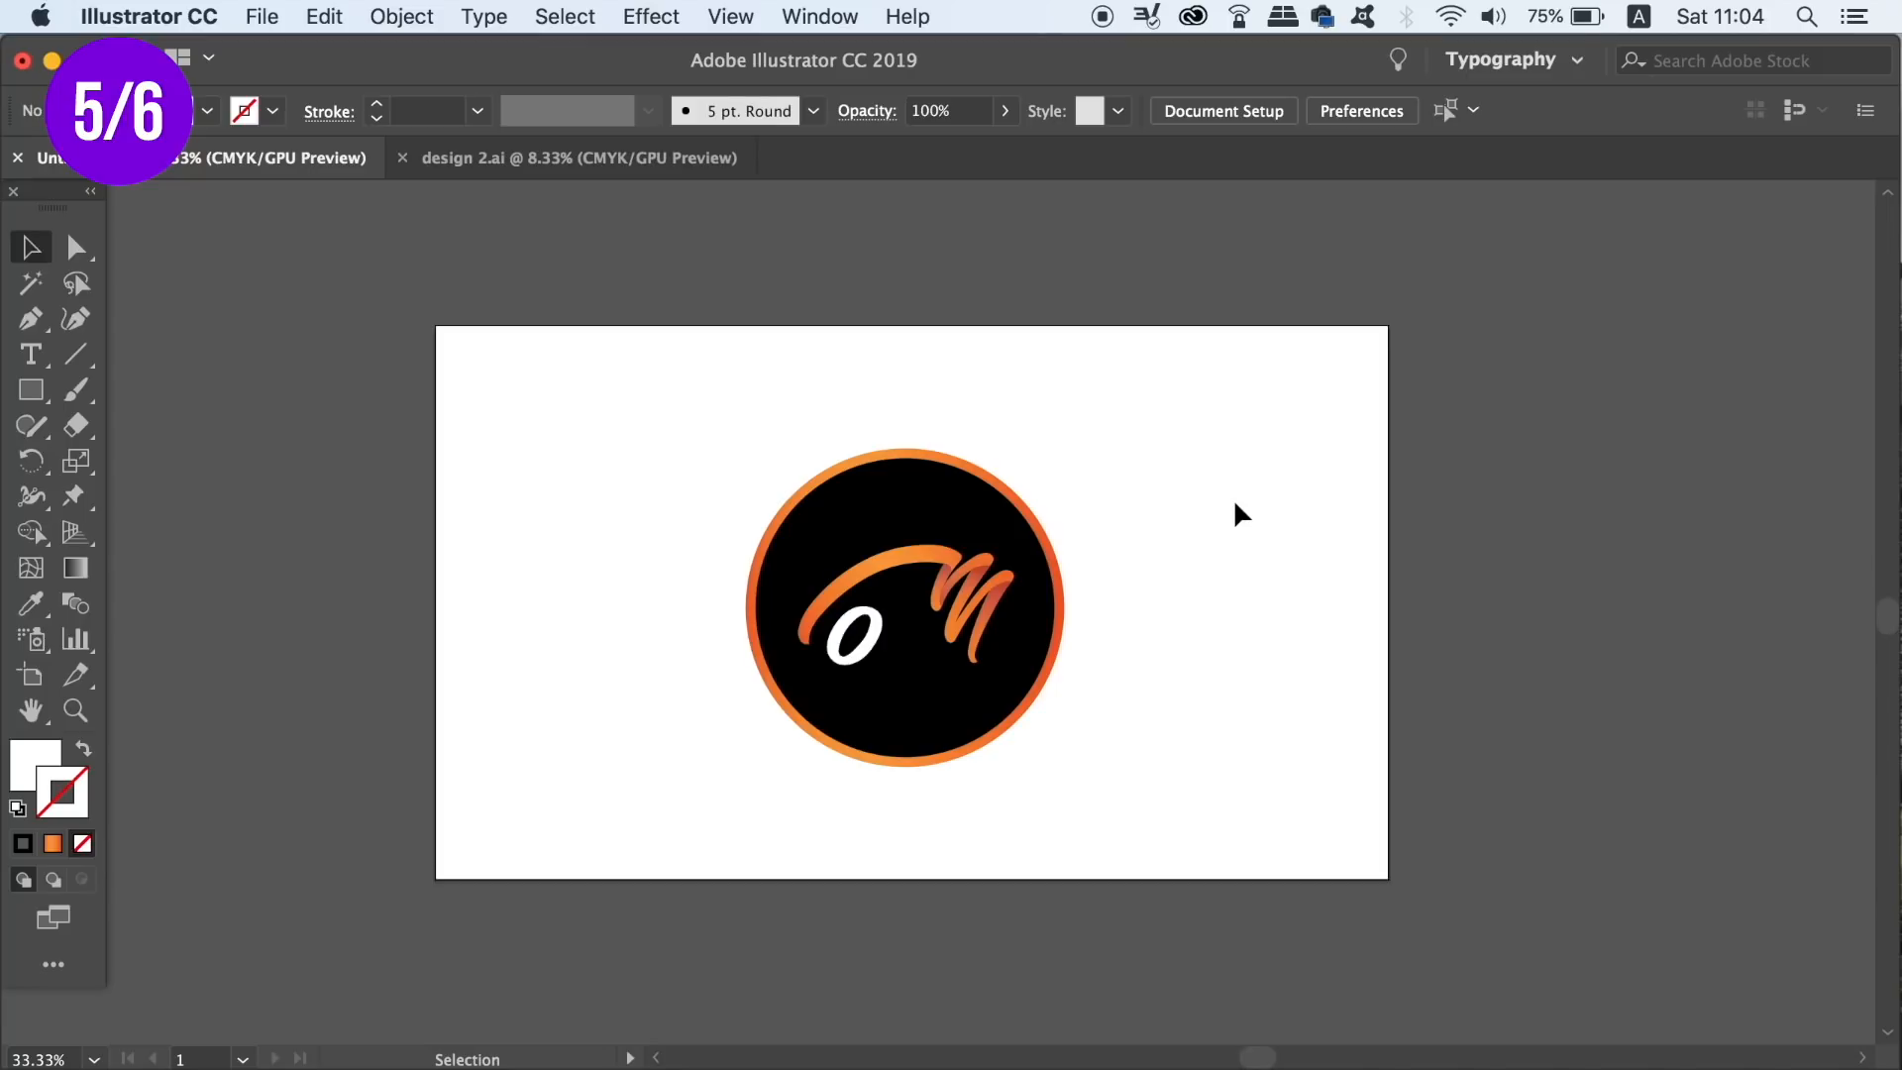
pyautogui.moveTo(877, 439)
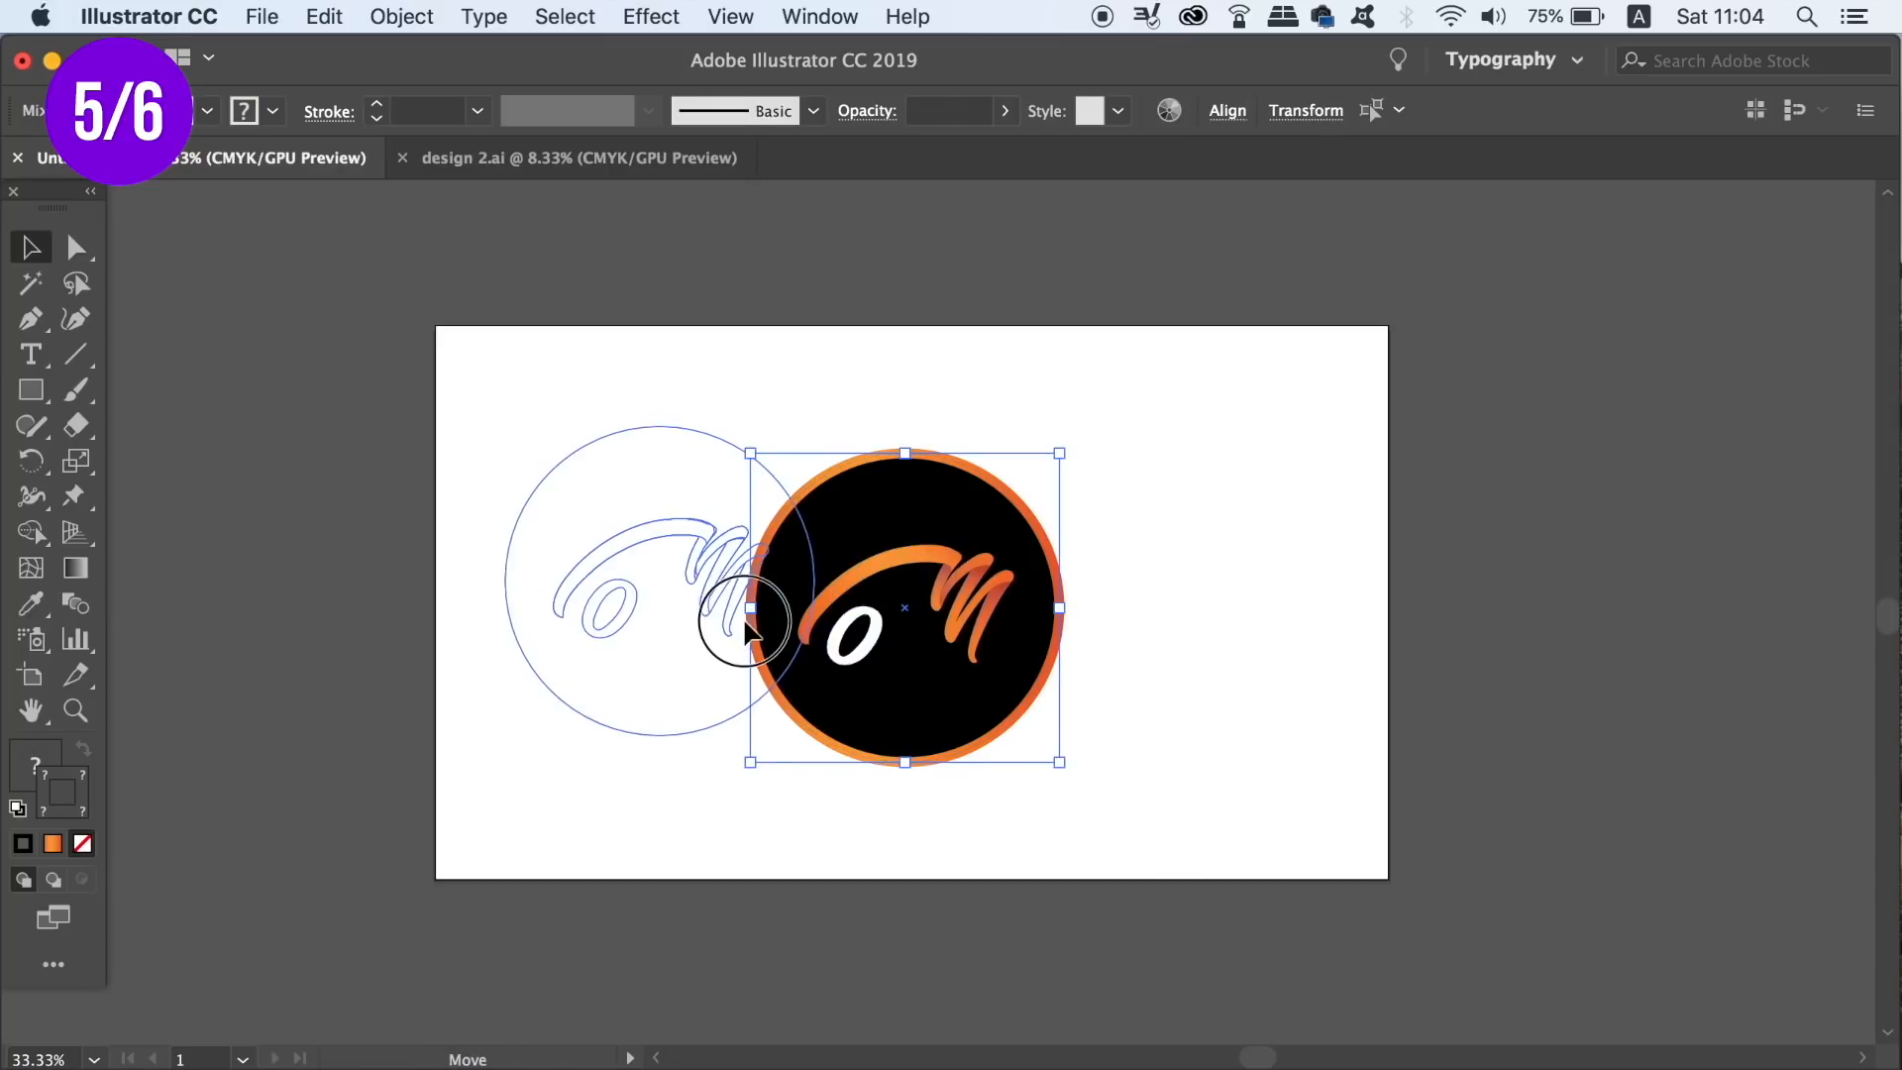
# Move the logo left and turn off Scale Corners and Scale Strokes & Effects
pyautogui.moveTo(903, 606); pyautogui.dragTo(637, 601)
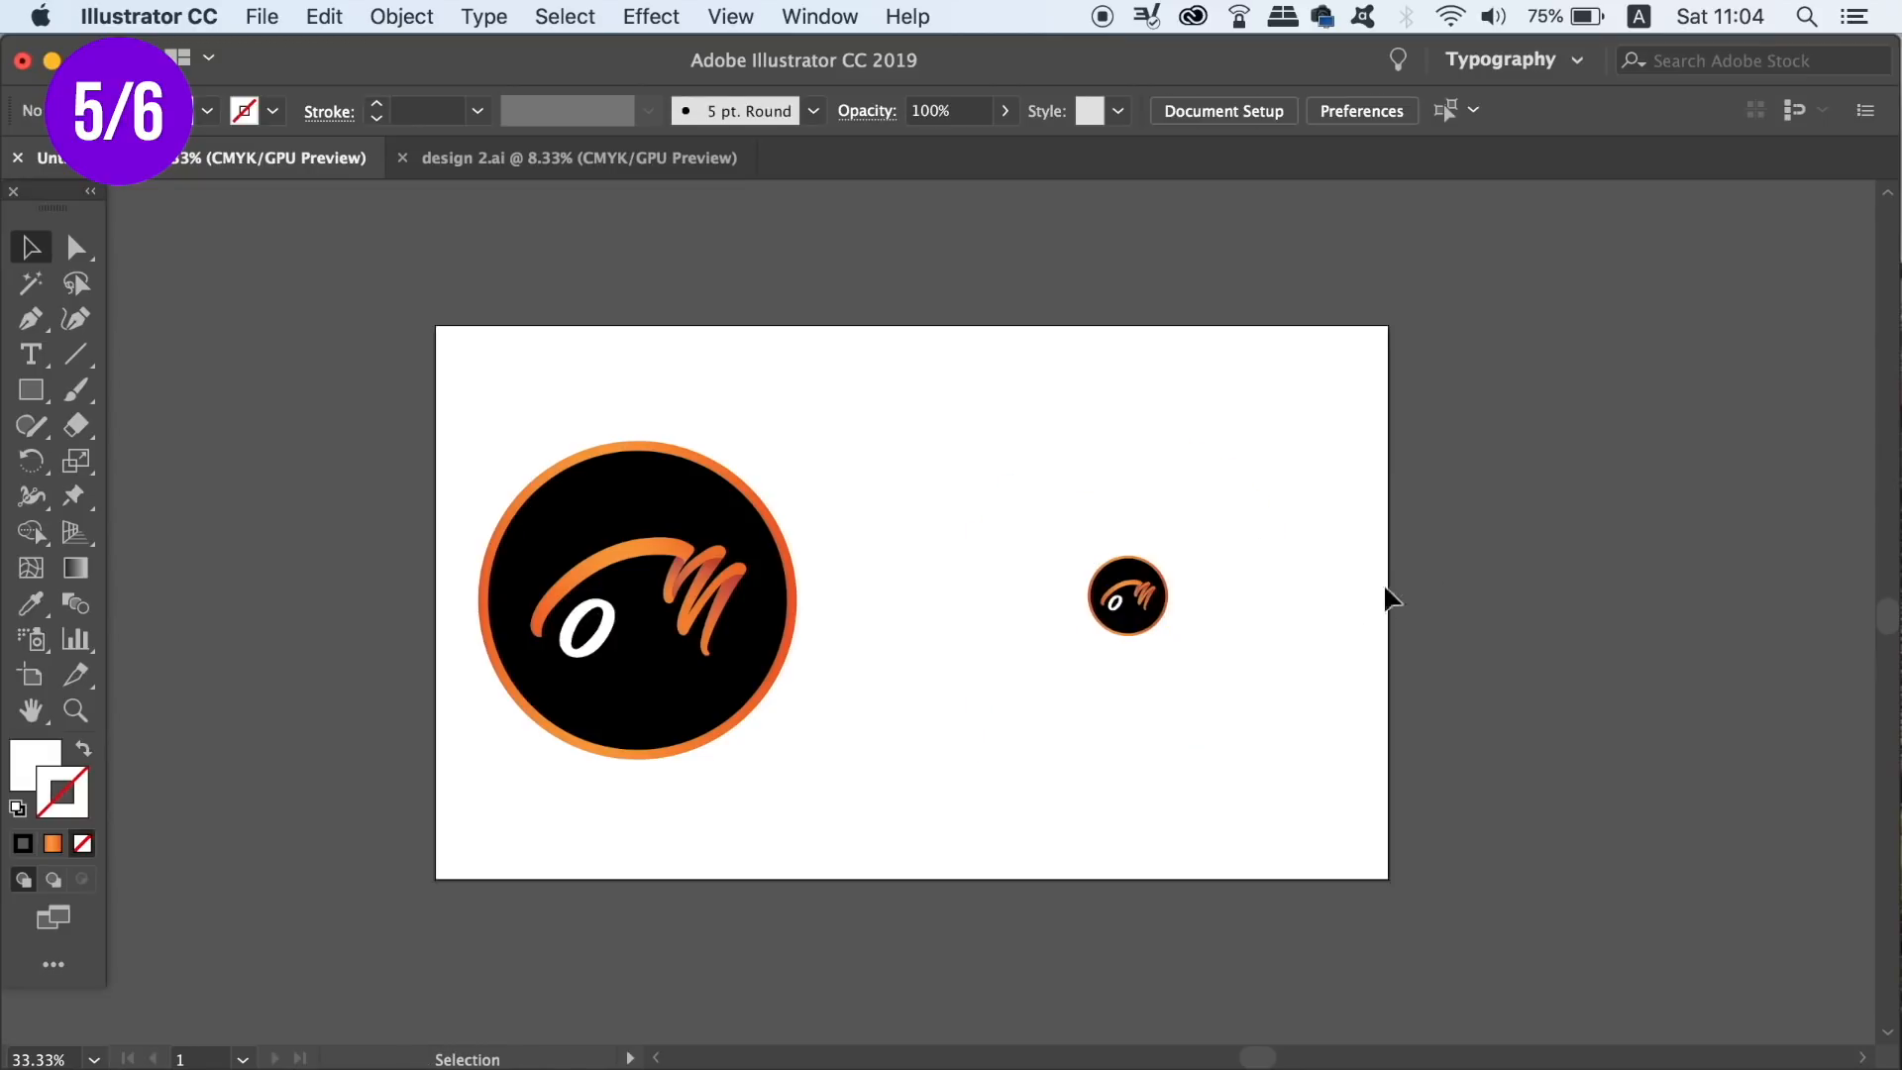
pyautogui.moveTo(1205, 655)
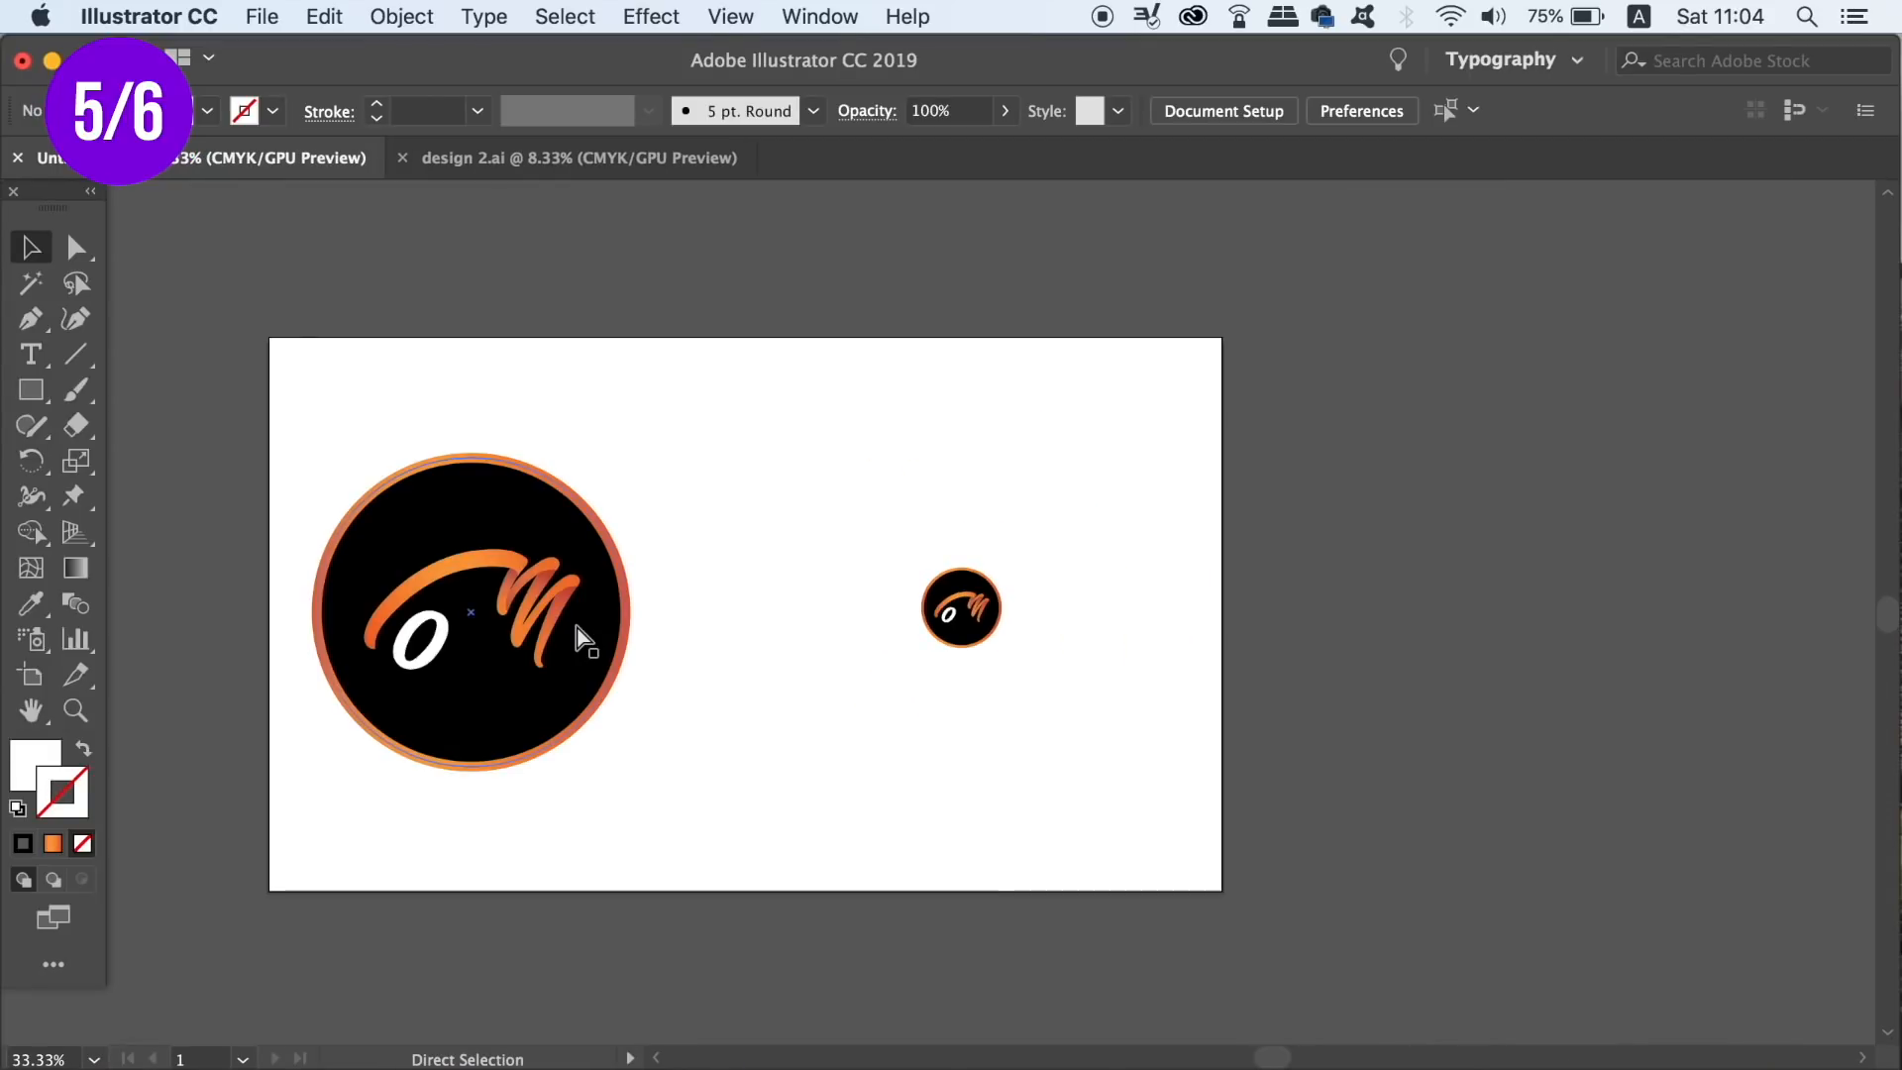
pyautogui.click(1360, 110)
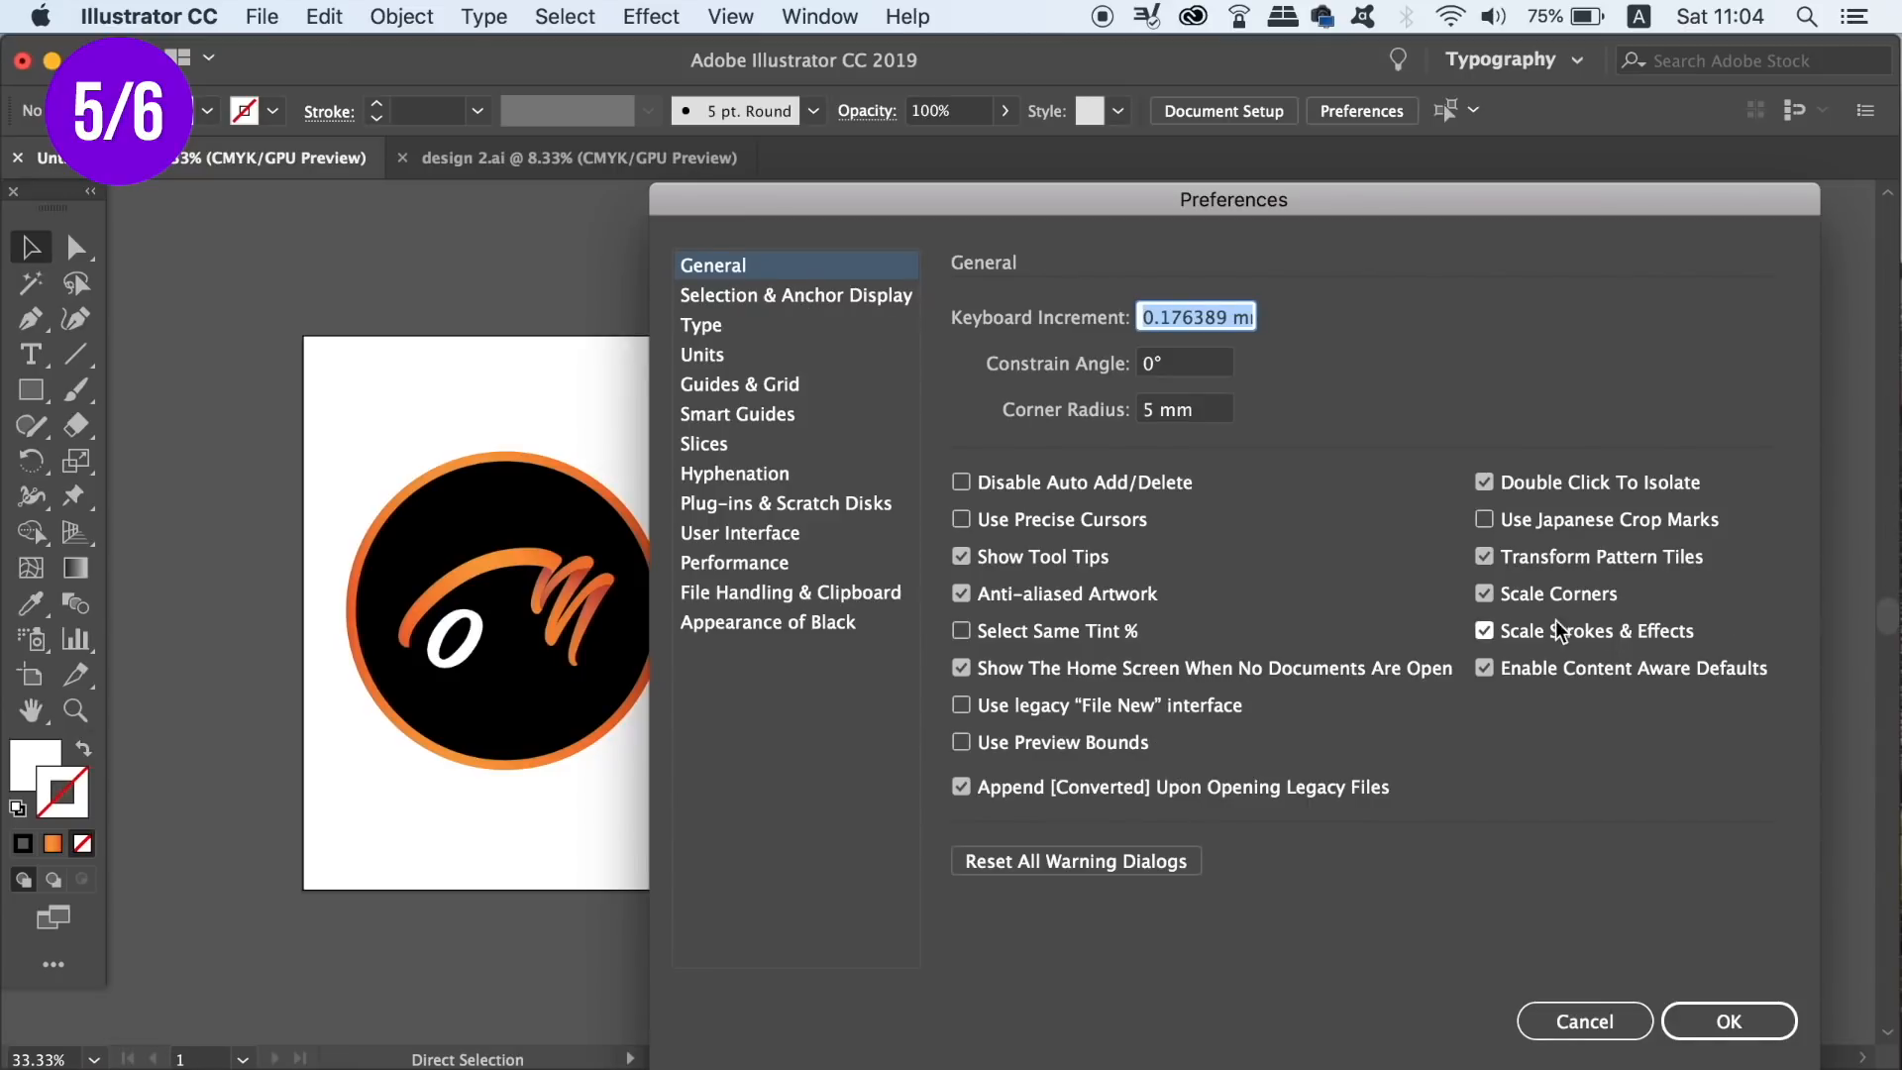
pyautogui.moveTo(1650, 641)
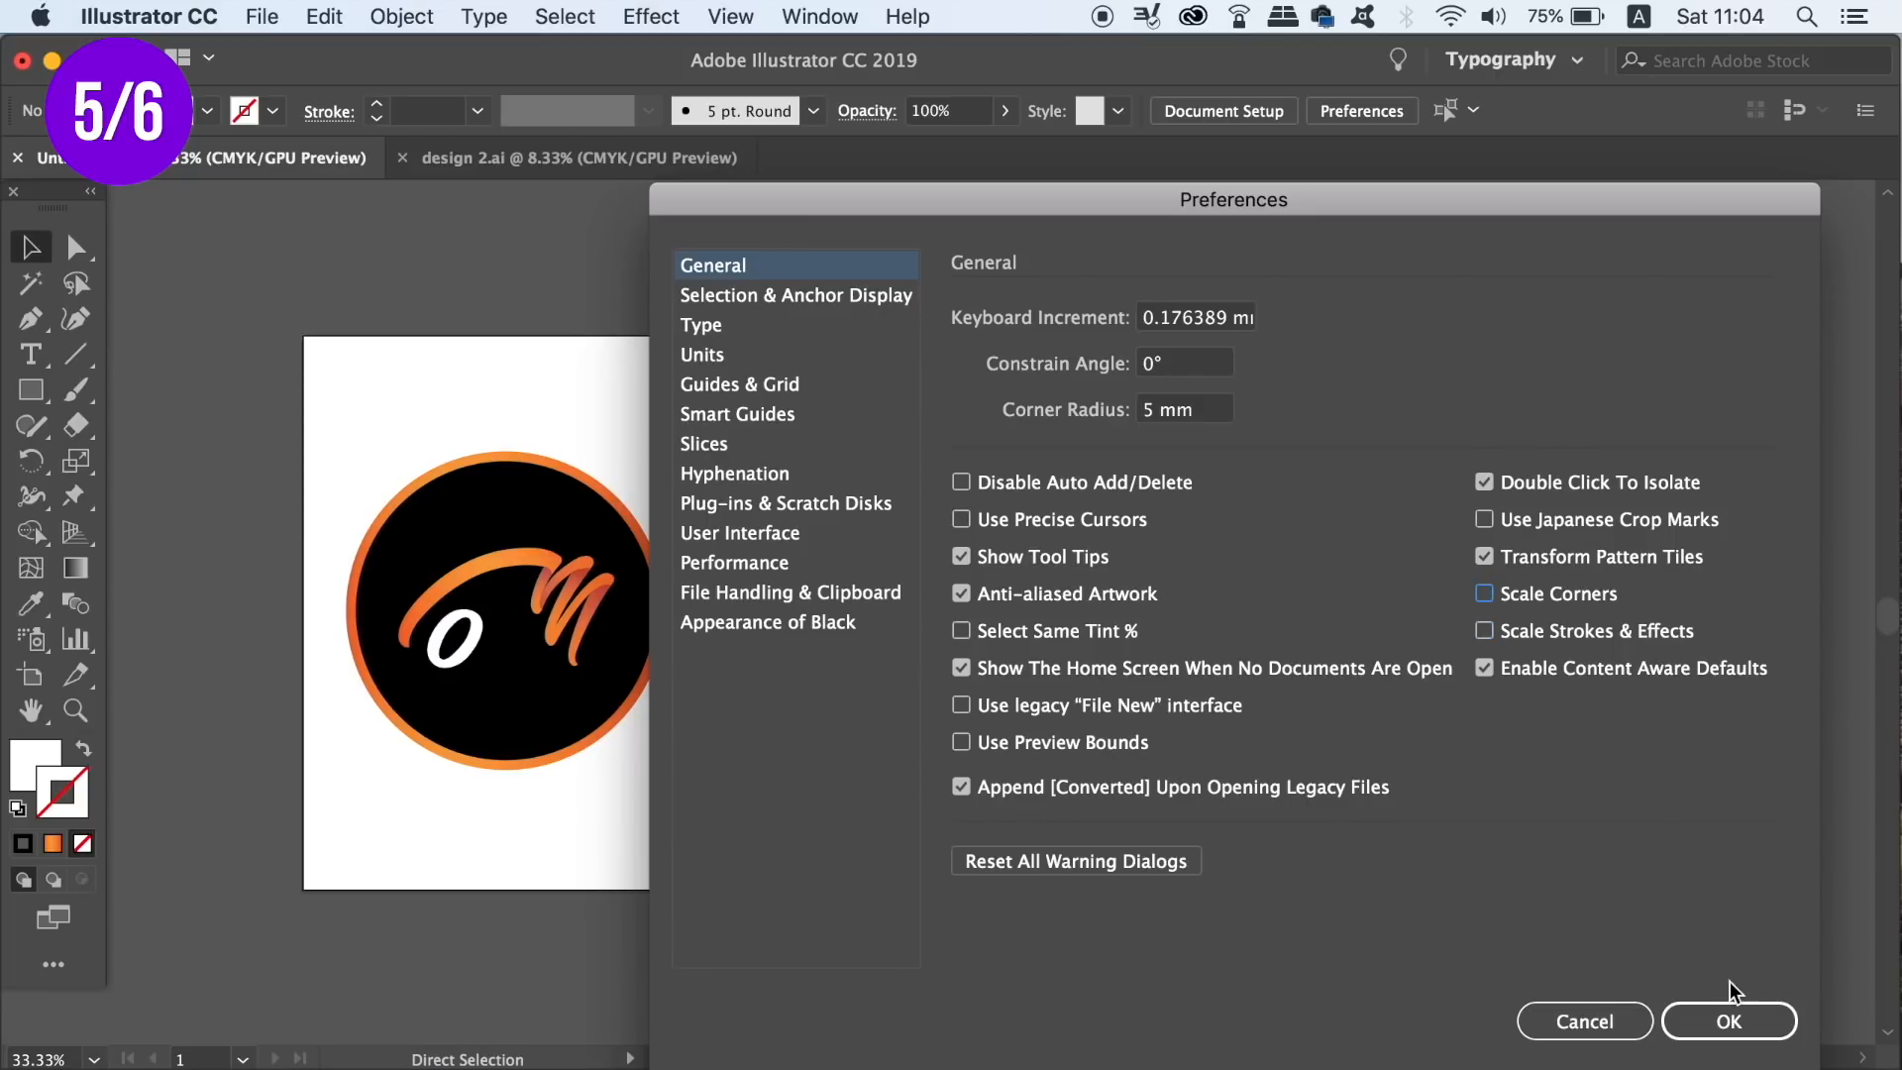
pyautogui.click(1728, 1020)
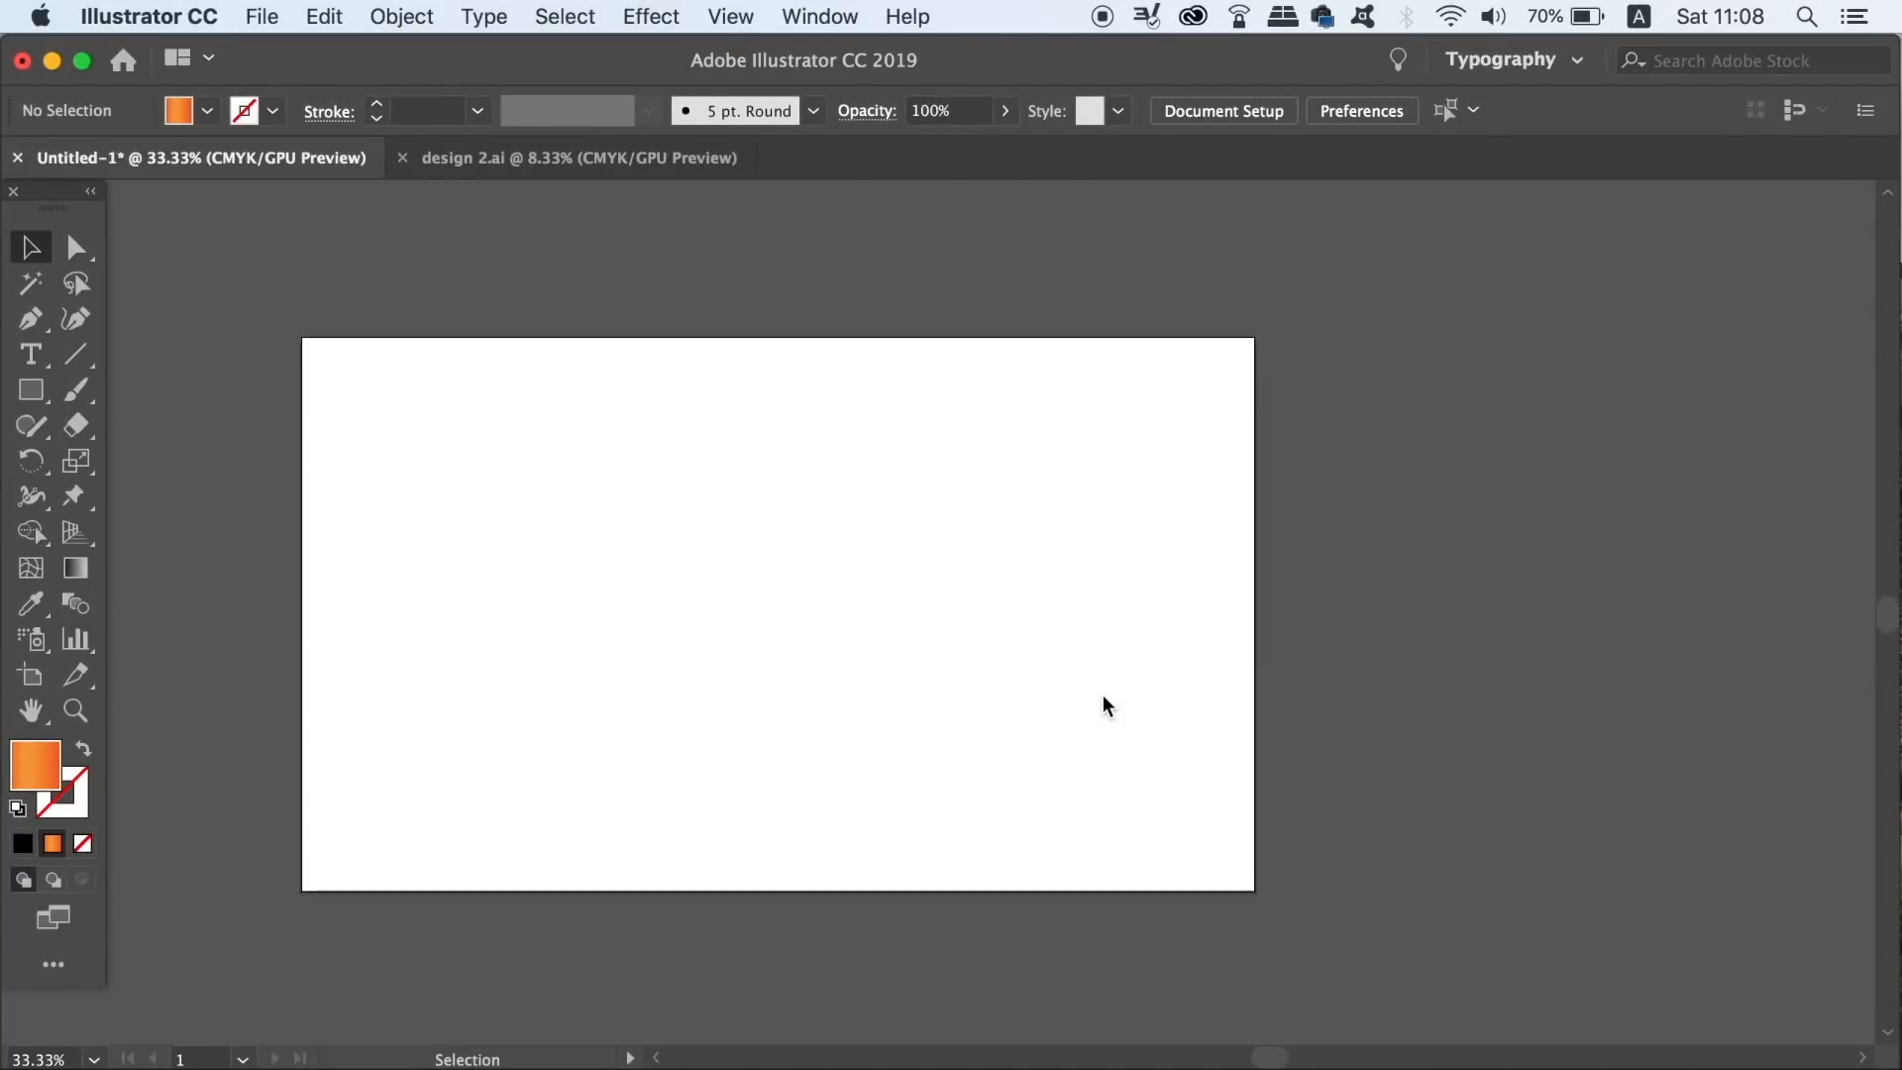
pyautogui.moveTo(982, 261)
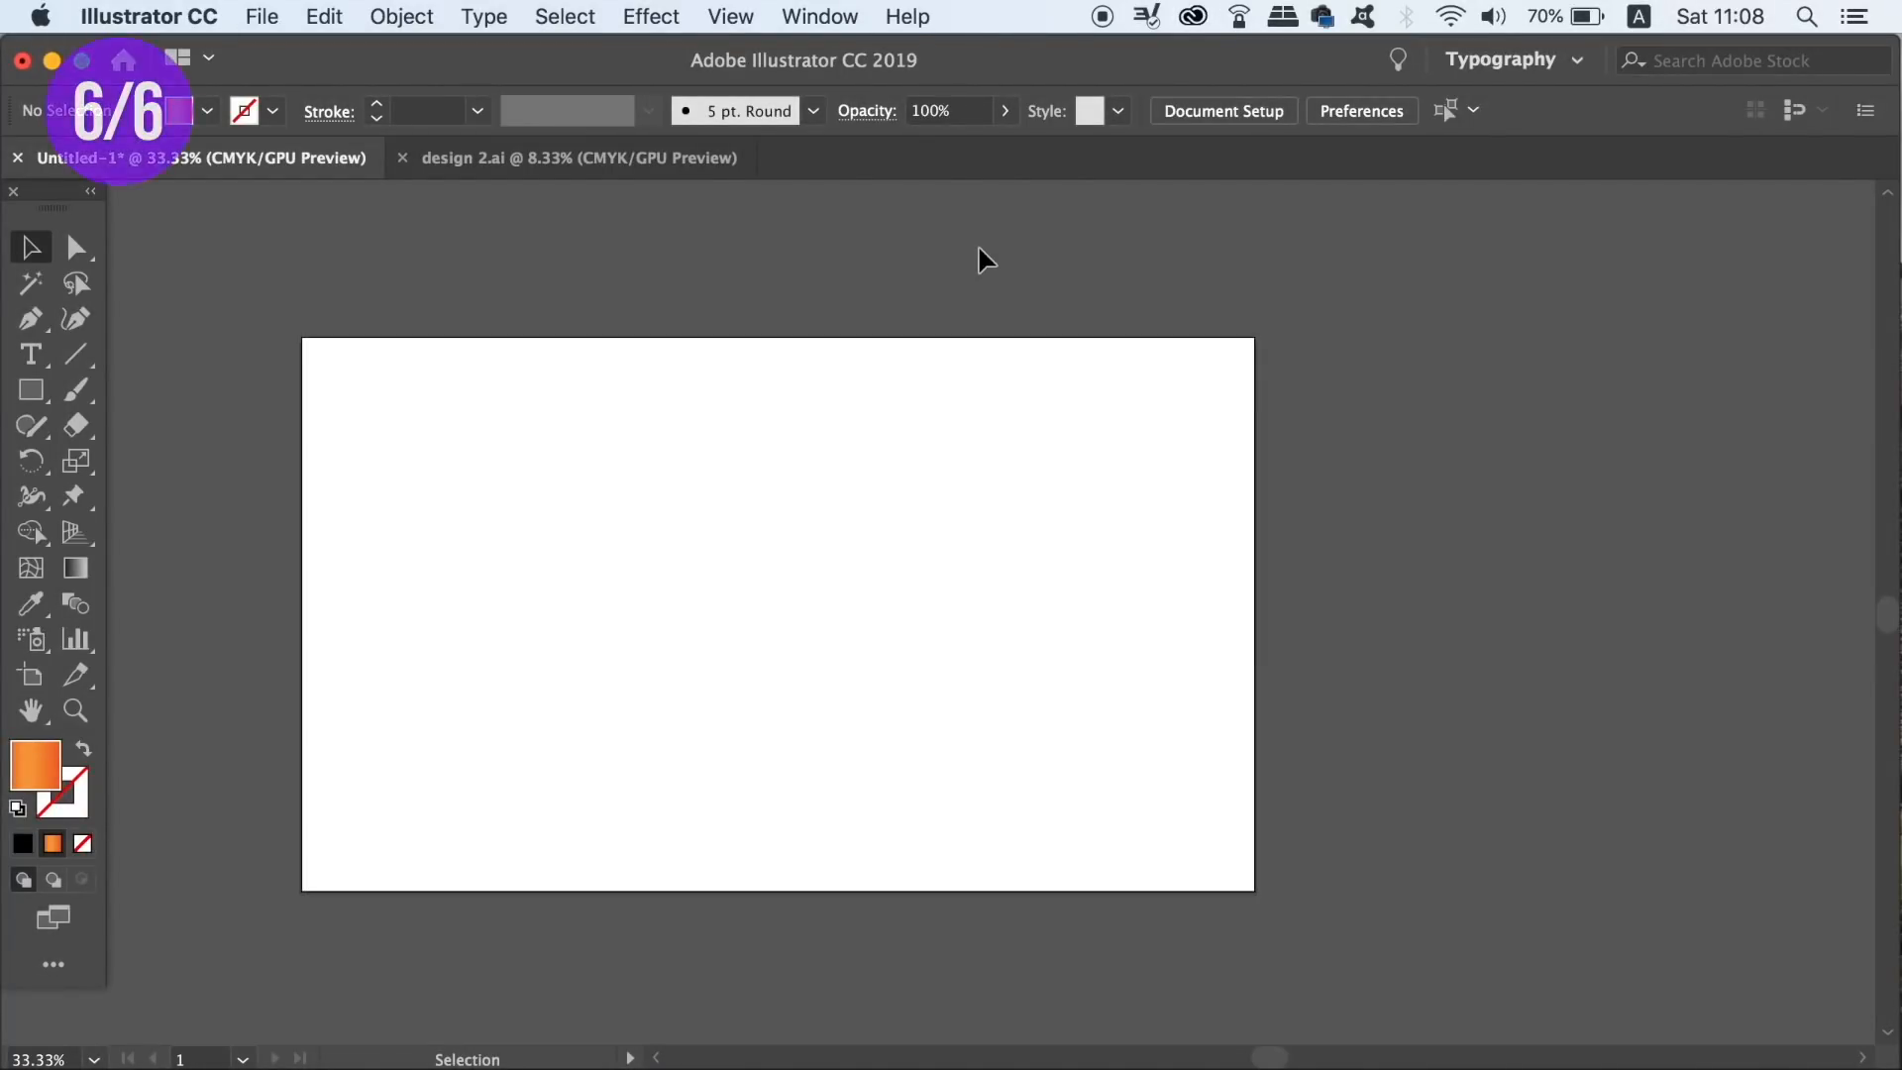
# Show the Appearance and Pathfinder panels and open the General preferences
pyautogui.click(819, 15)
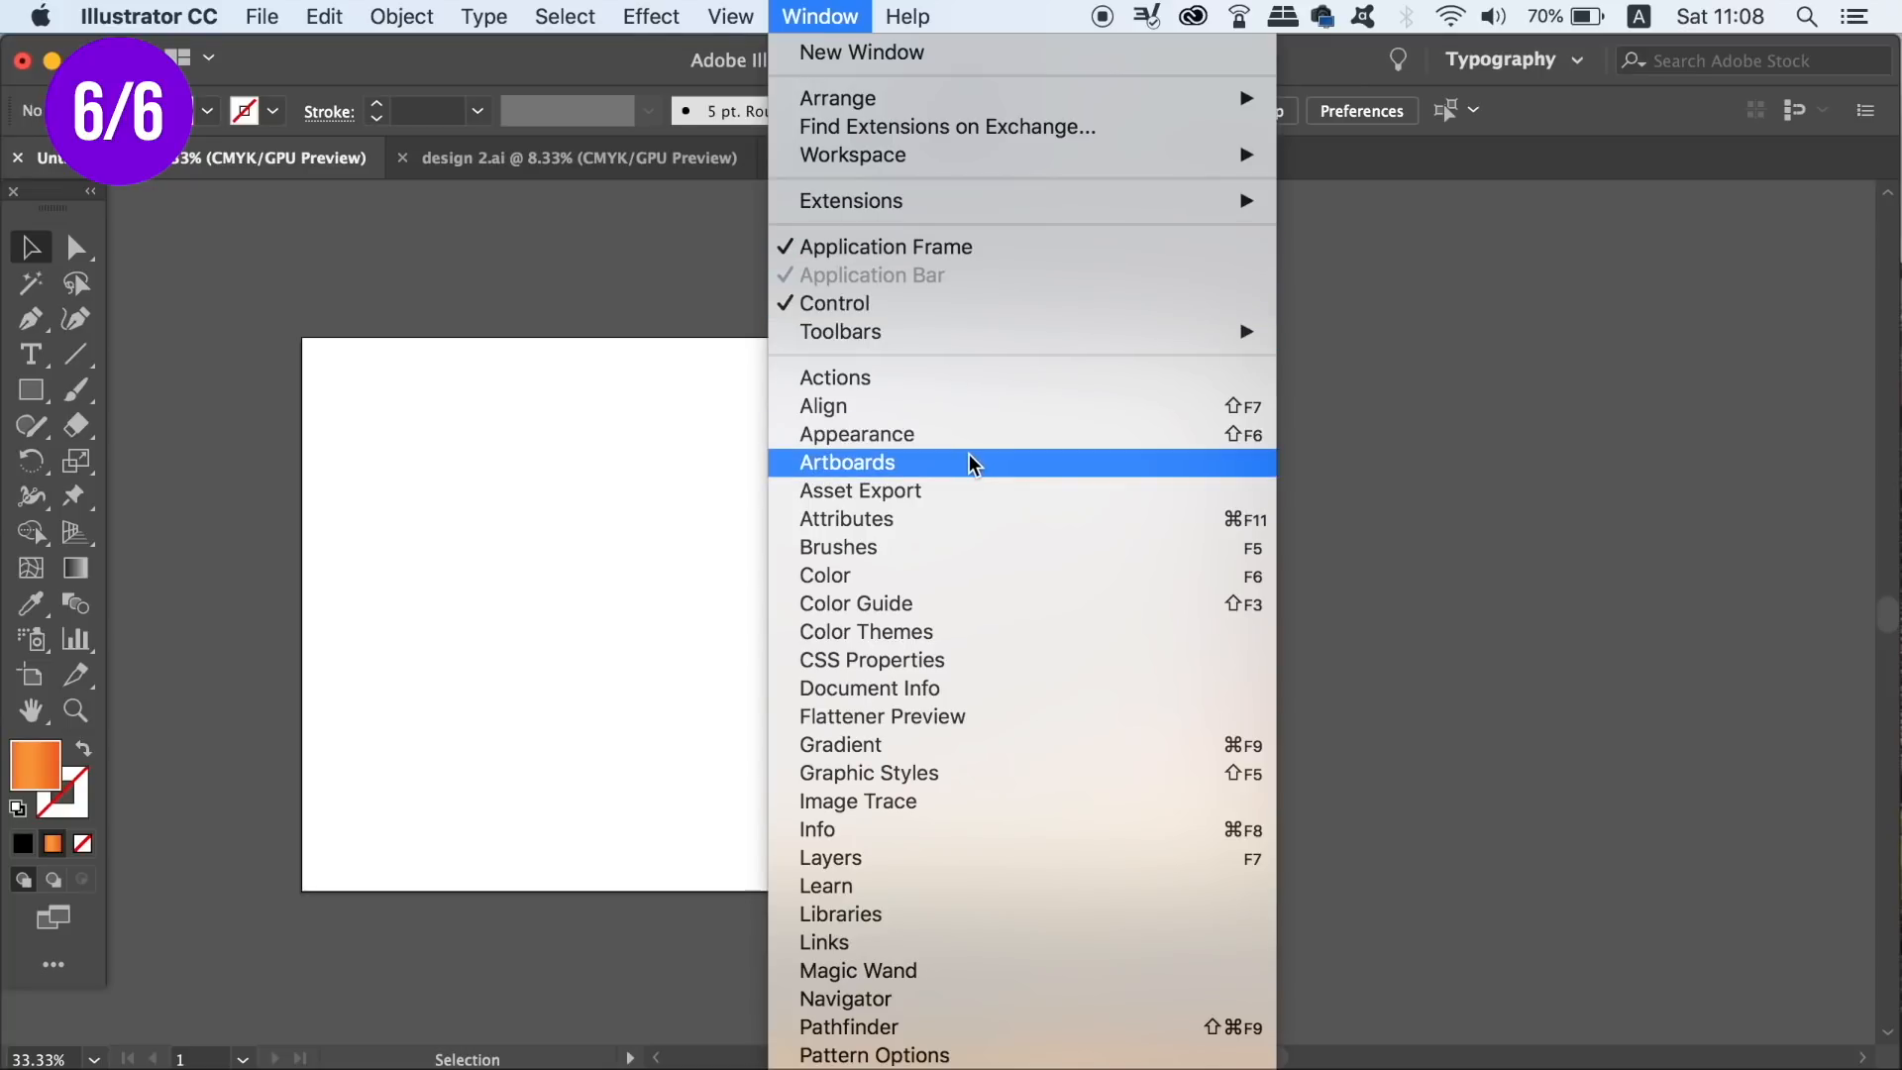
pyautogui.click(855, 433)
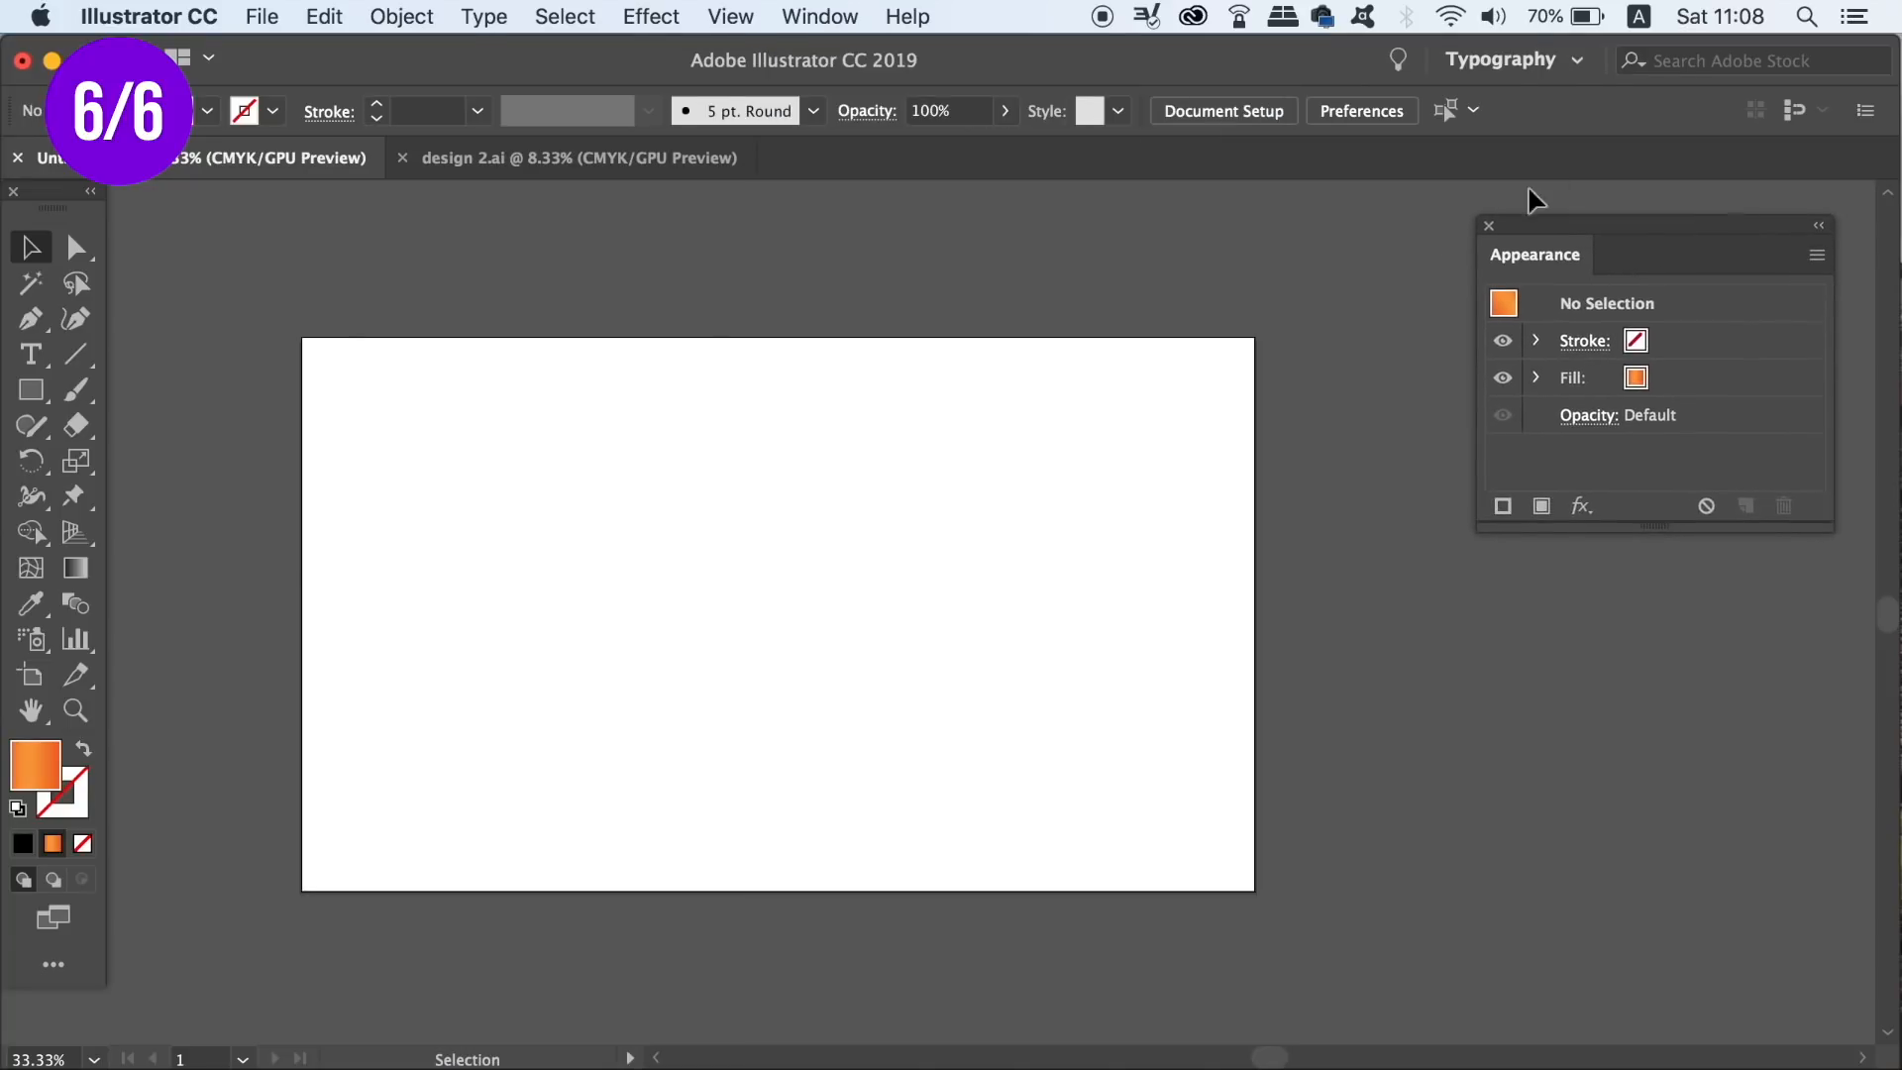
pyautogui.click(819, 16)
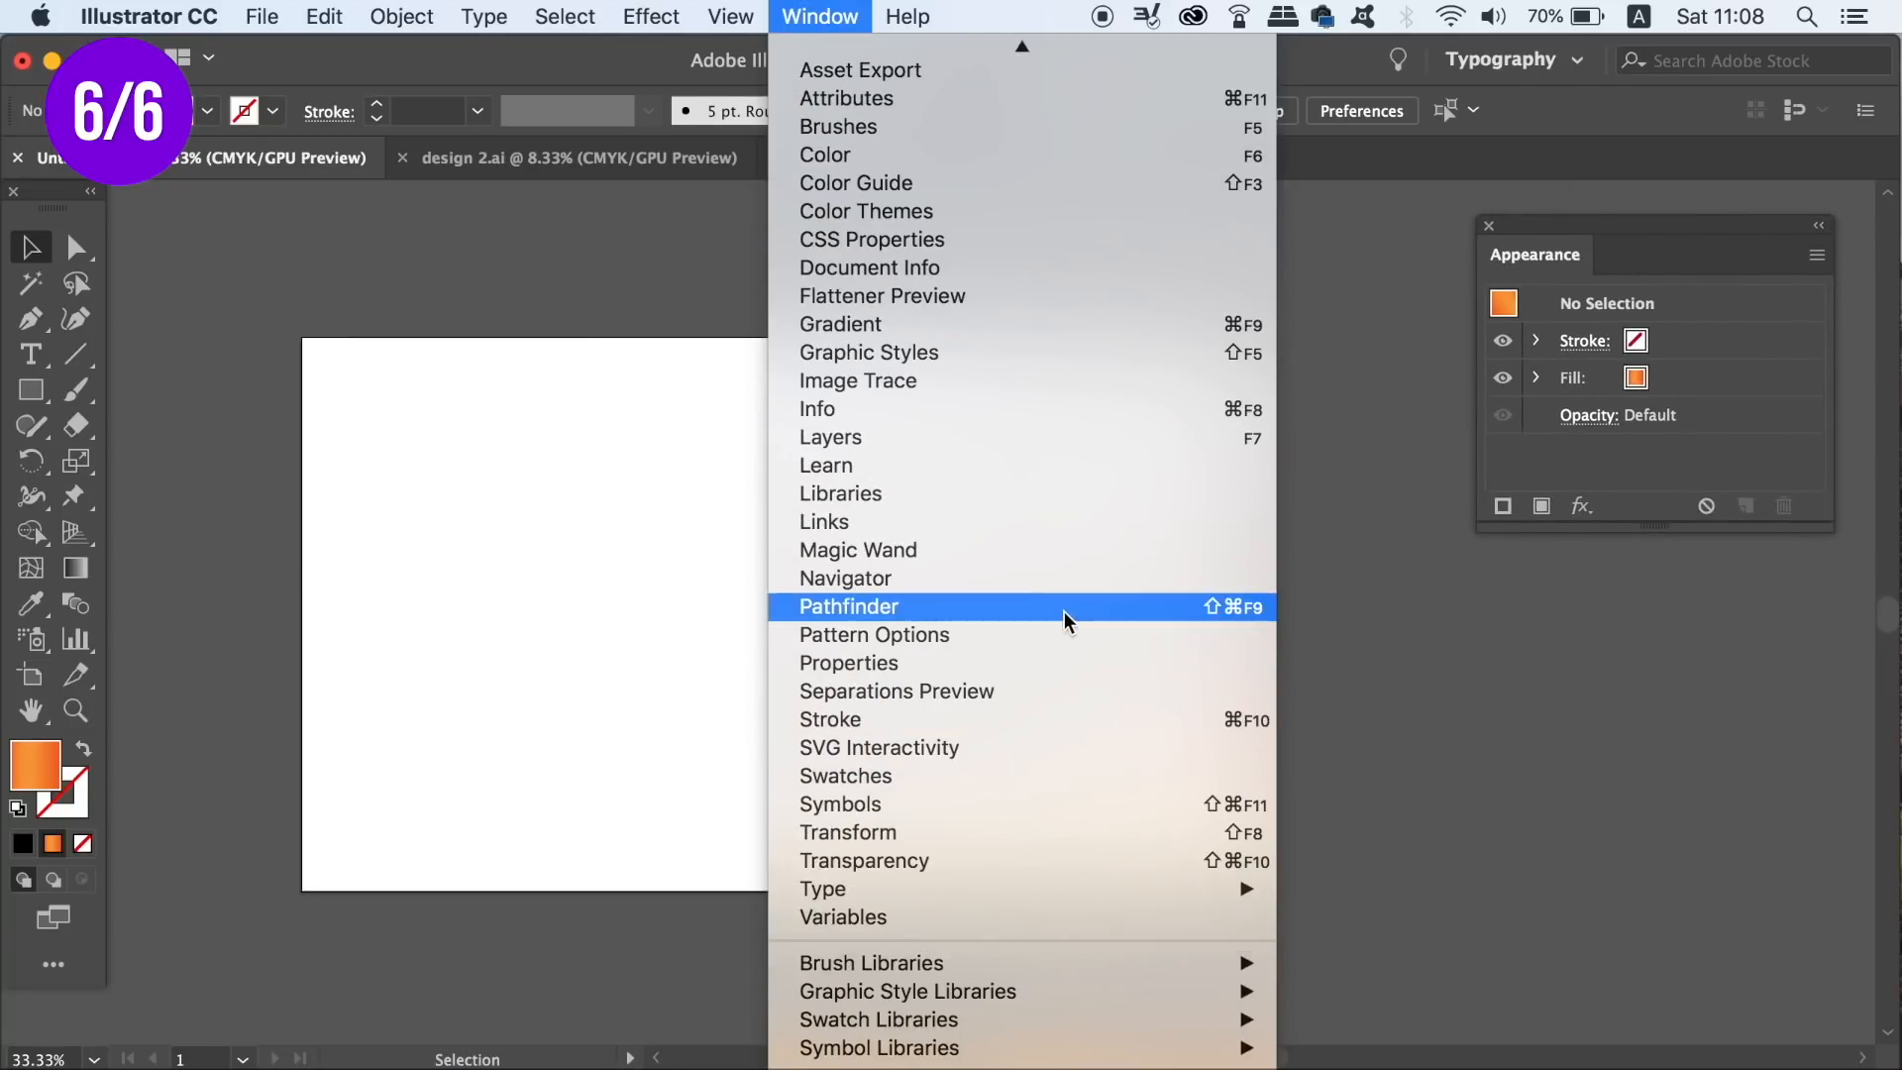
pyautogui.click(849, 606)
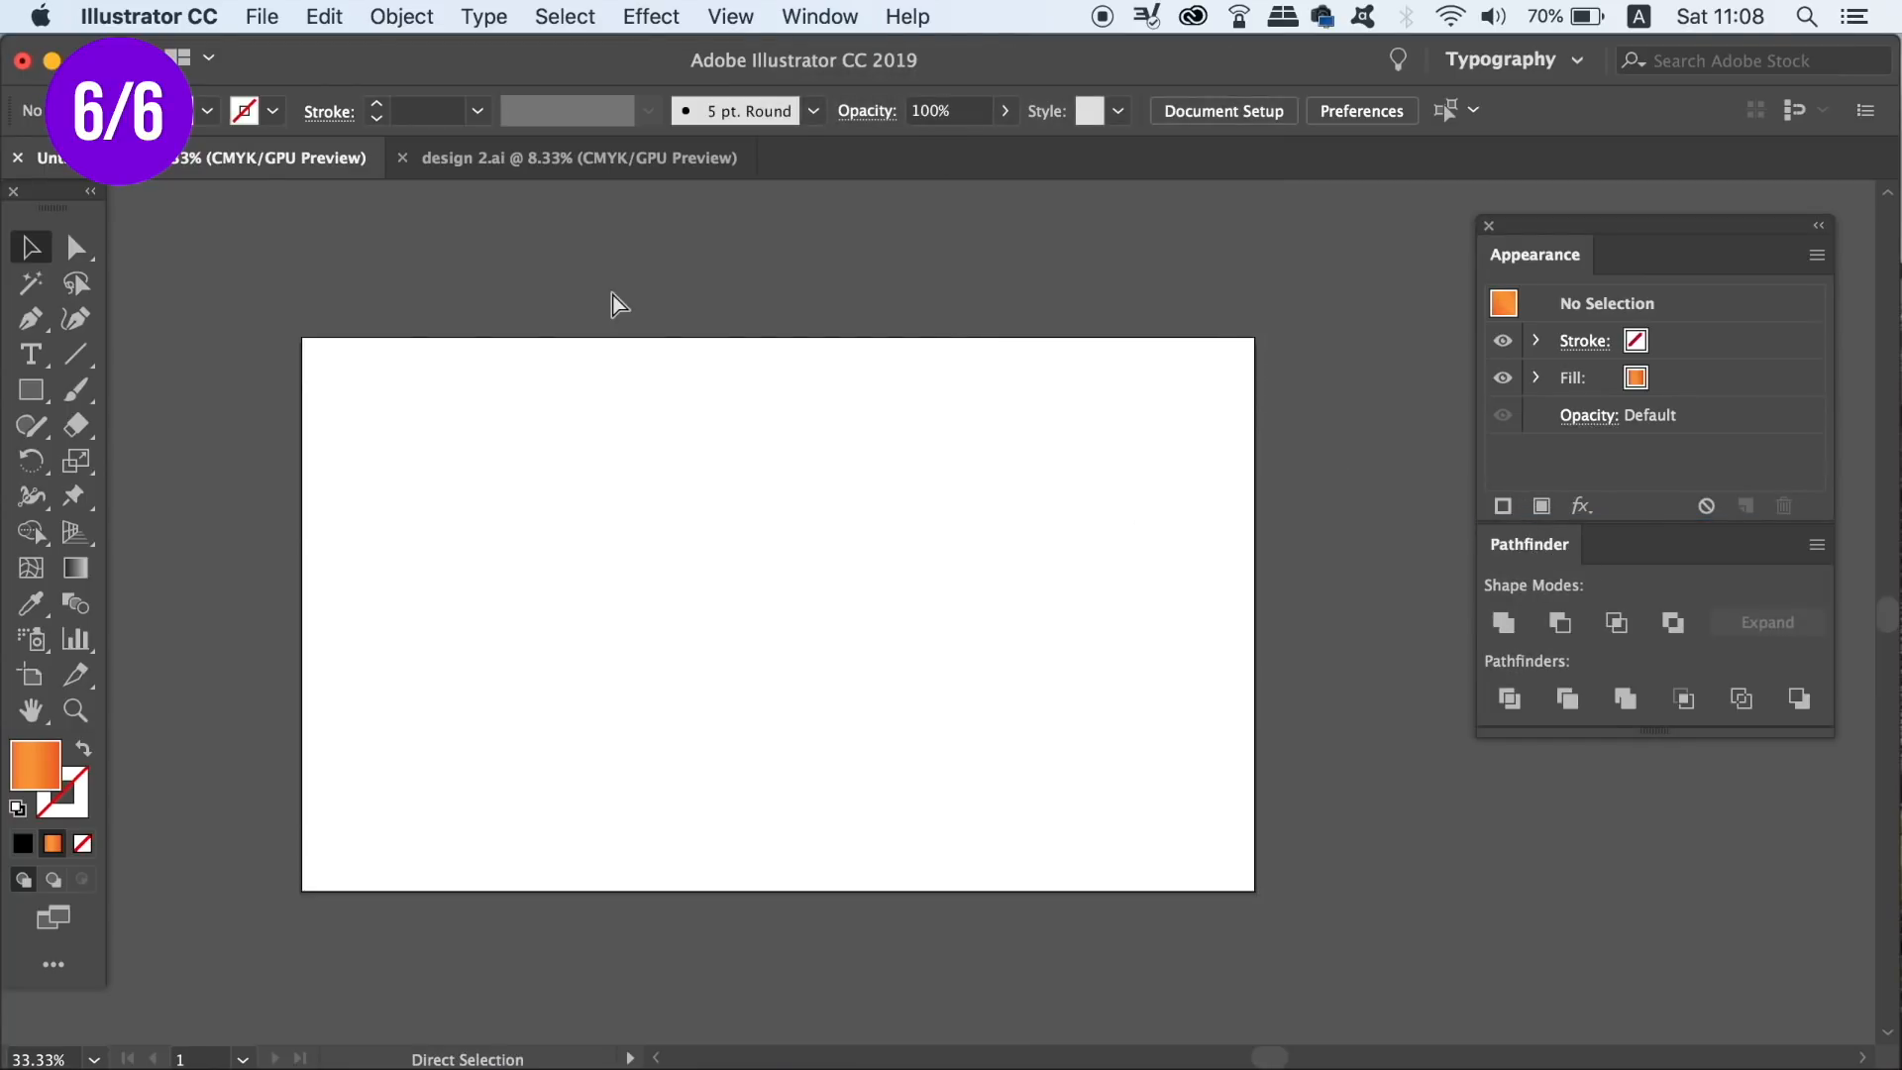
pyautogui.click(1361, 110)
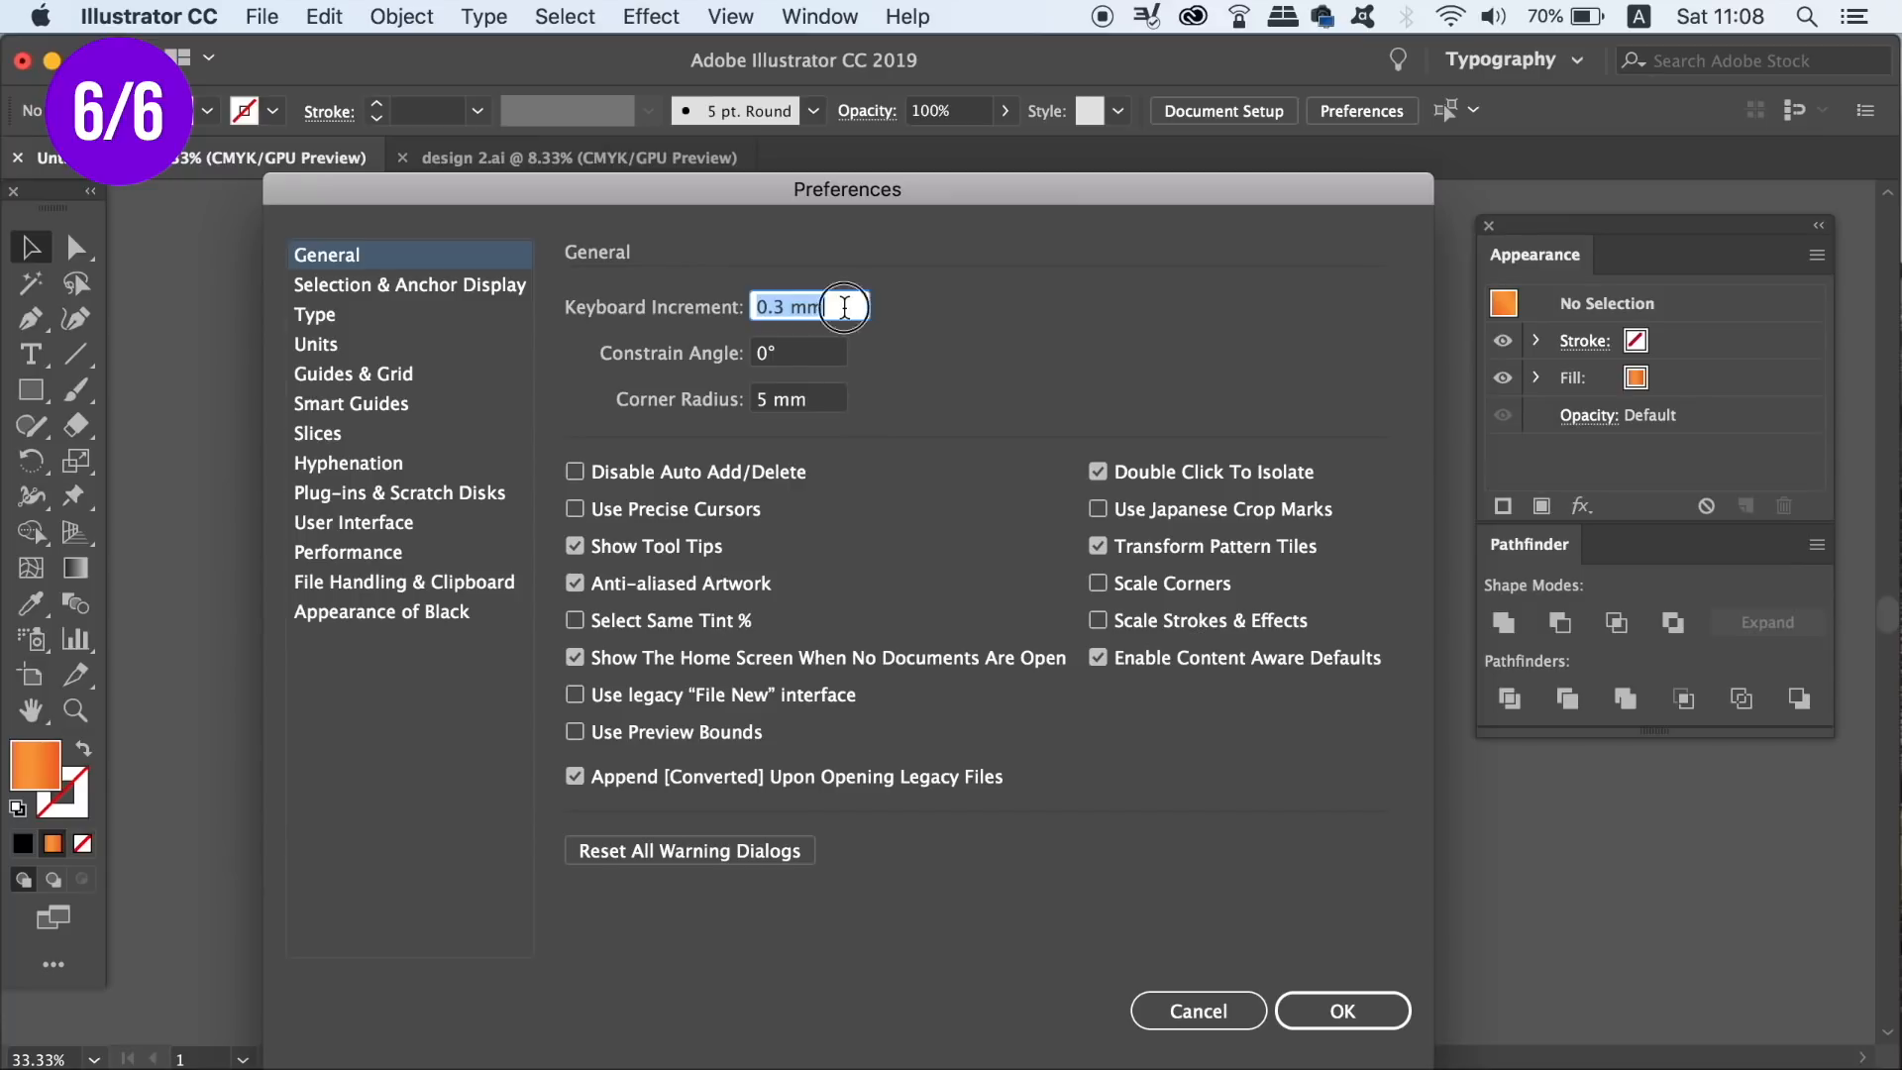
# Set the keyboard increment to 0.25 mm and close the preferences
pyautogui.write('0')
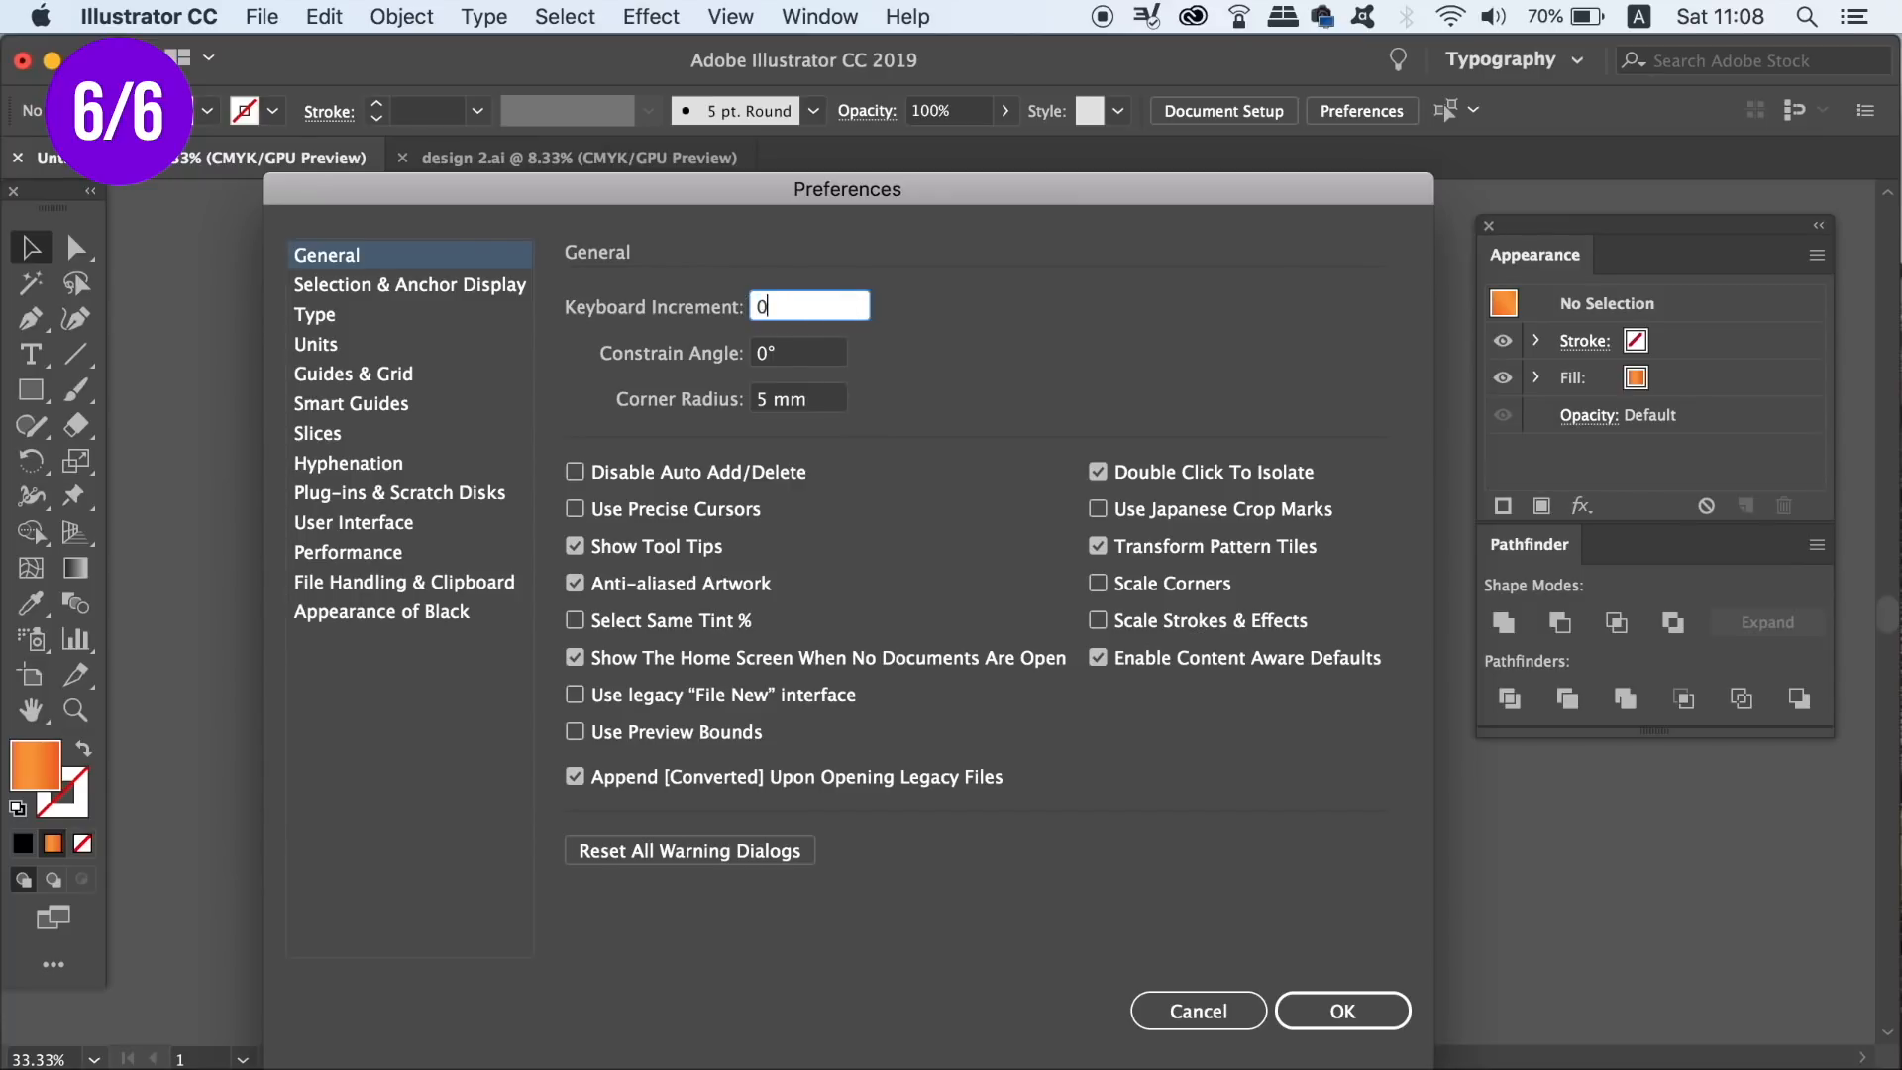
pyautogui.write('.25')
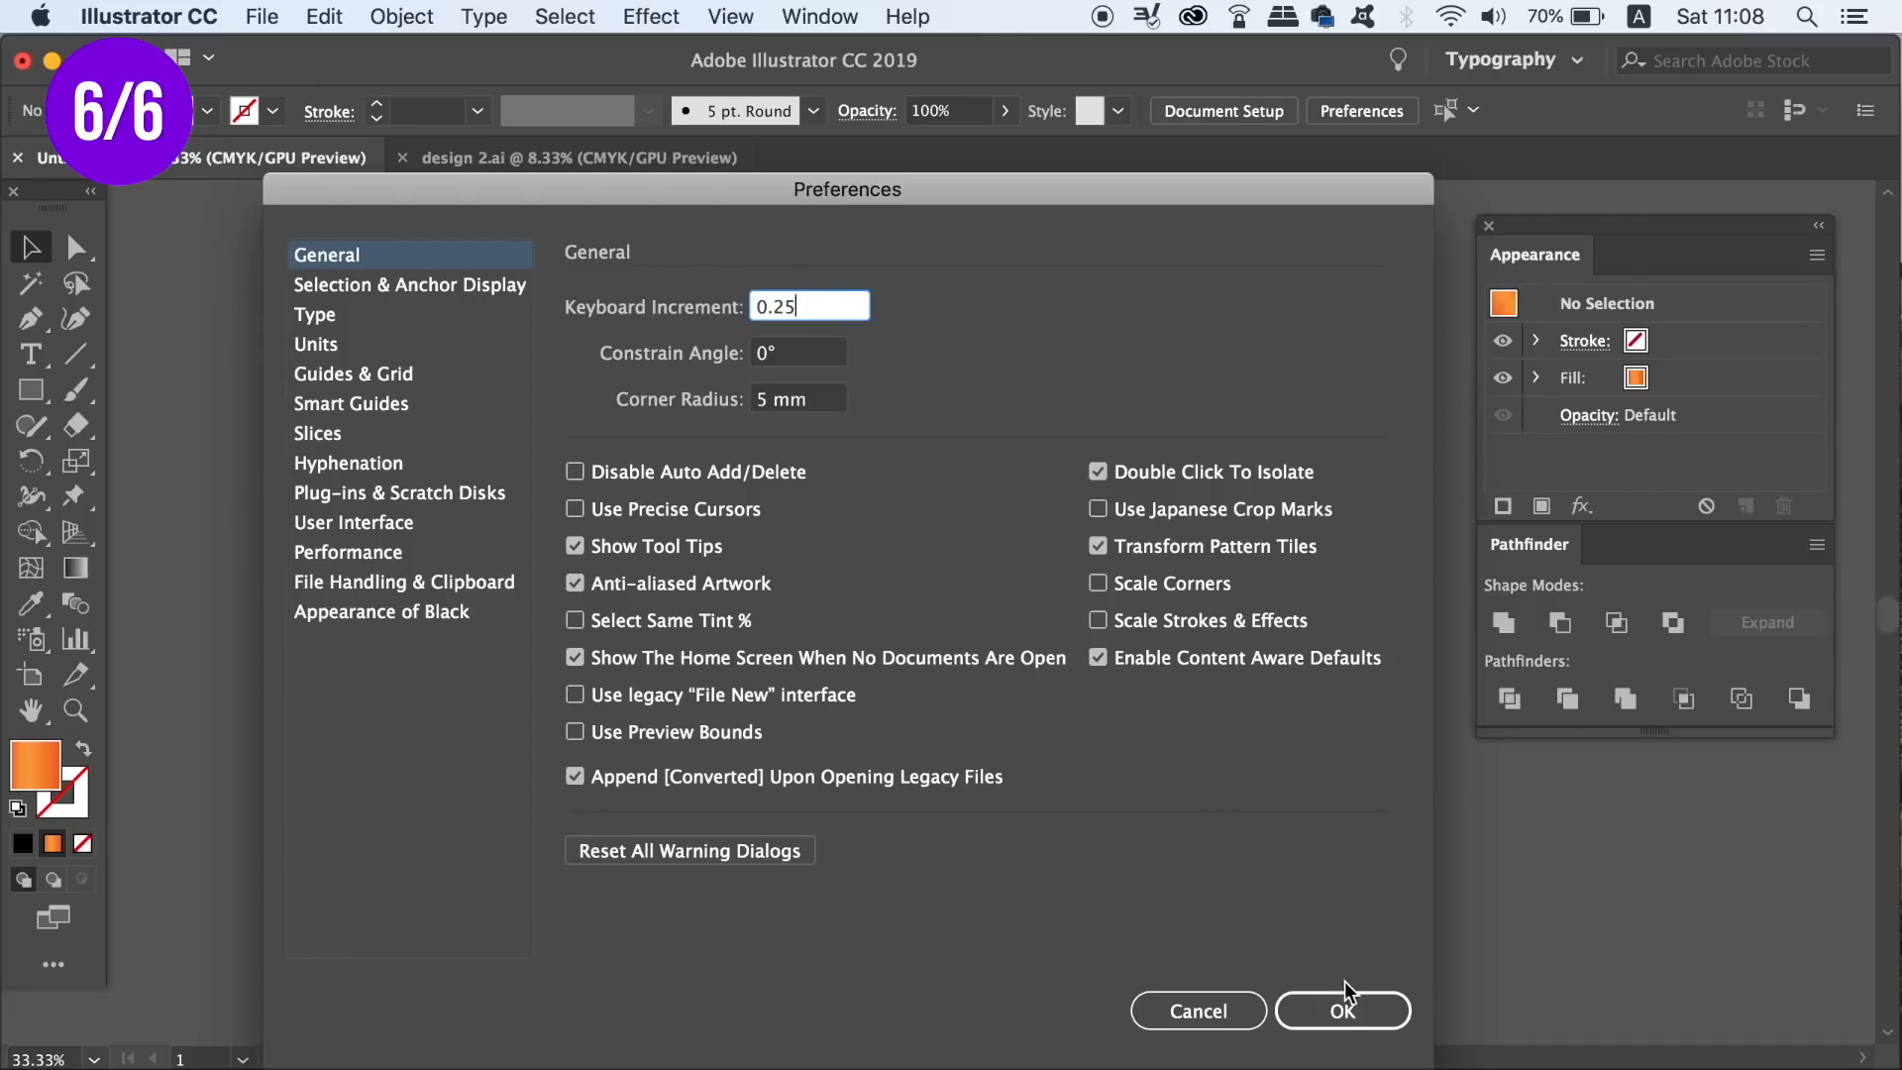
pyautogui.click(1341, 1011)
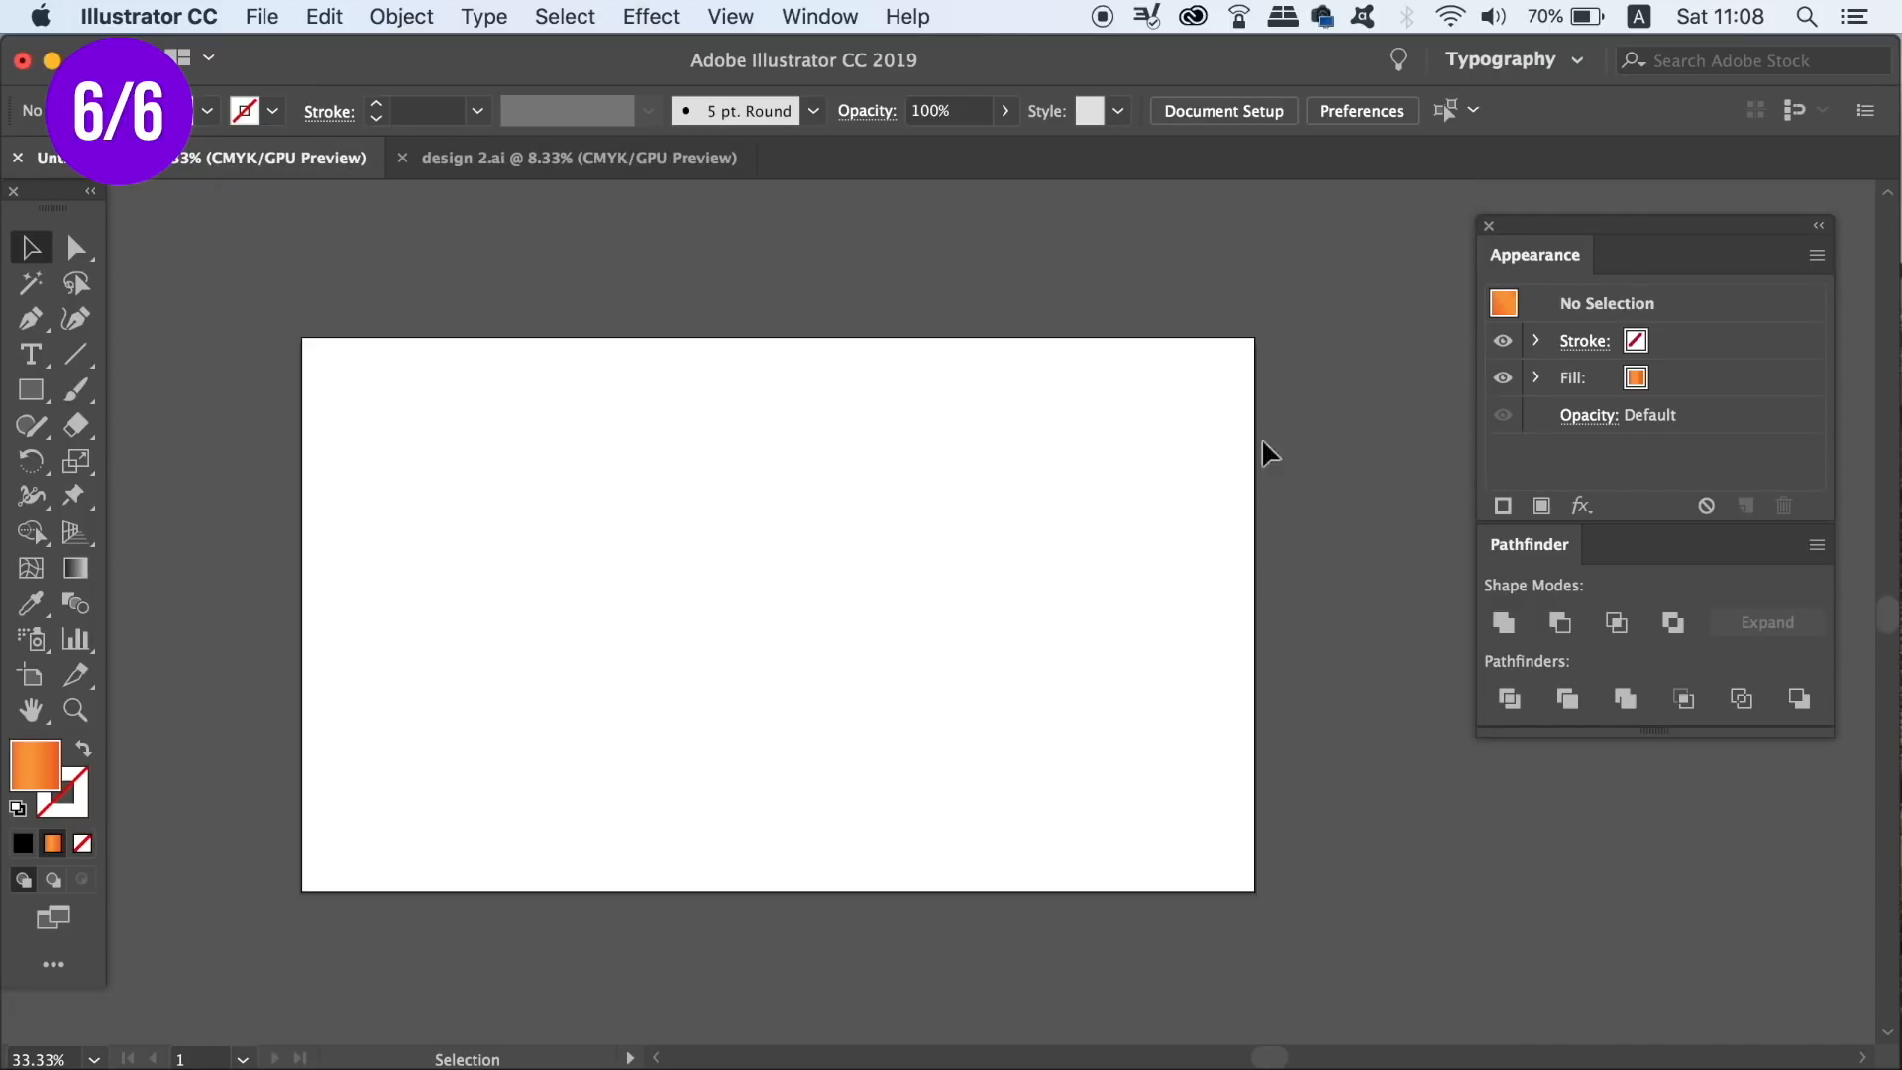
pyautogui.moveTo(952, 423)
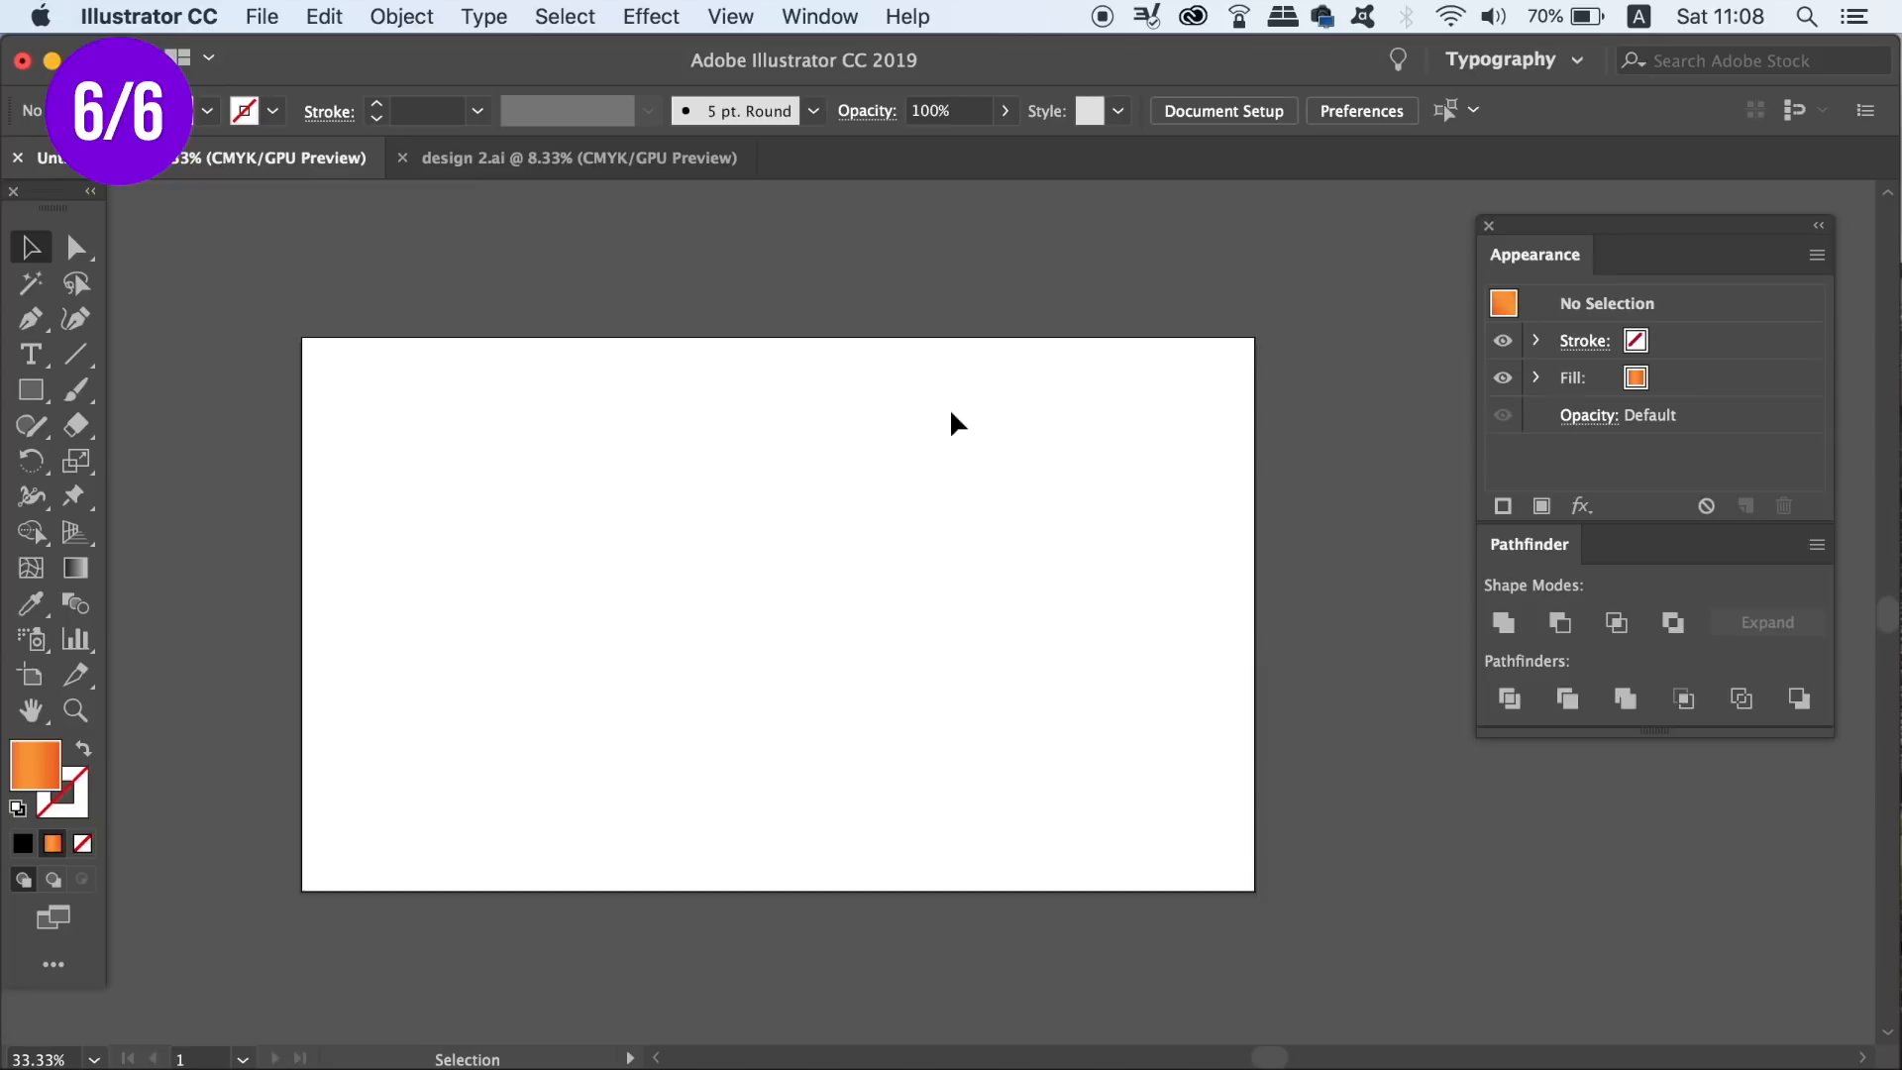
pyautogui.click(323, 16)
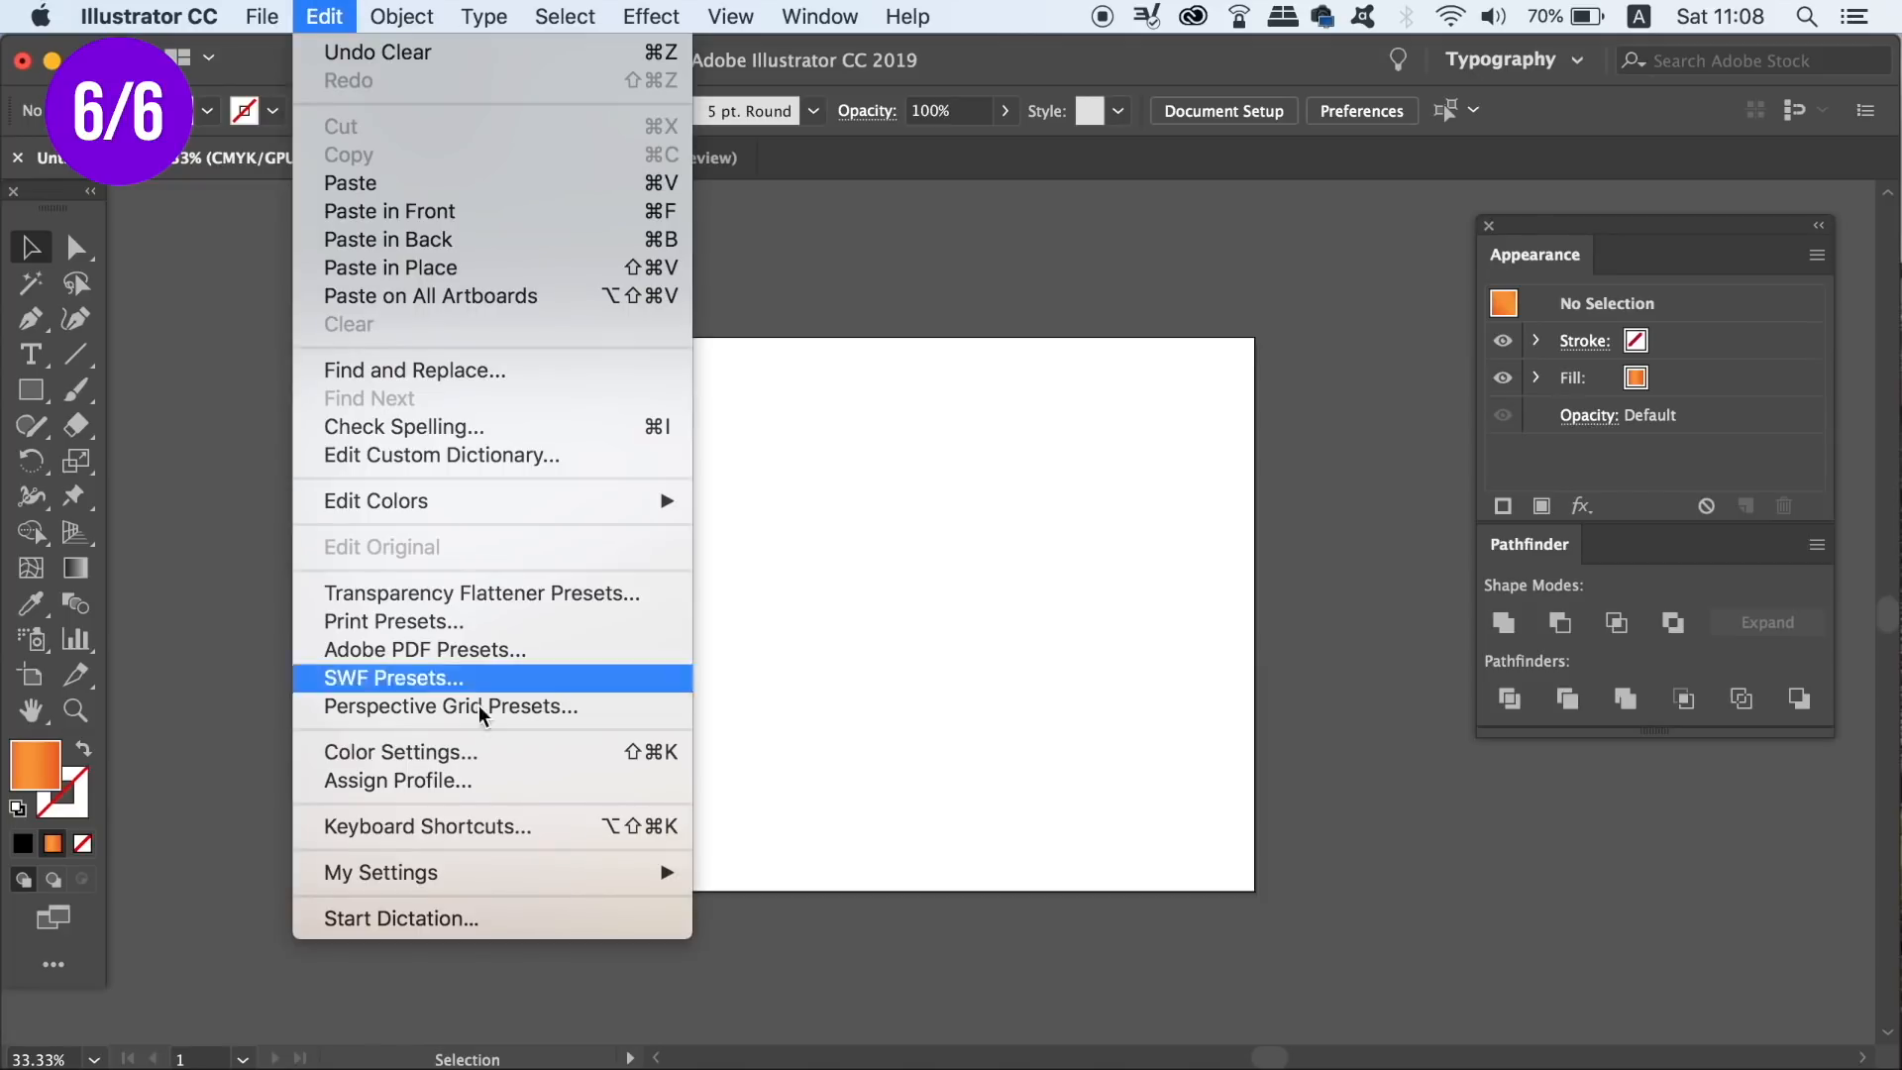
pyautogui.moveTo(380, 872)
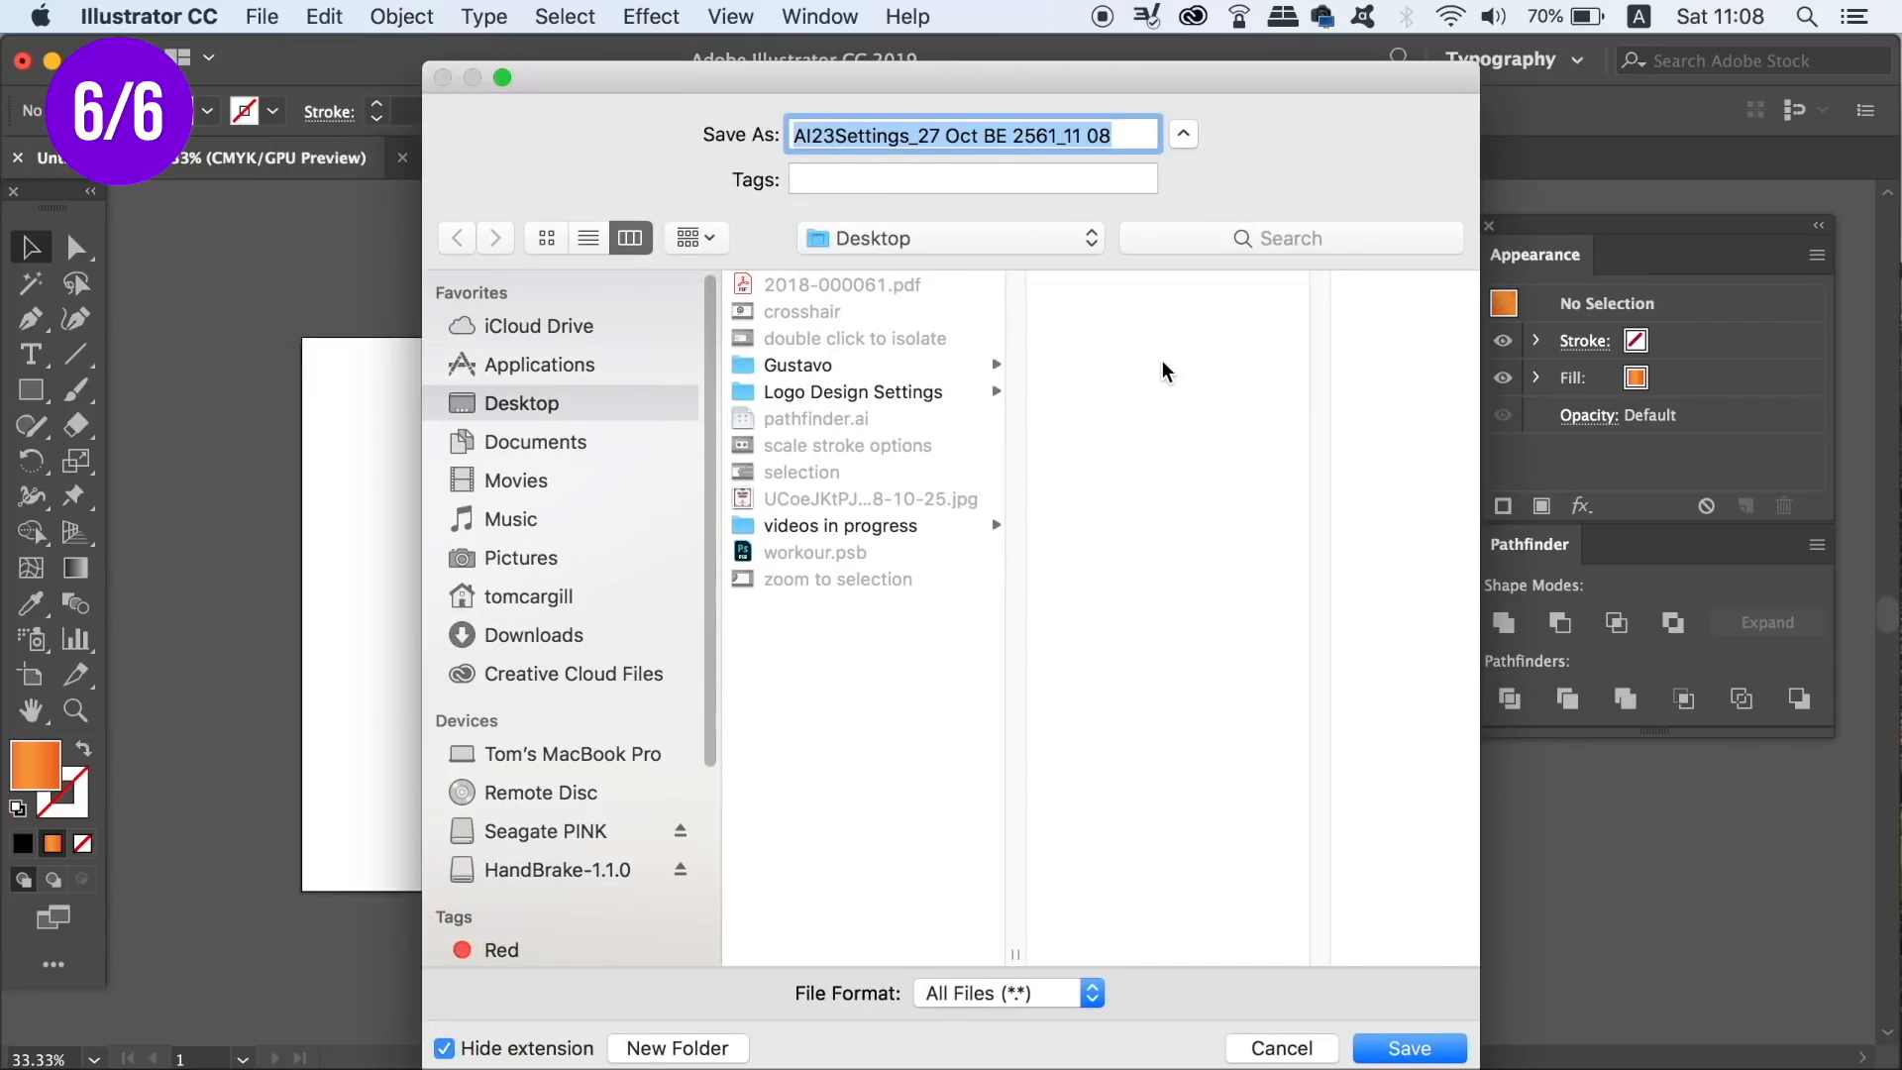
# Export the settings as 'logo designing 2018' and dismiss the success alert
pyautogui.write('logo designing')
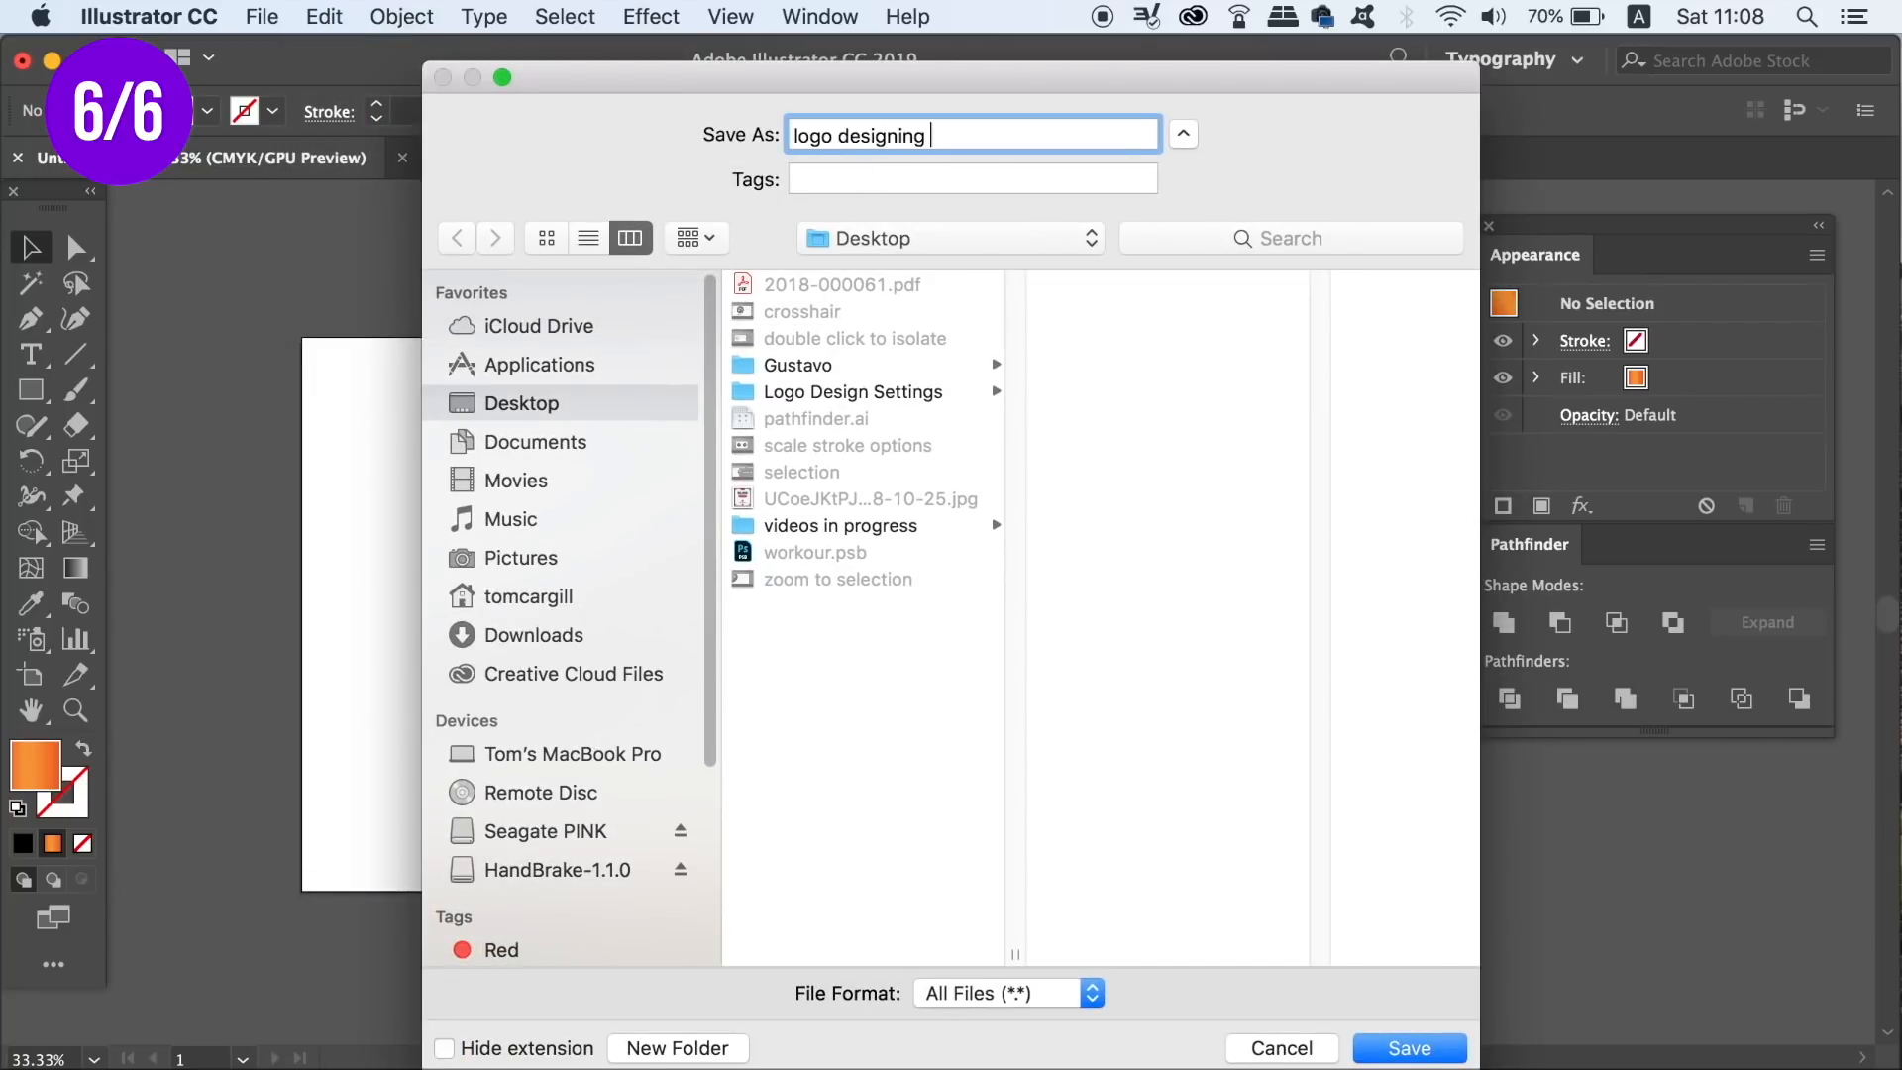
pyautogui.write('2018')
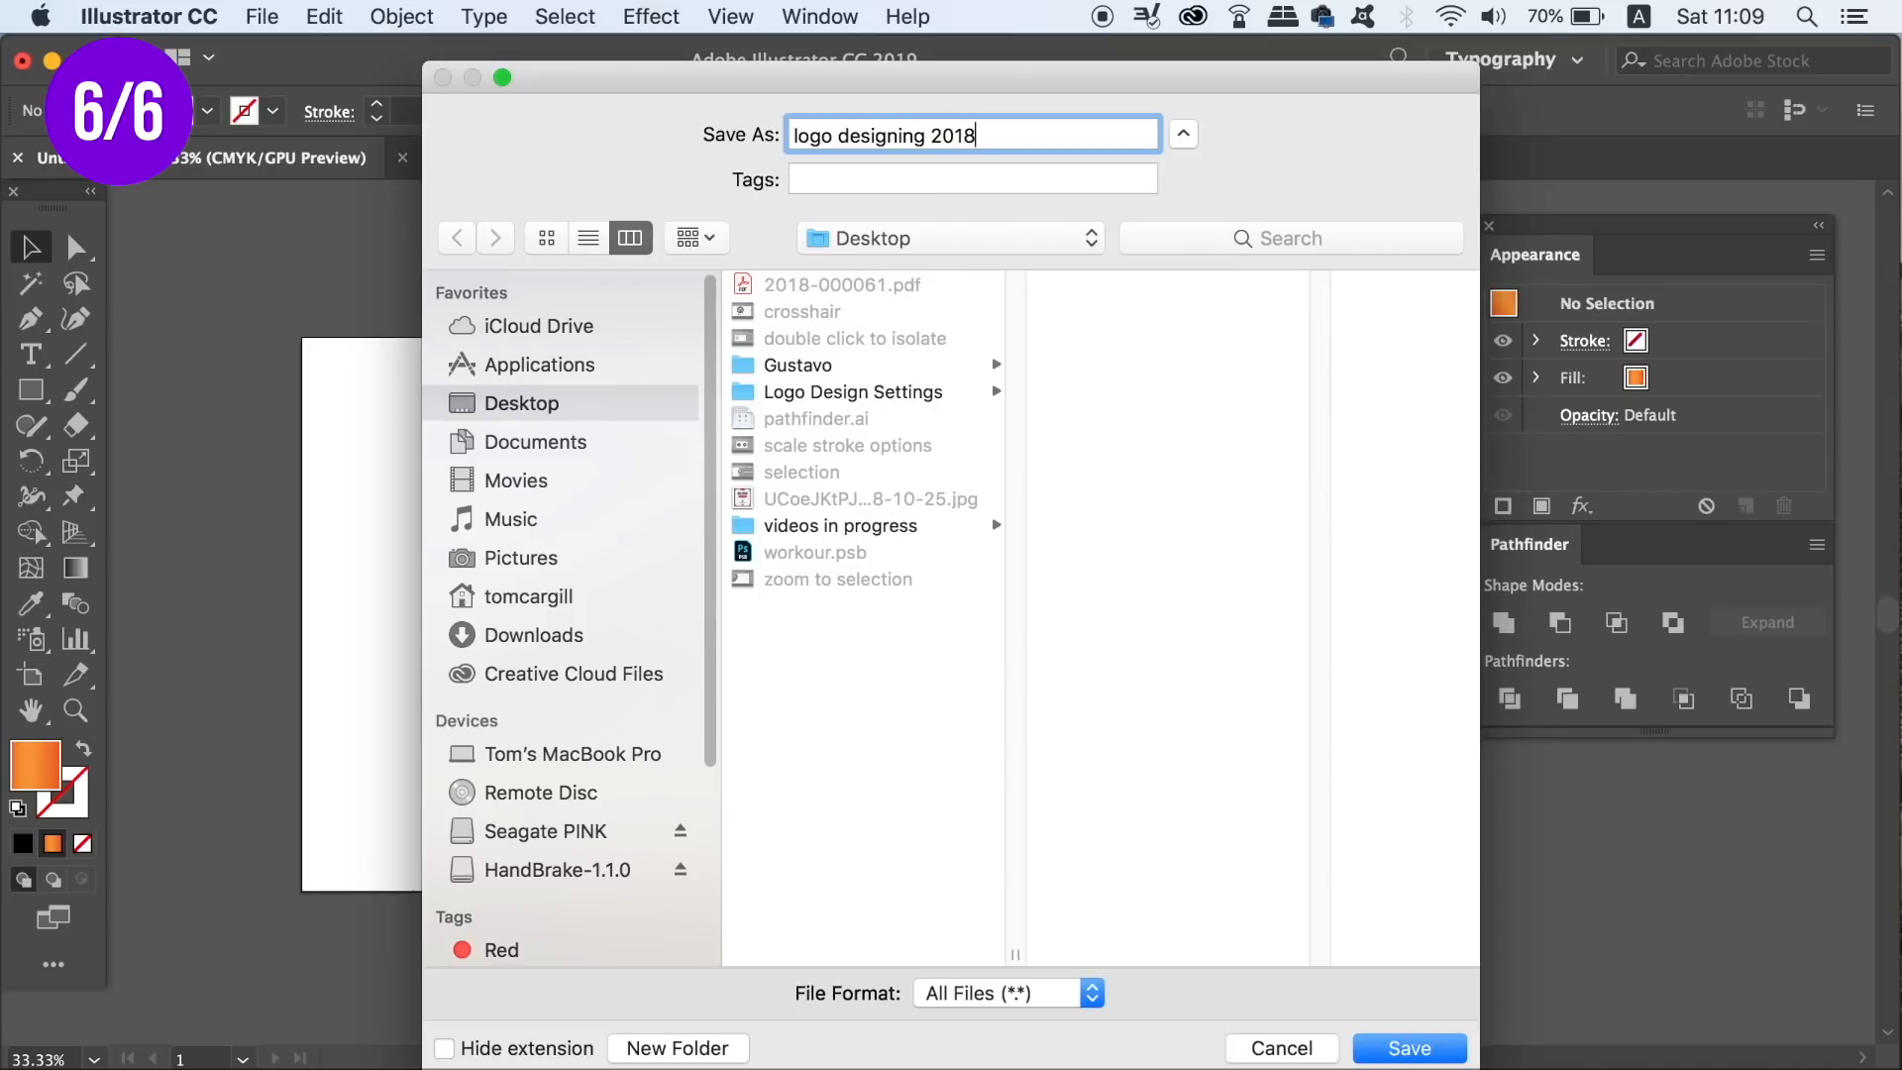
pyautogui.click(1407, 1048)
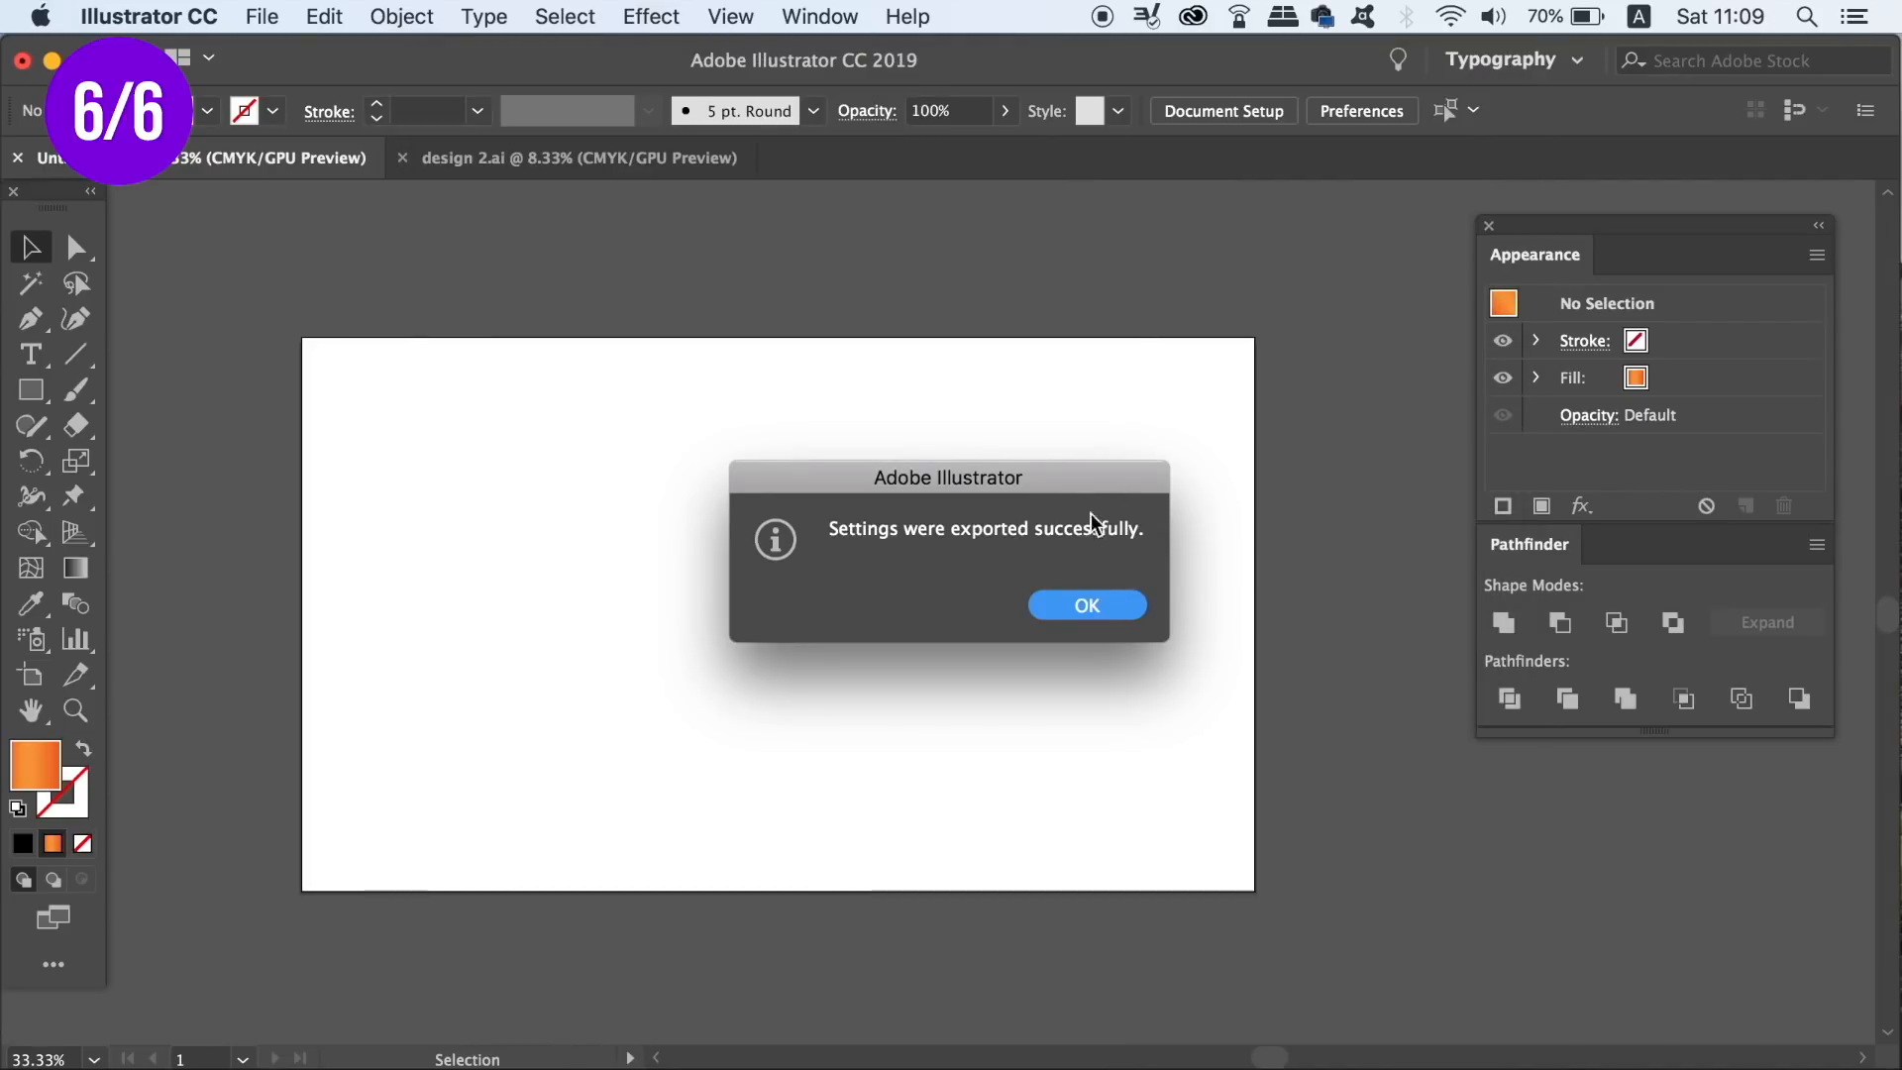
pyautogui.moveTo(1198, 555)
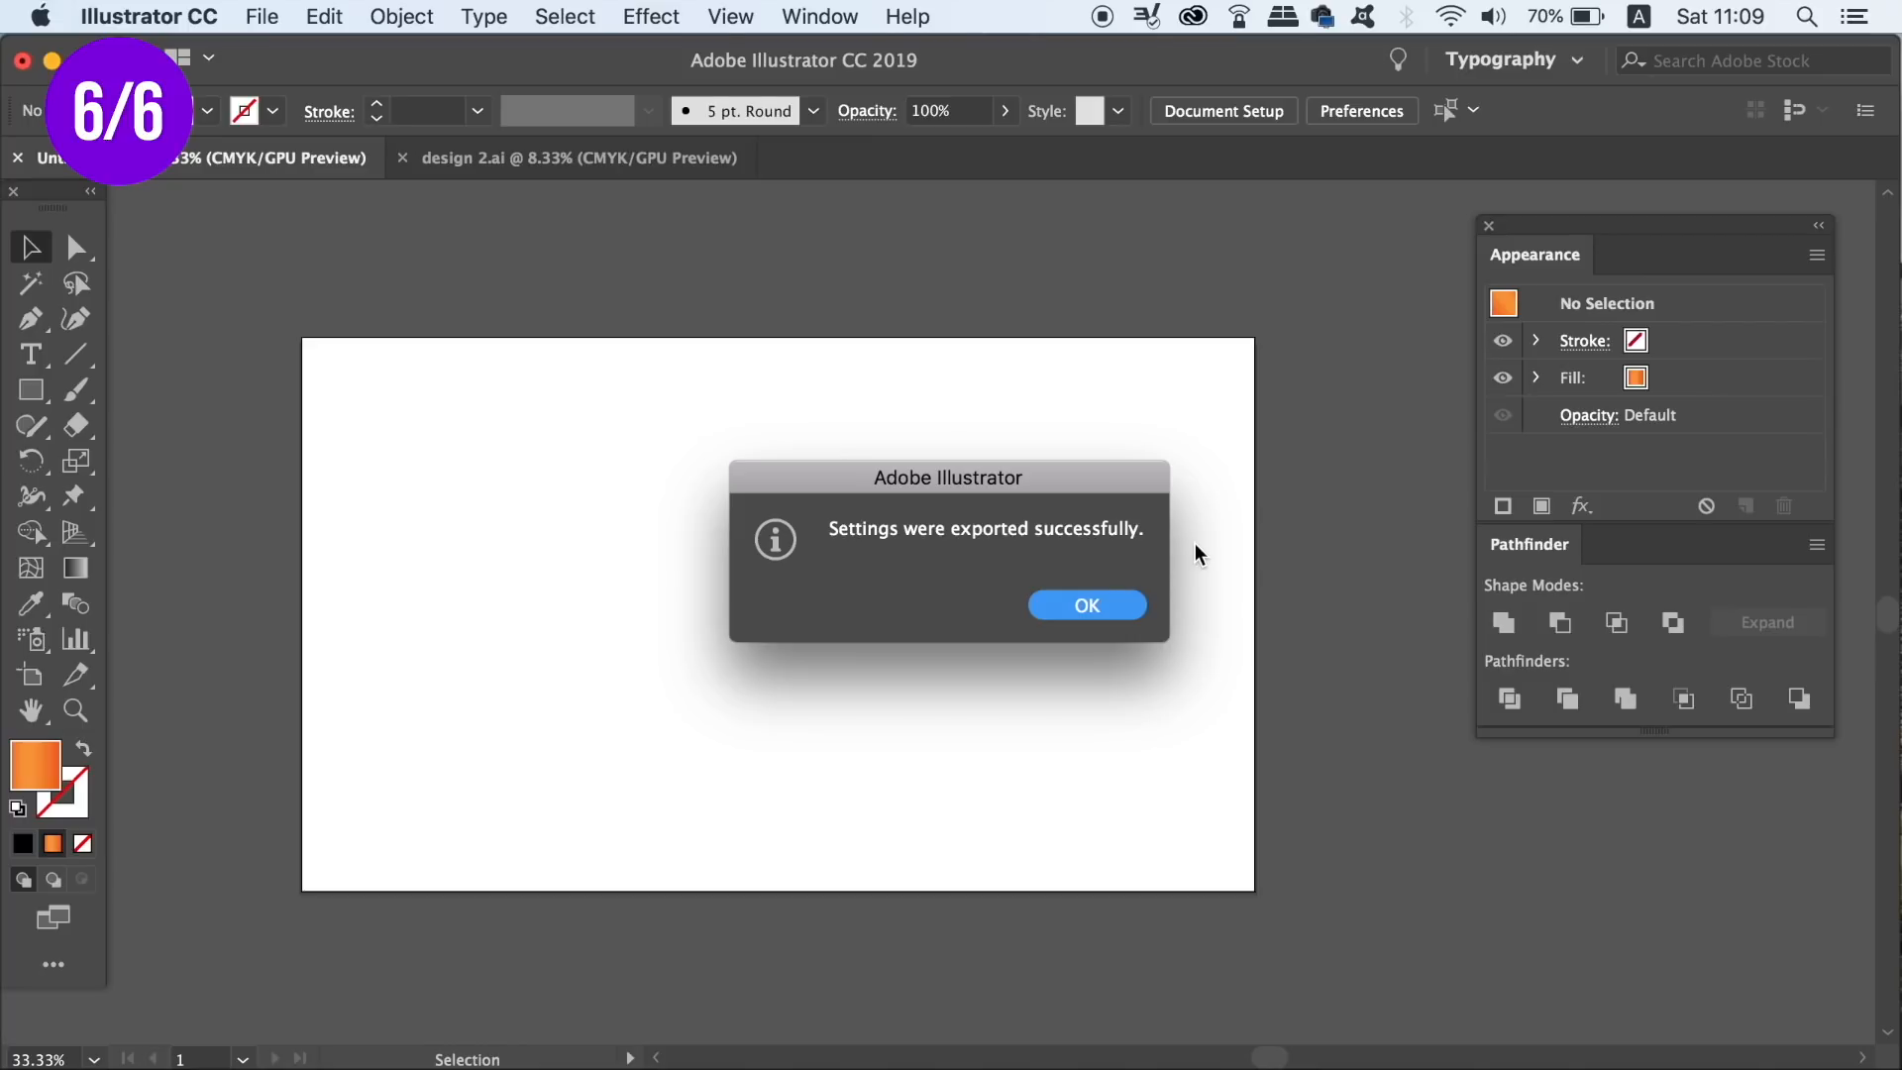
pyautogui.click(1086, 604)
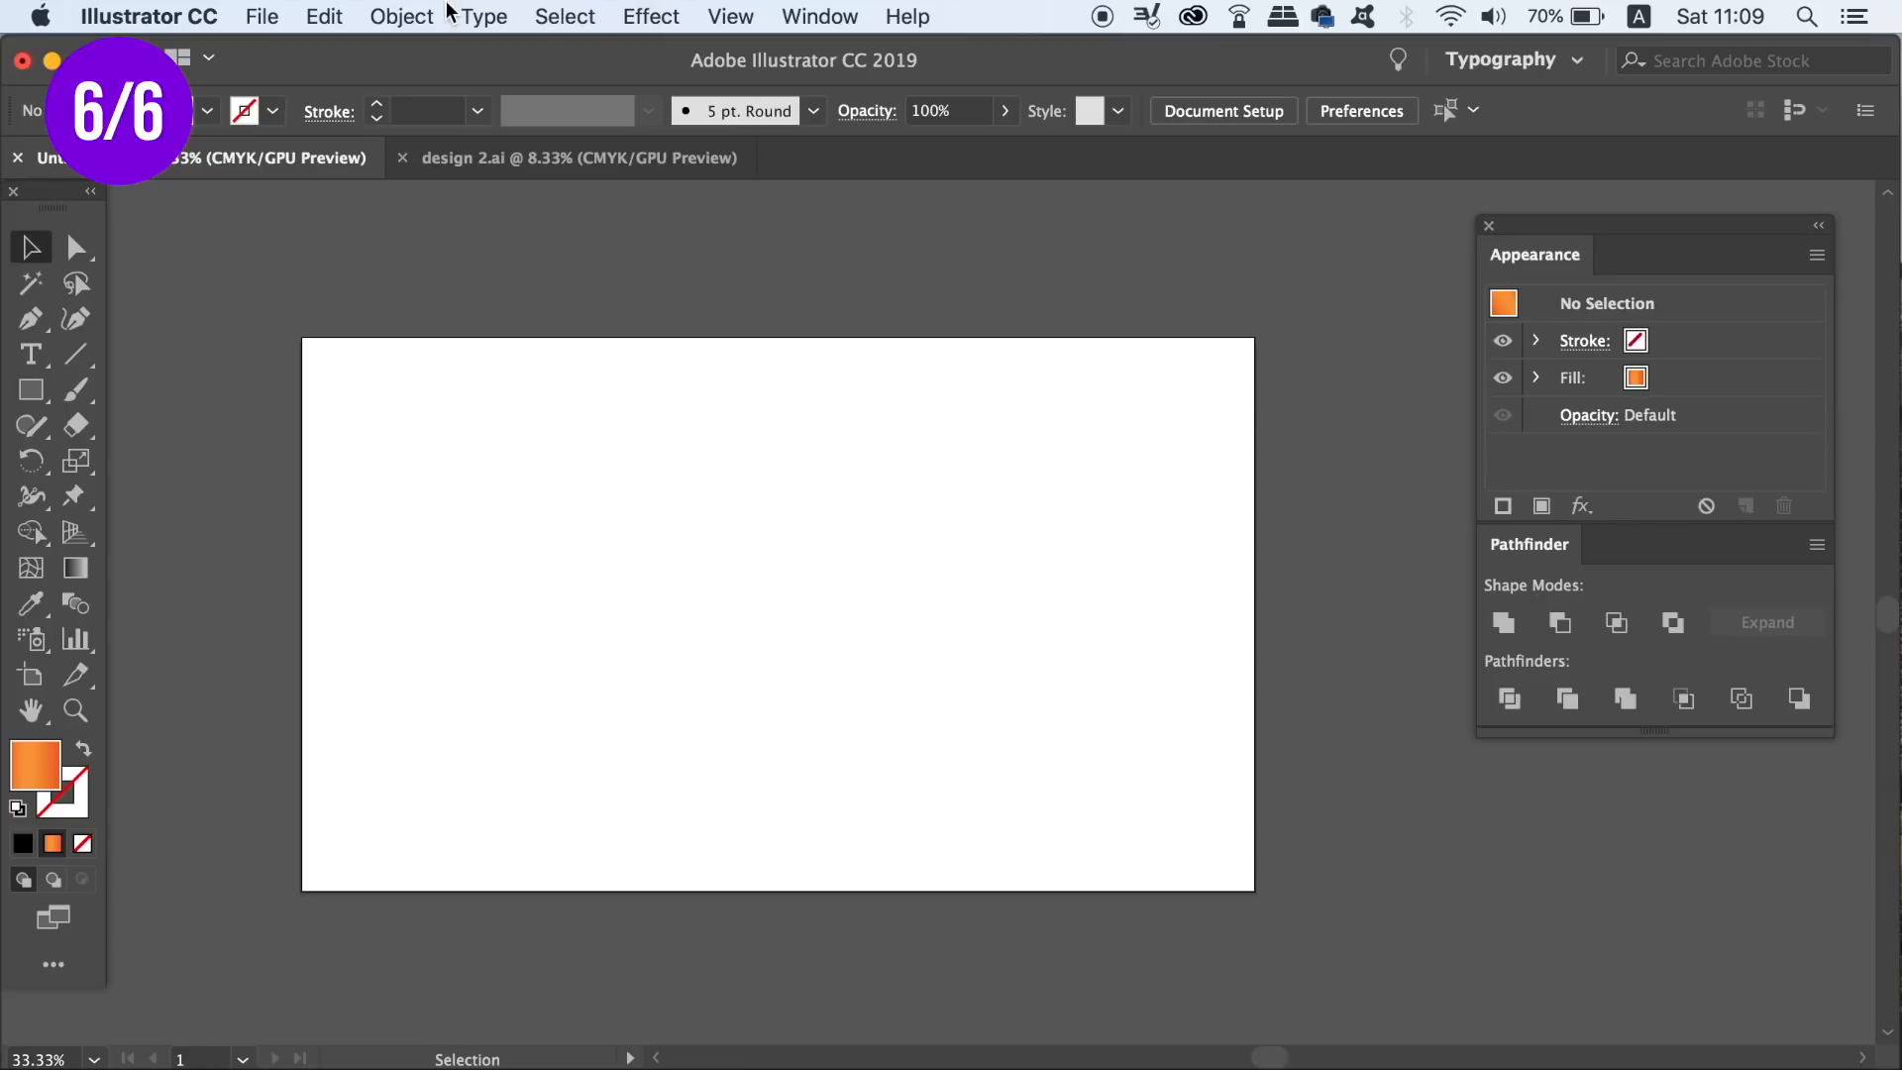
# Change the keyboard increment from 0.25 mm to 1 in General preferences
pyautogui.click(1361, 110)
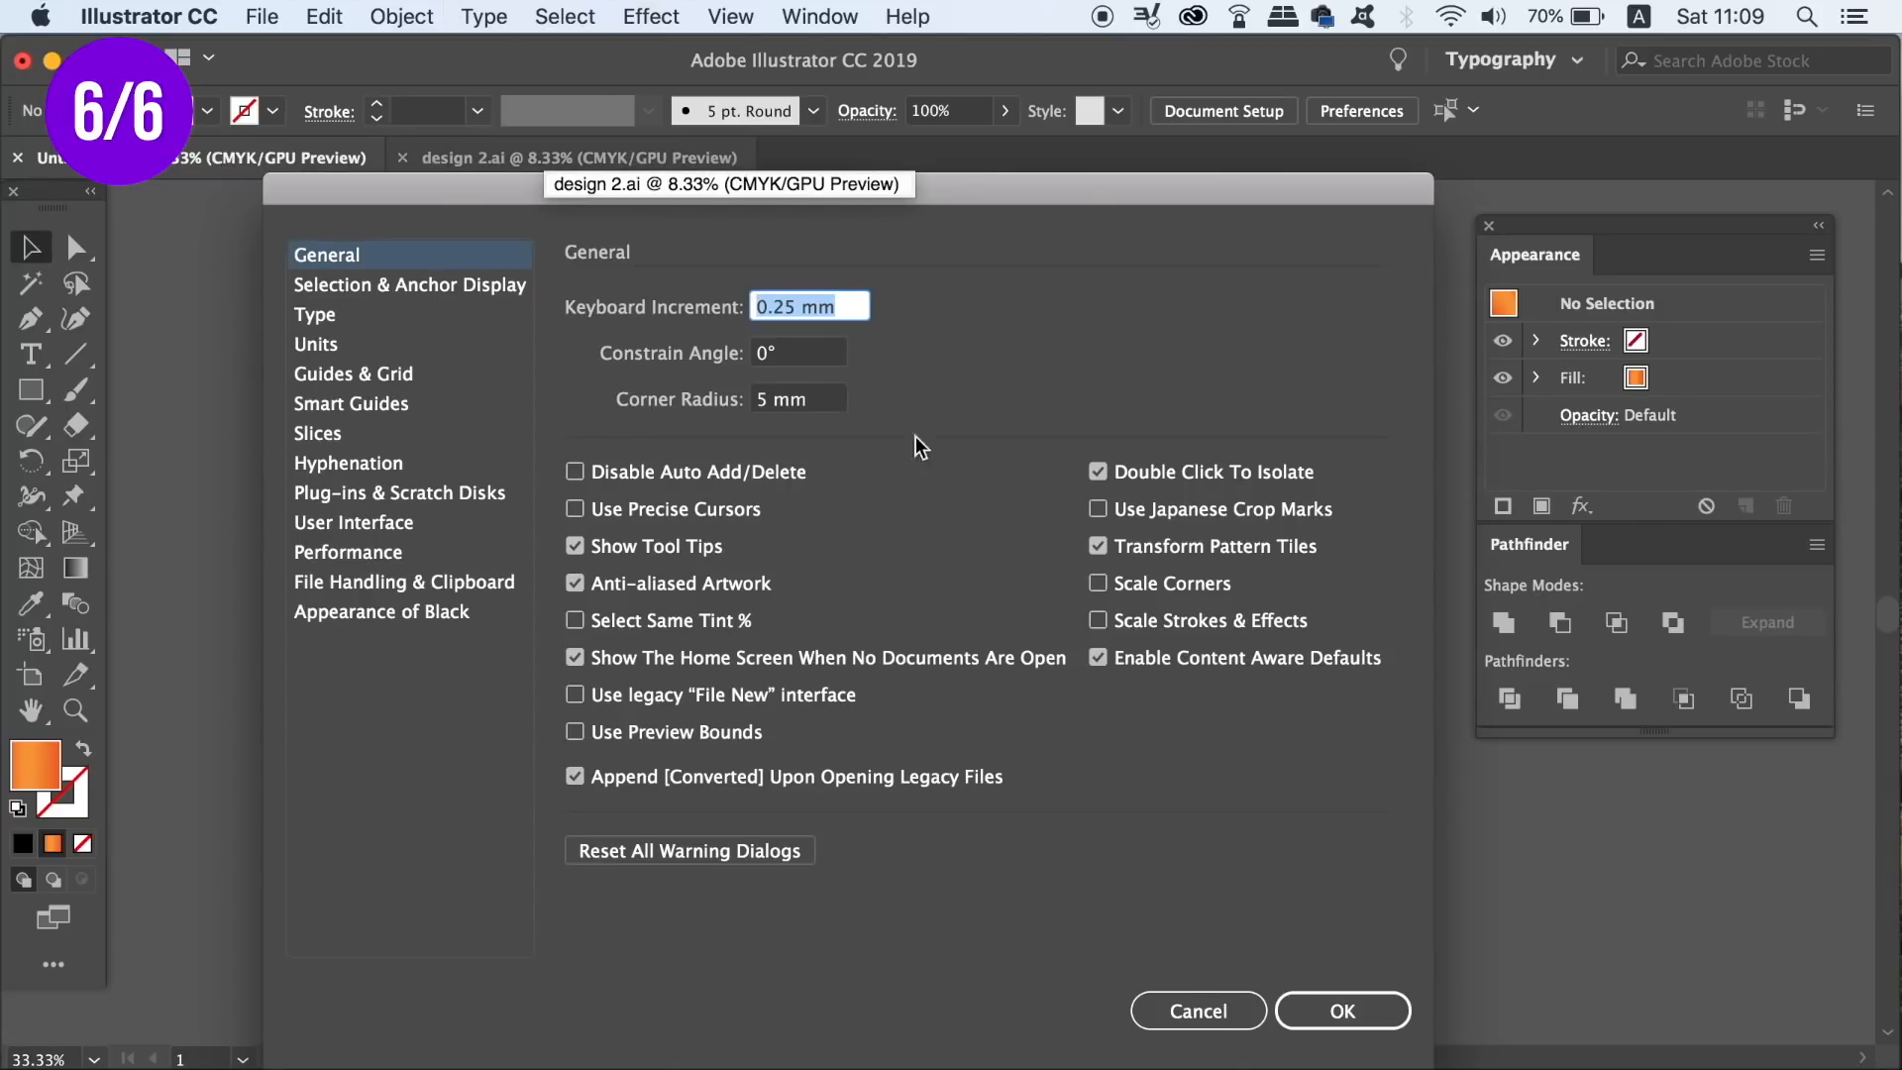
pyautogui.write('1')
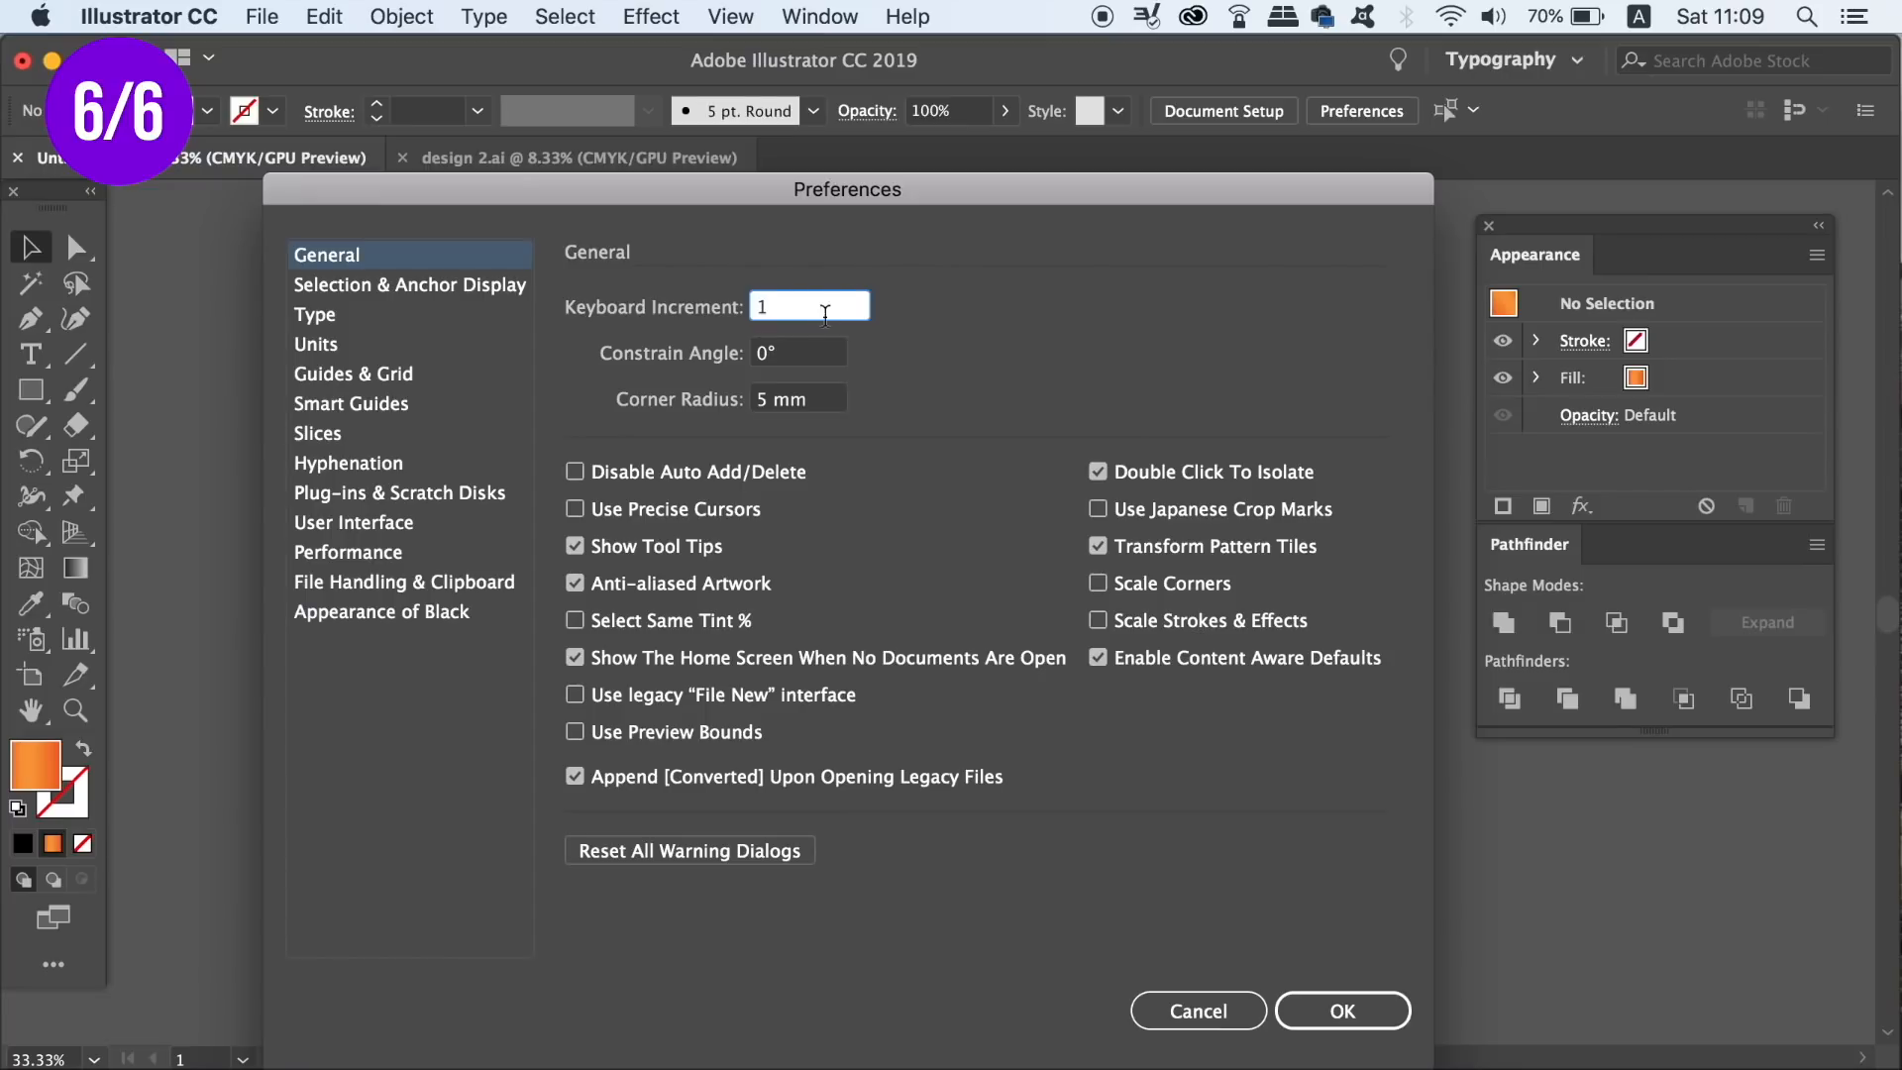
pyautogui.click(1342, 1011)
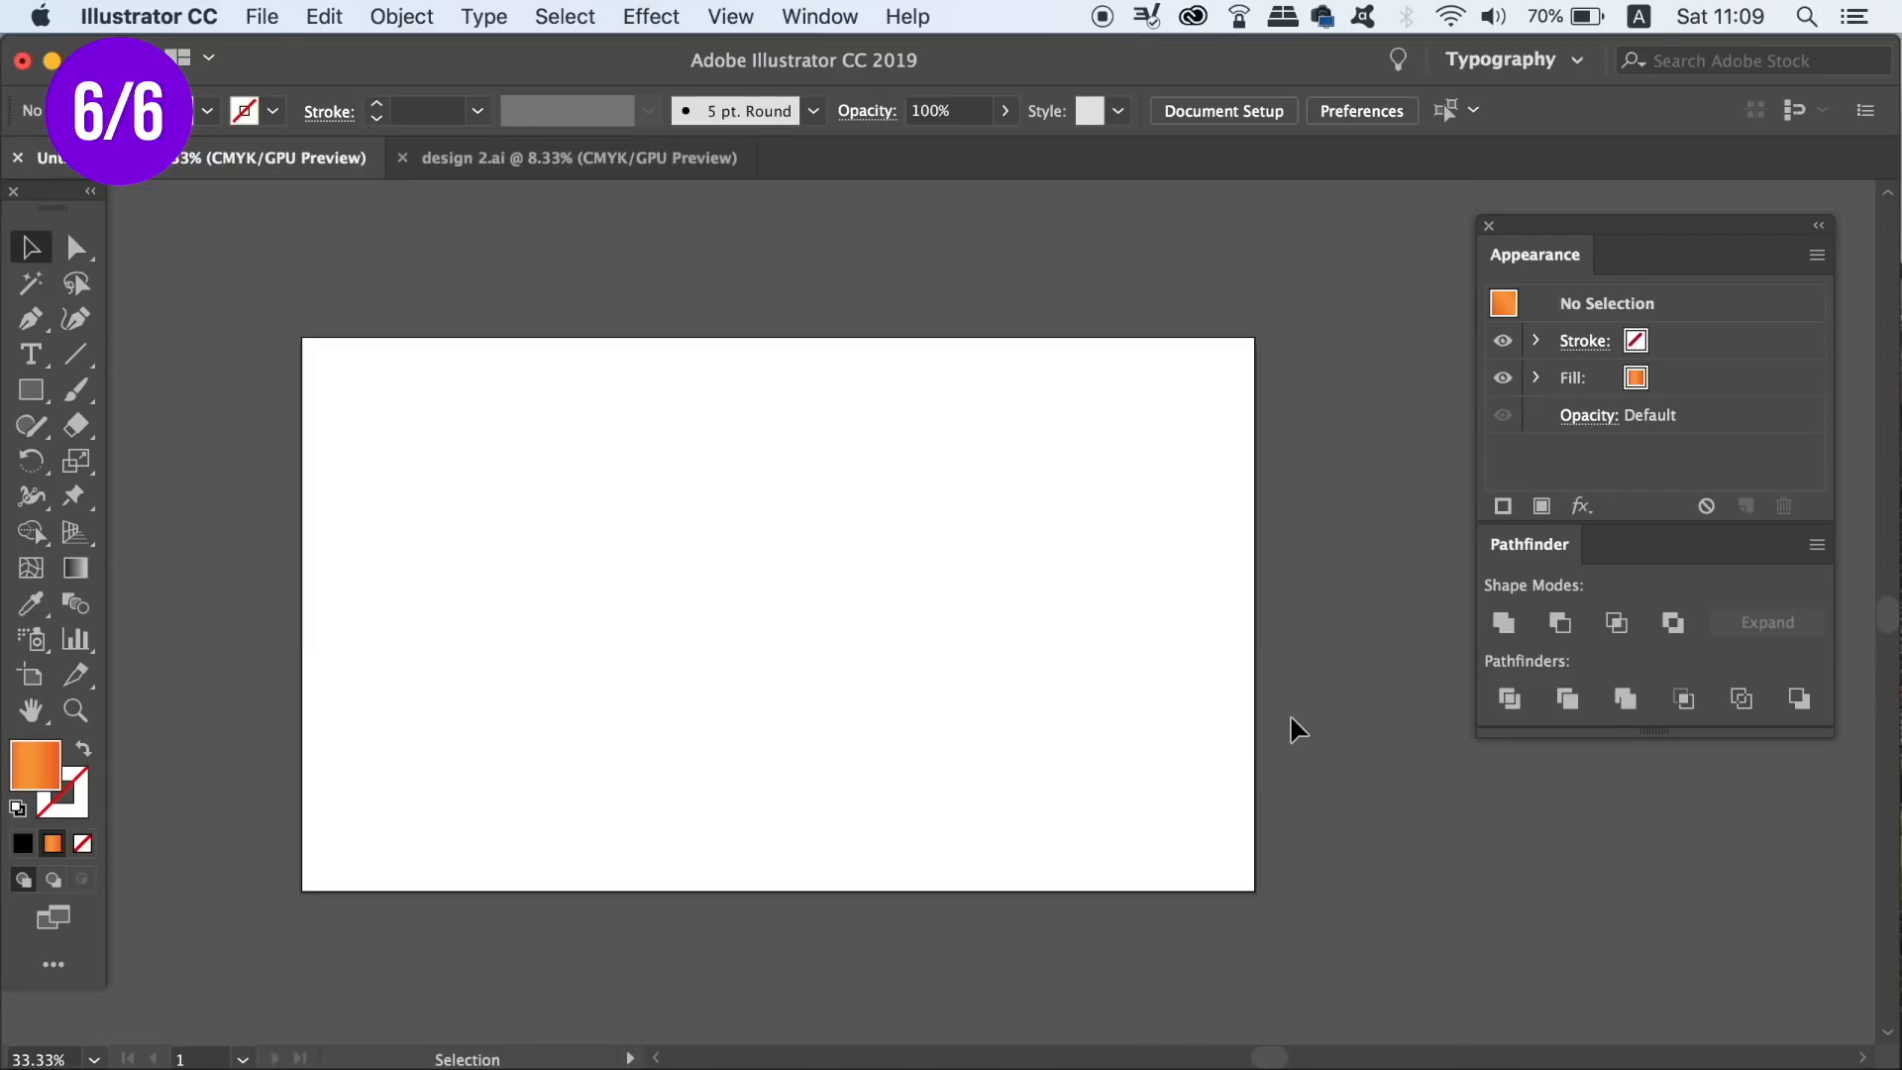
pyautogui.click(1360, 110)
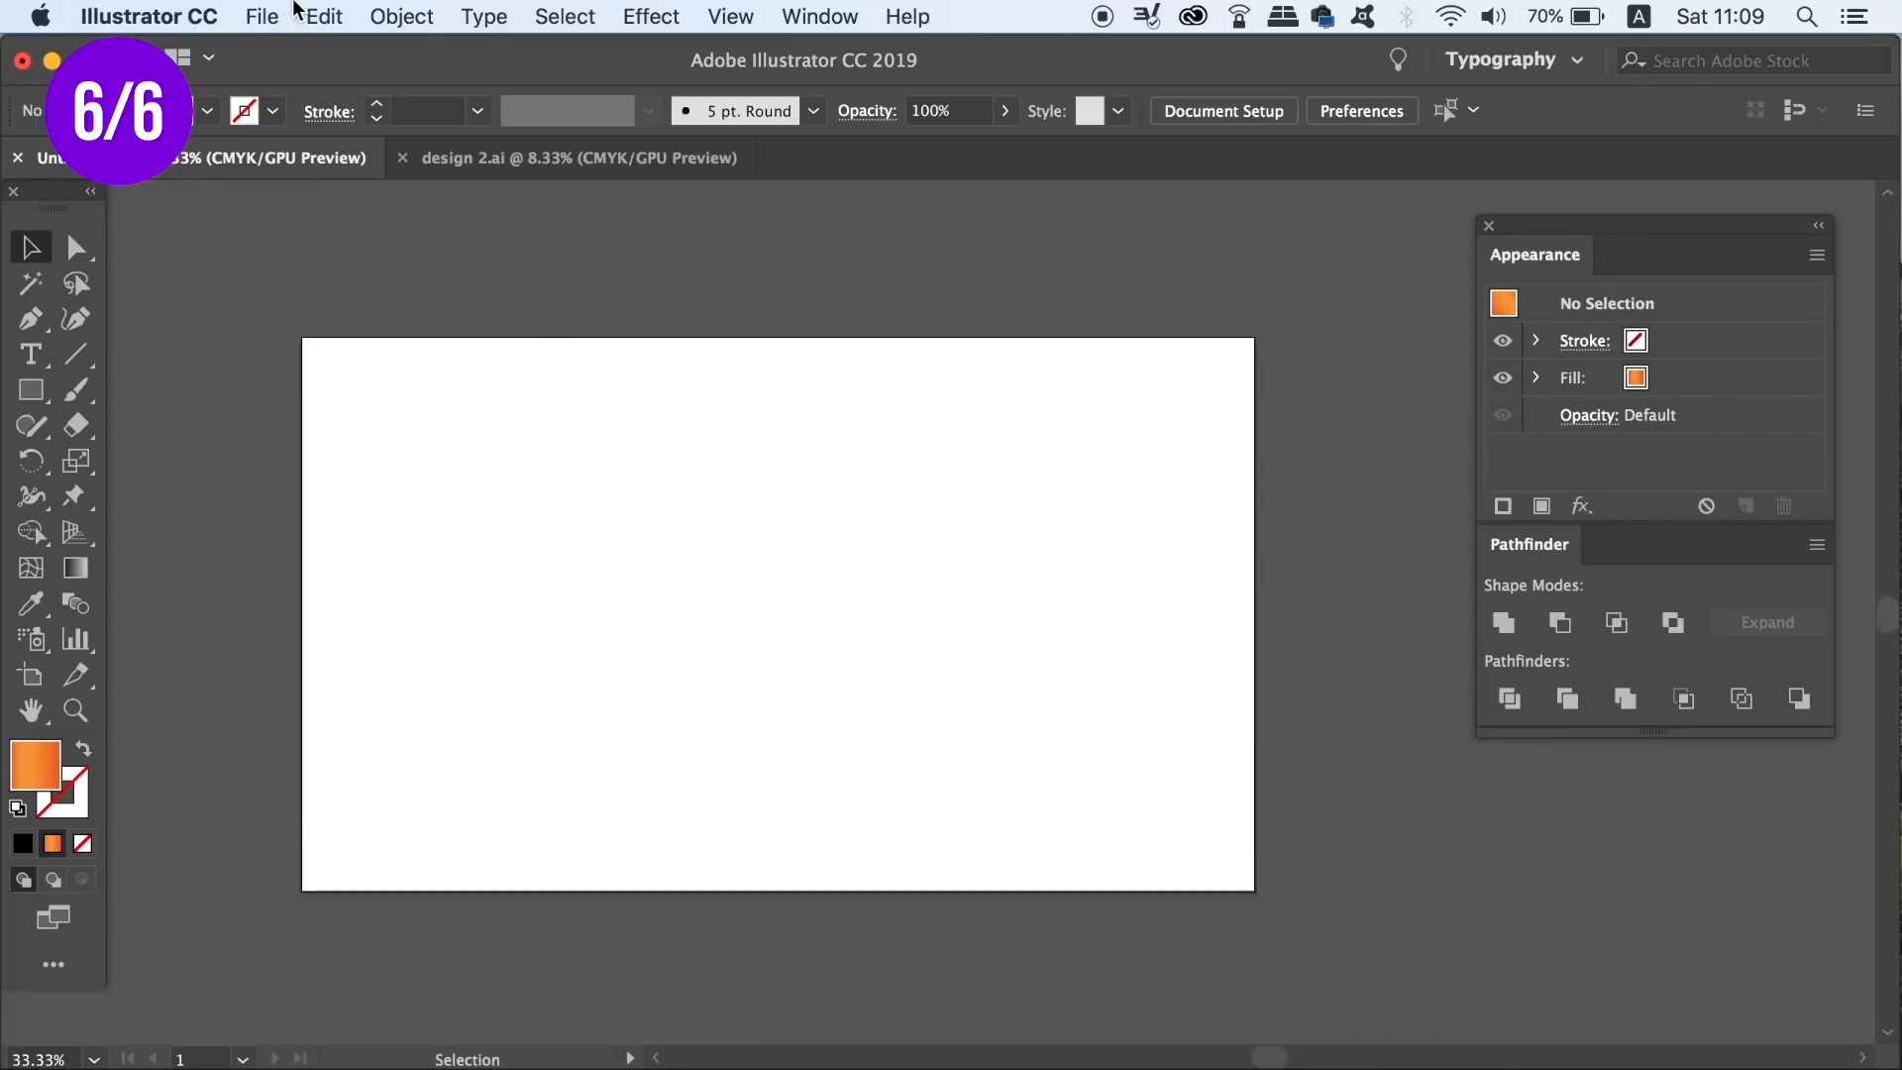
# Import 'logo designing 2018' settings from the Desktop and quit without saving
pyautogui.click(323, 16)
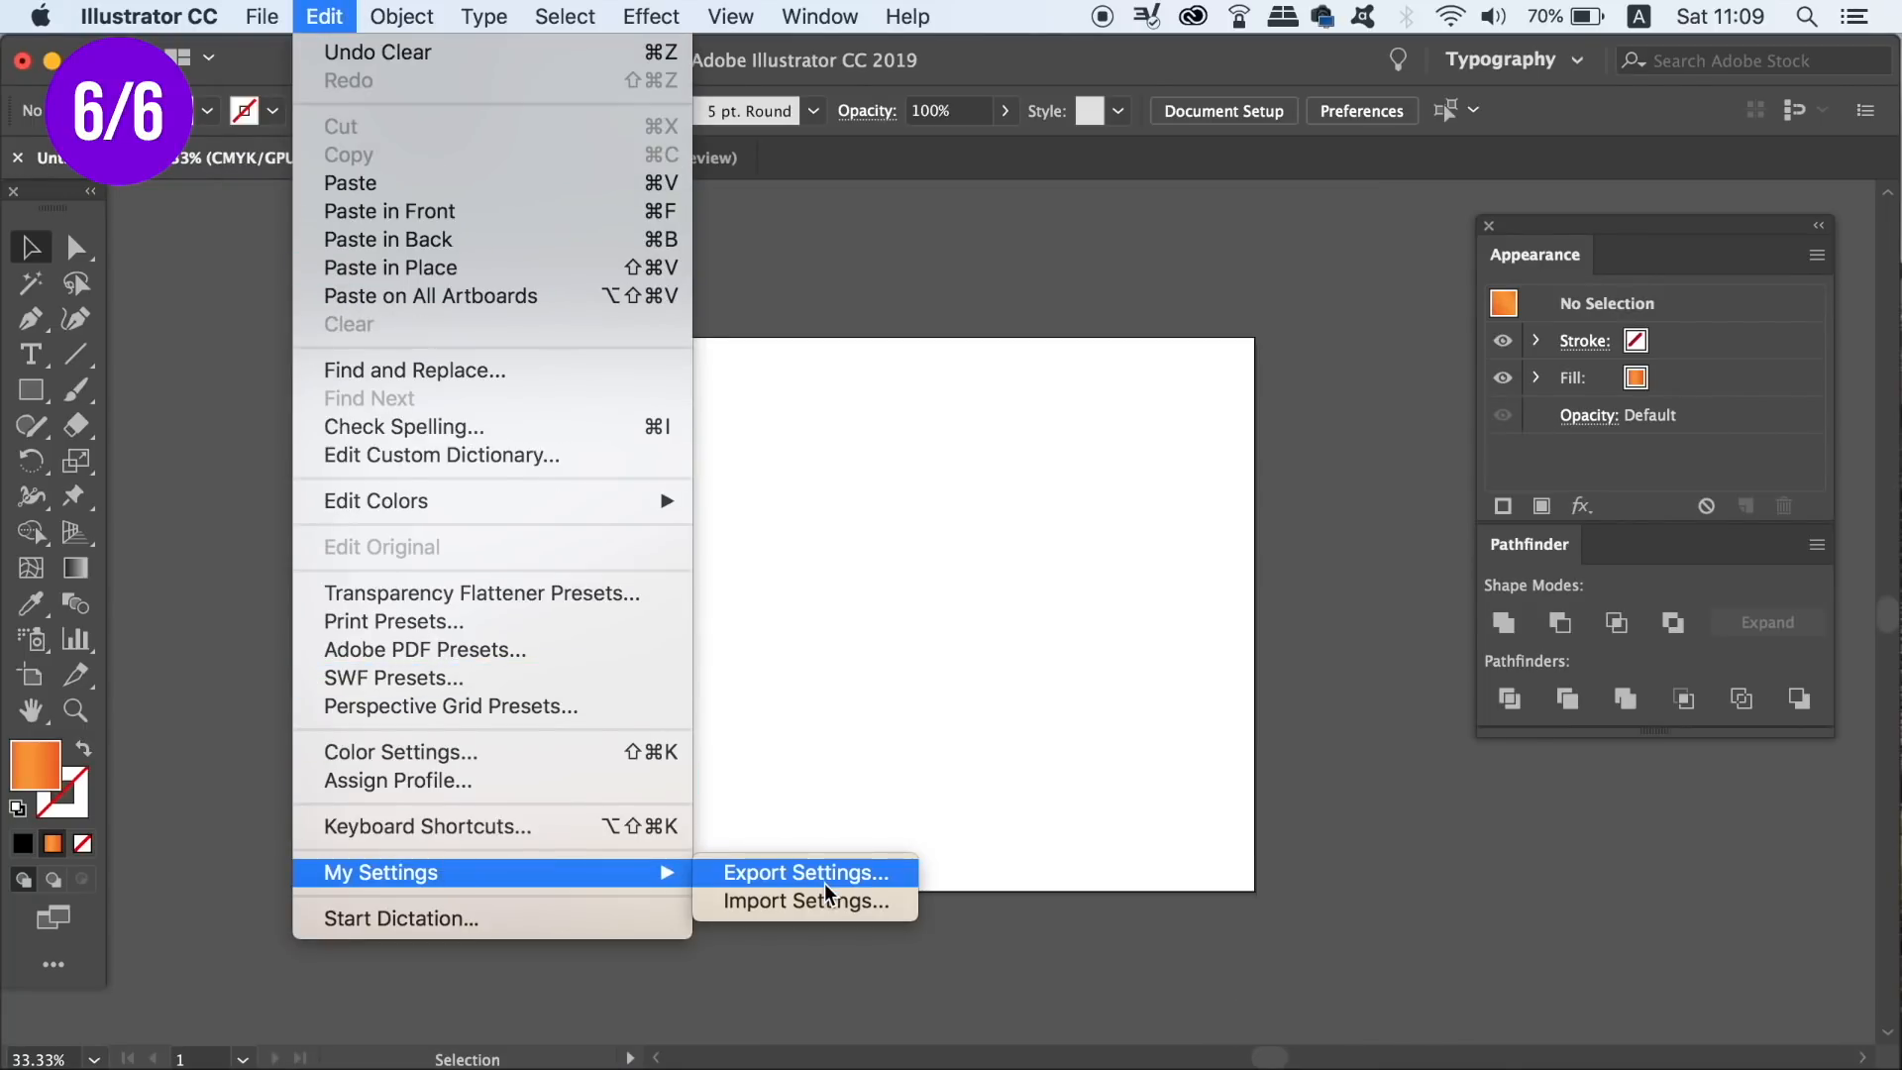
pyautogui.moveTo(804, 901)
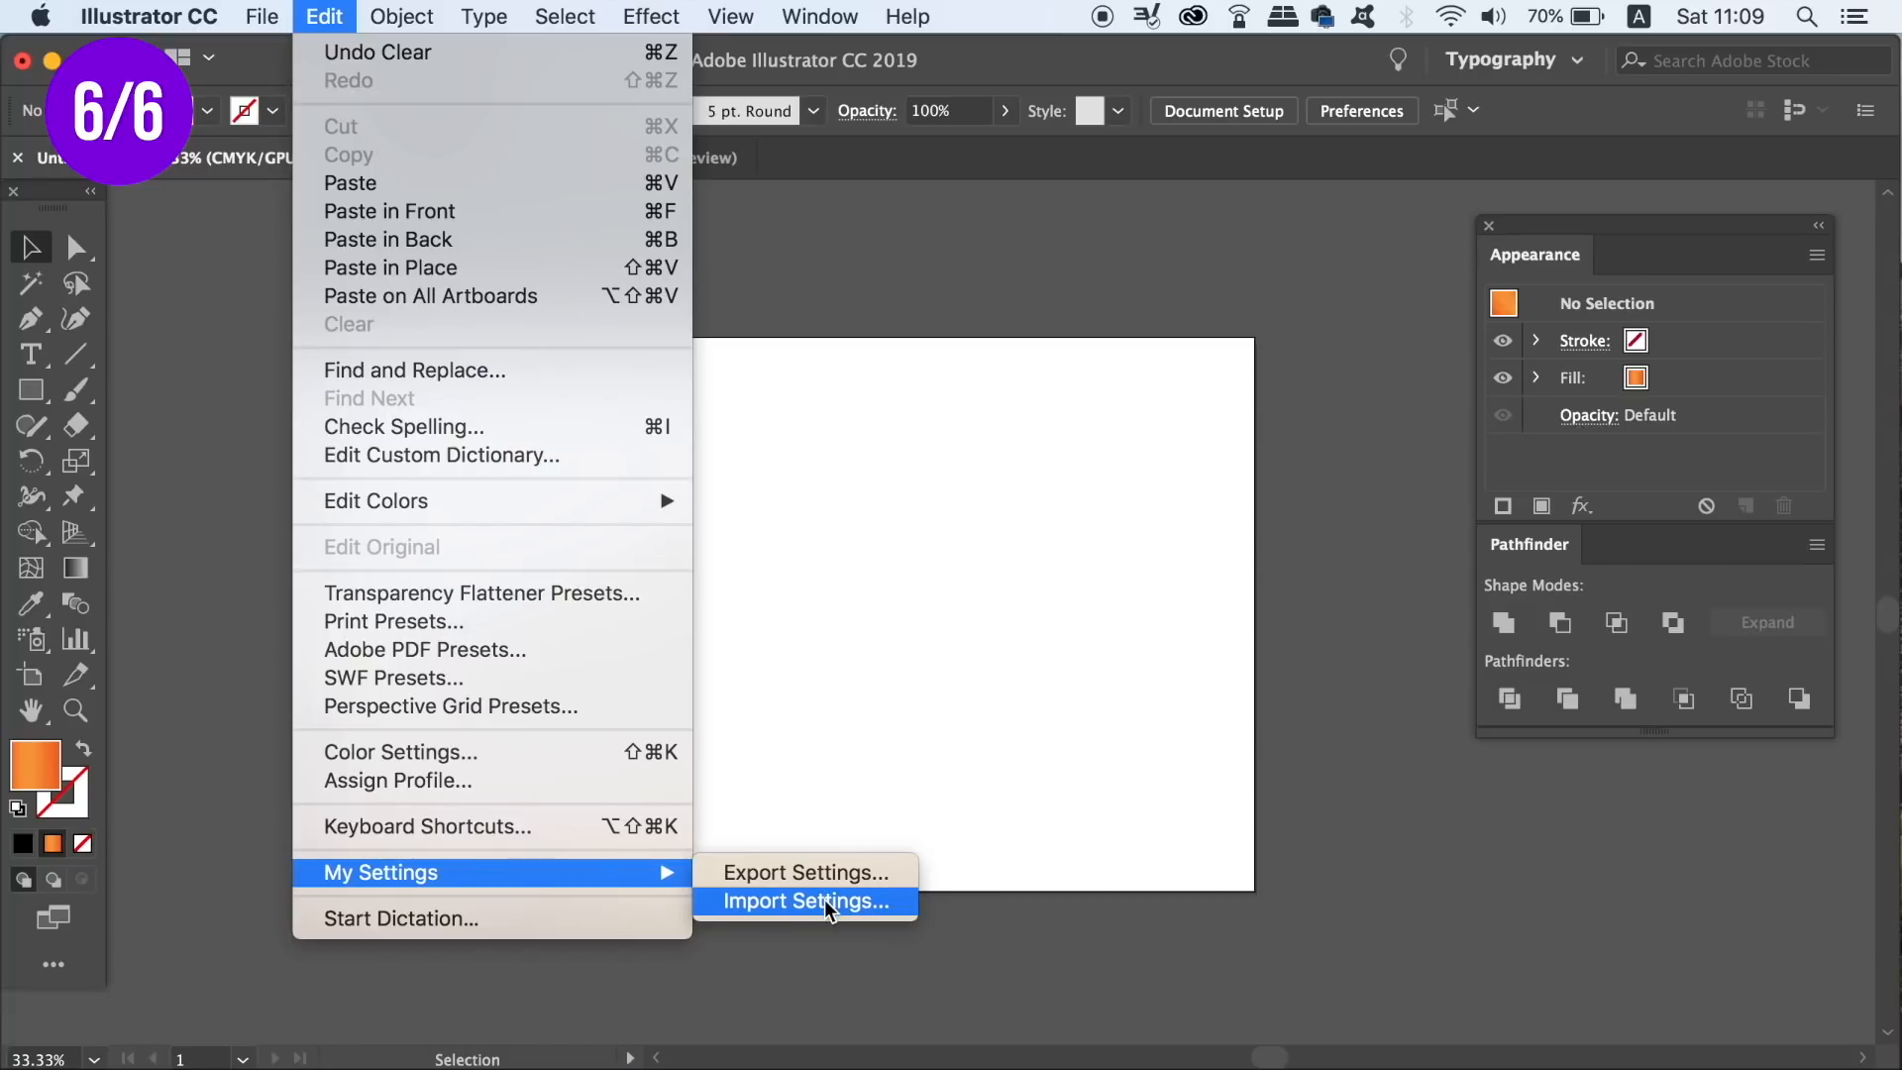
pyautogui.click(804, 901)
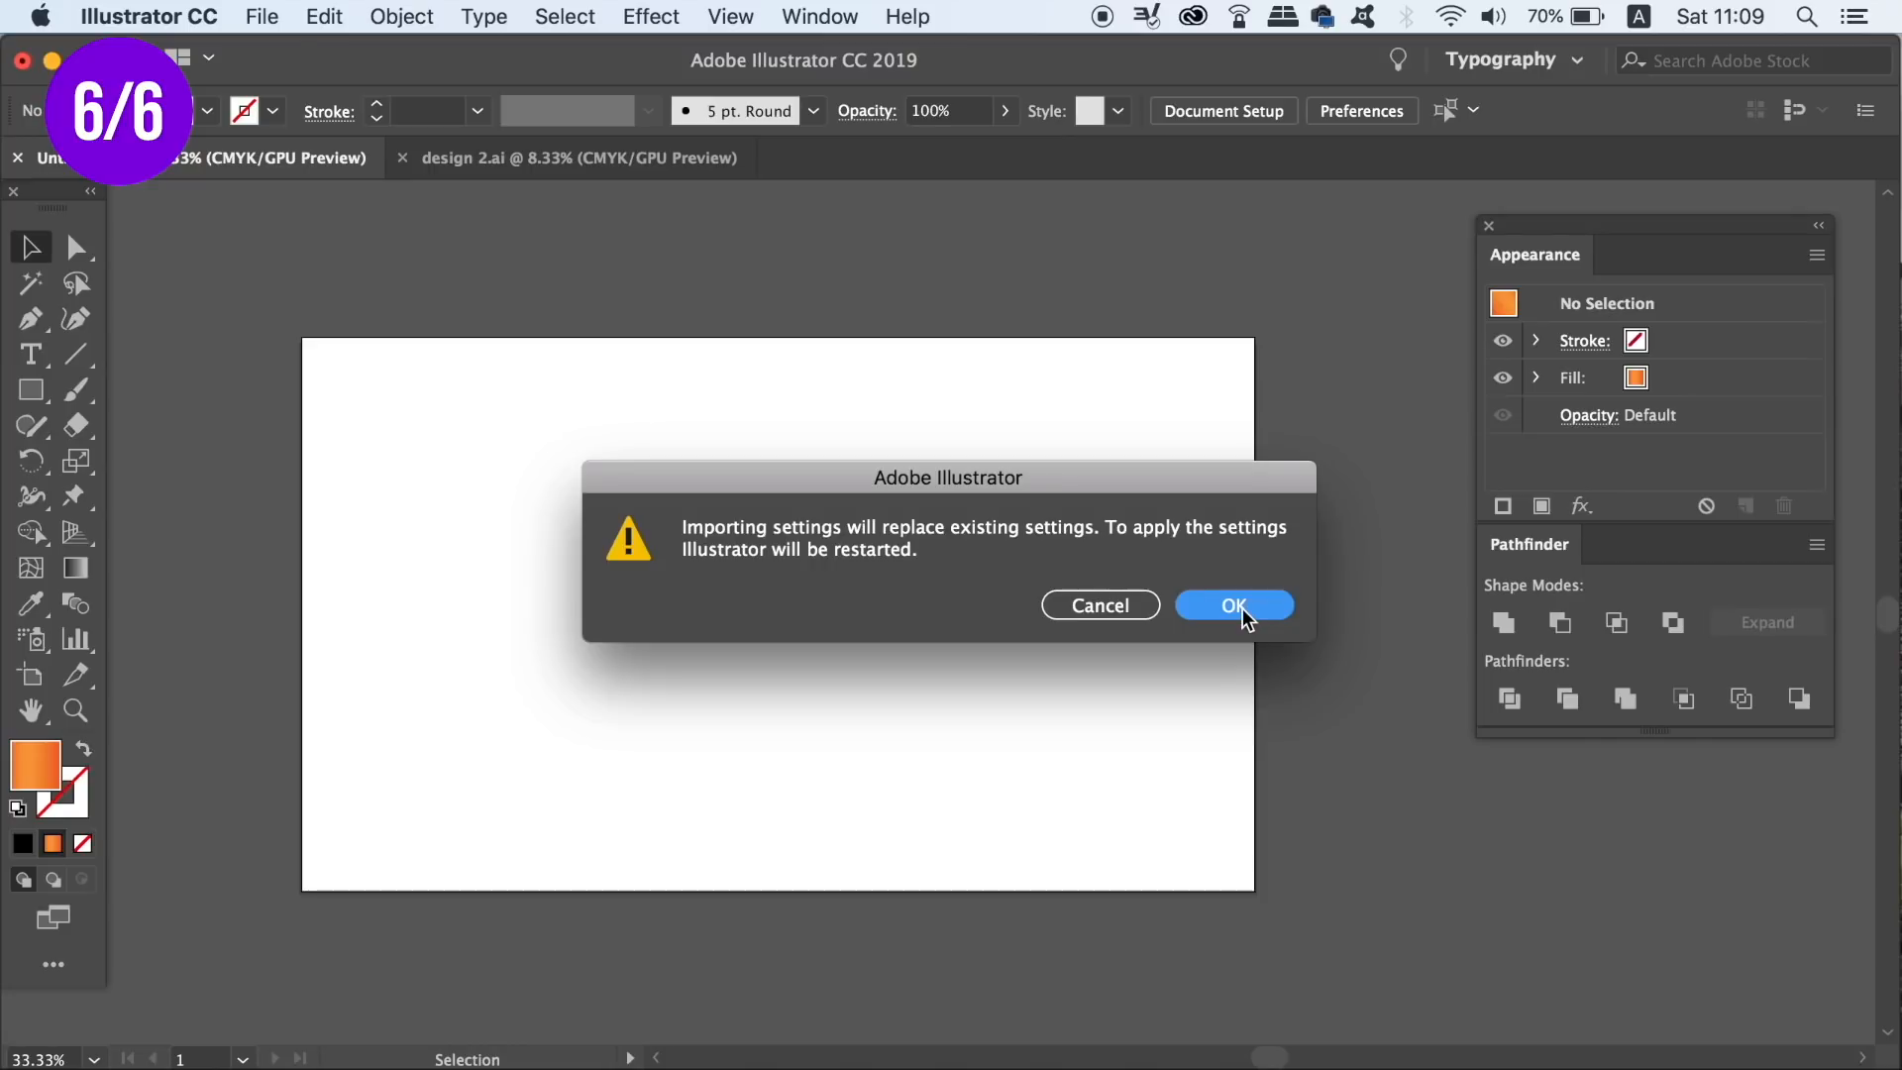
pyautogui.click(1233, 604)
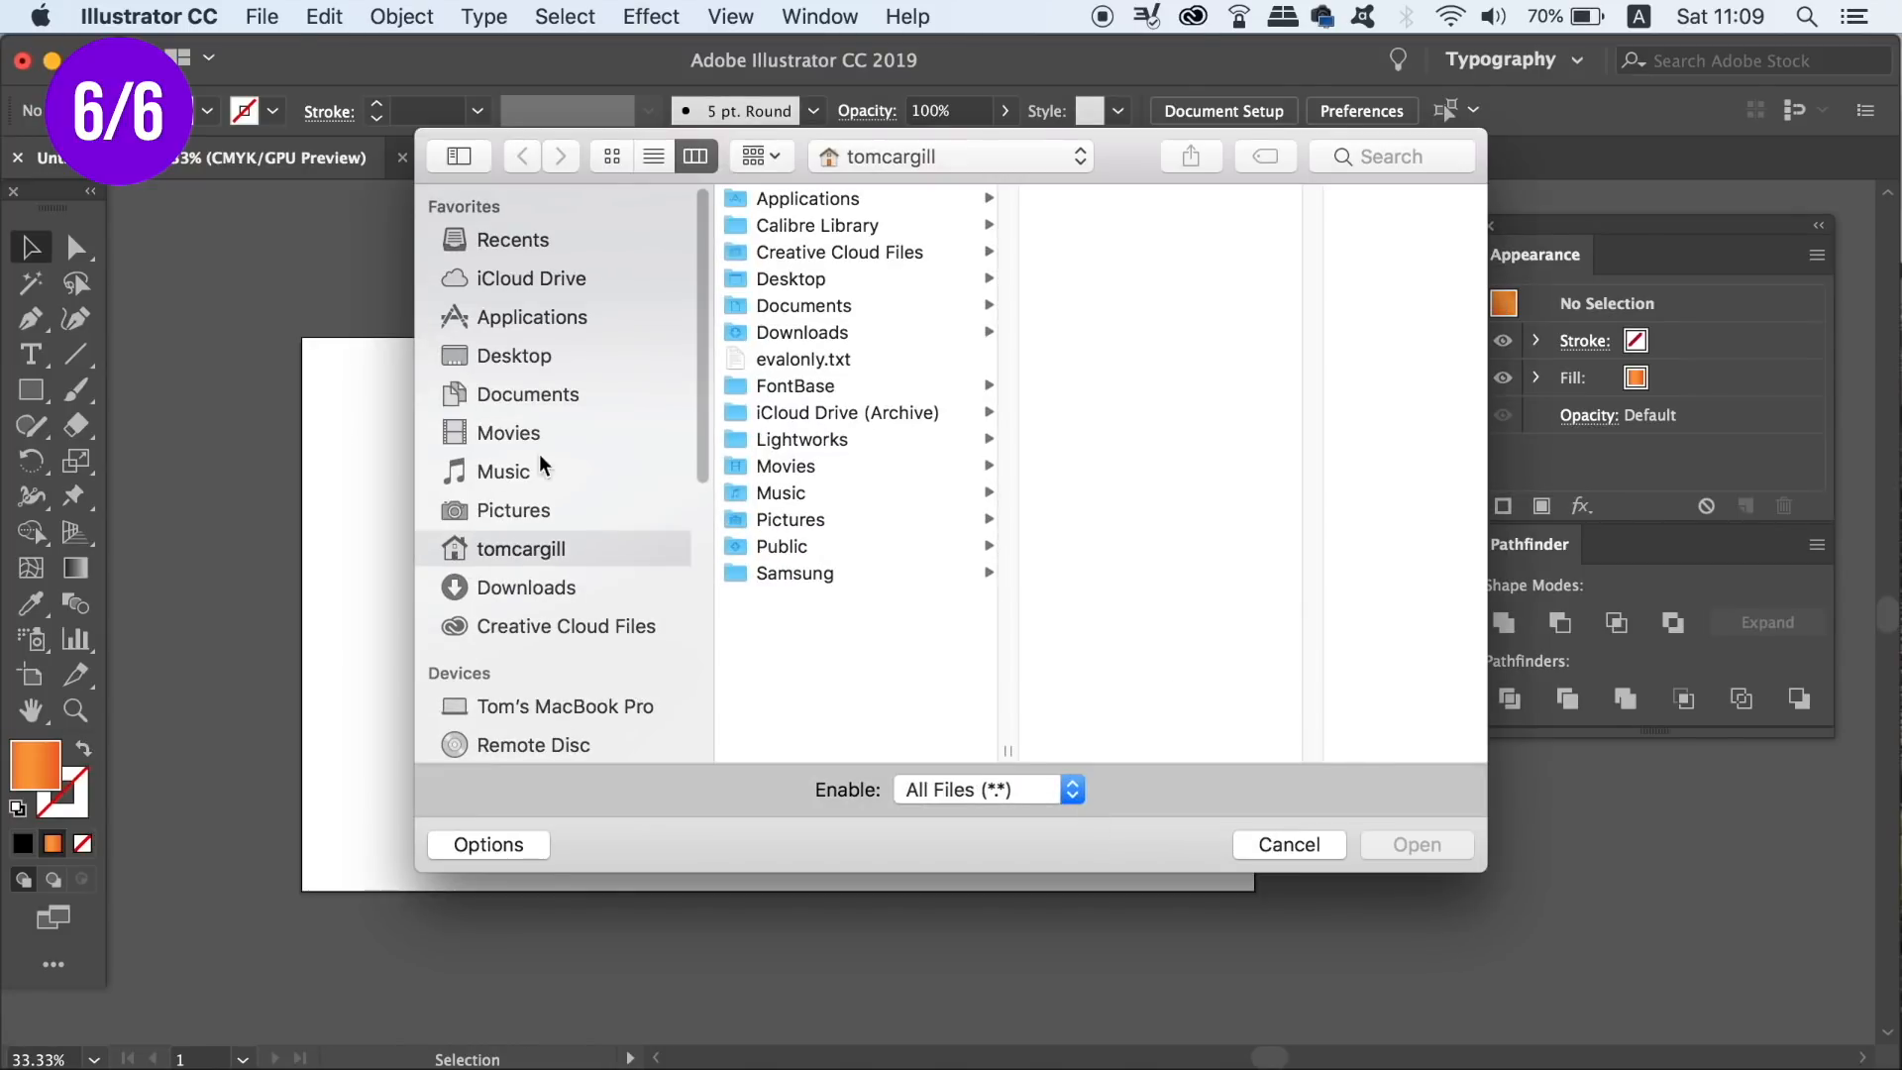
pyautogui.click(512, 355)
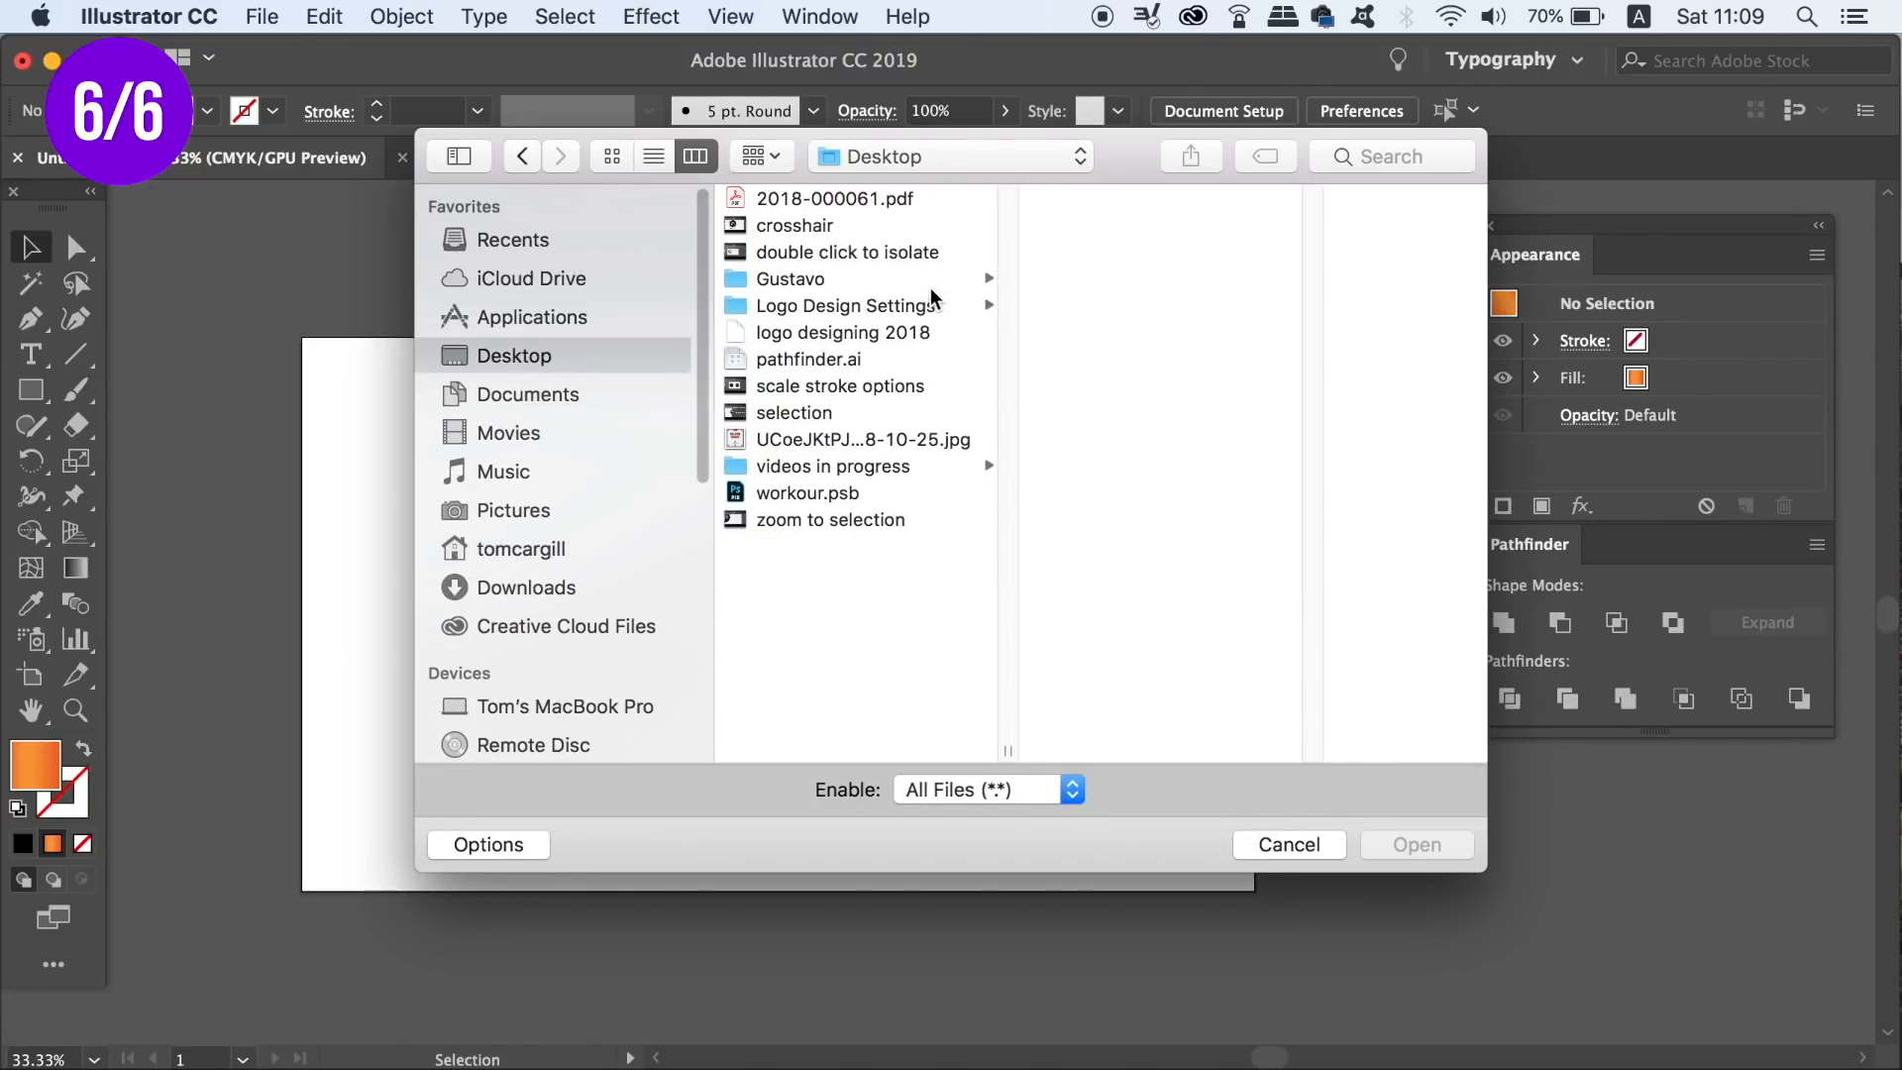
pyautogui.click(853, 333)
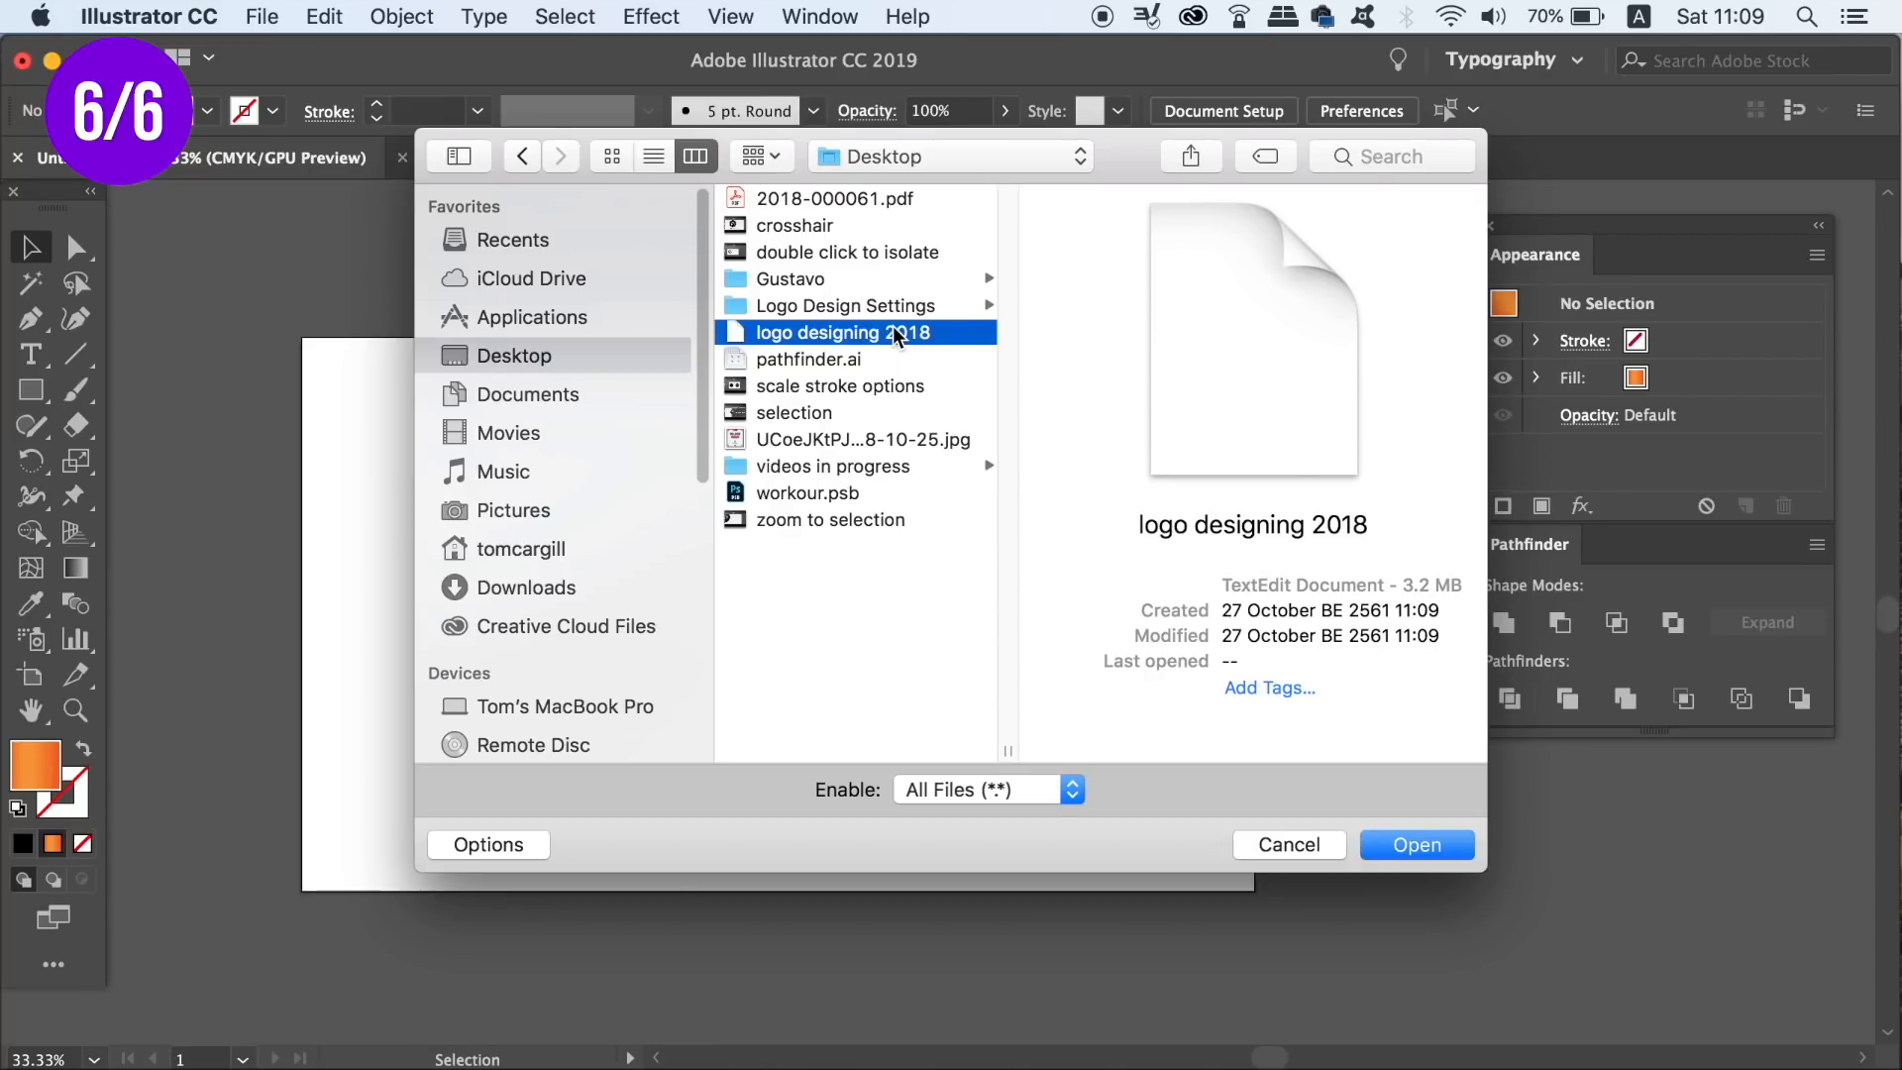
pyautogui.click(1414, 845)
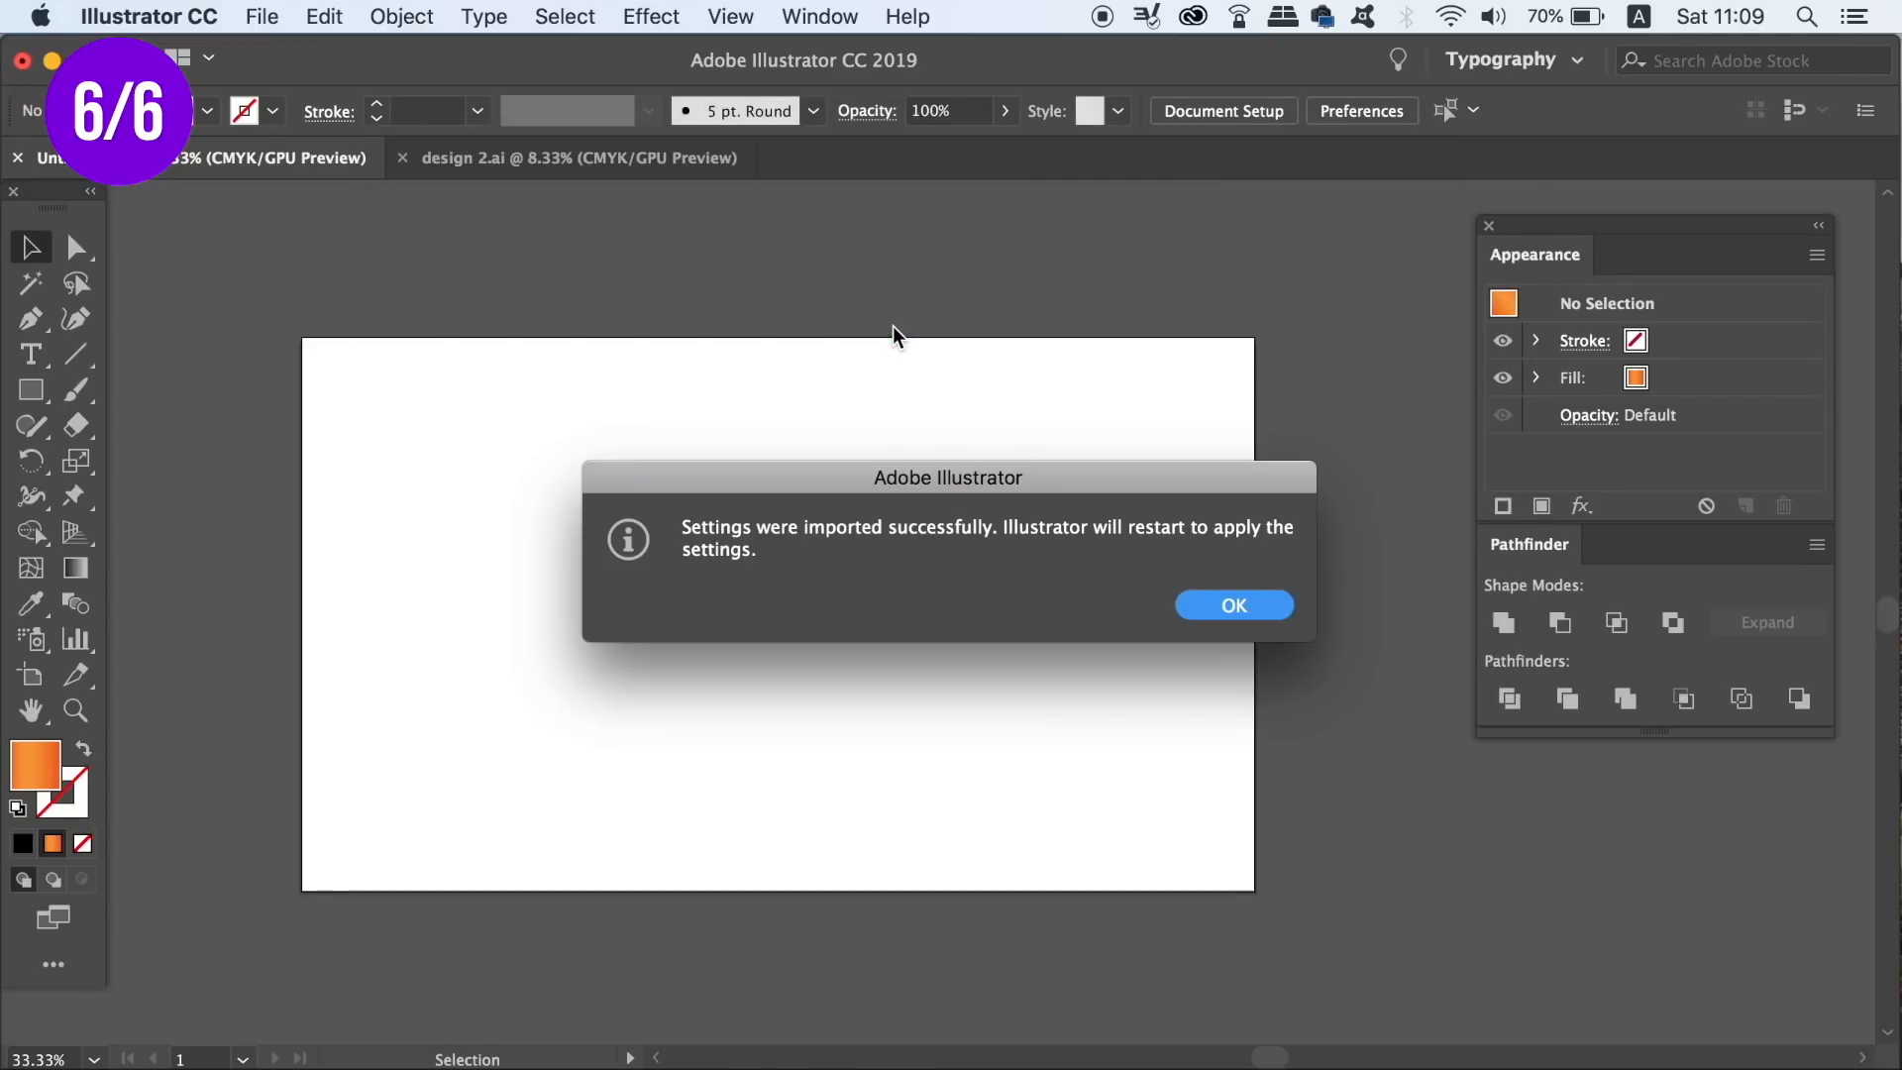
pyautogui.click(1234, 605)
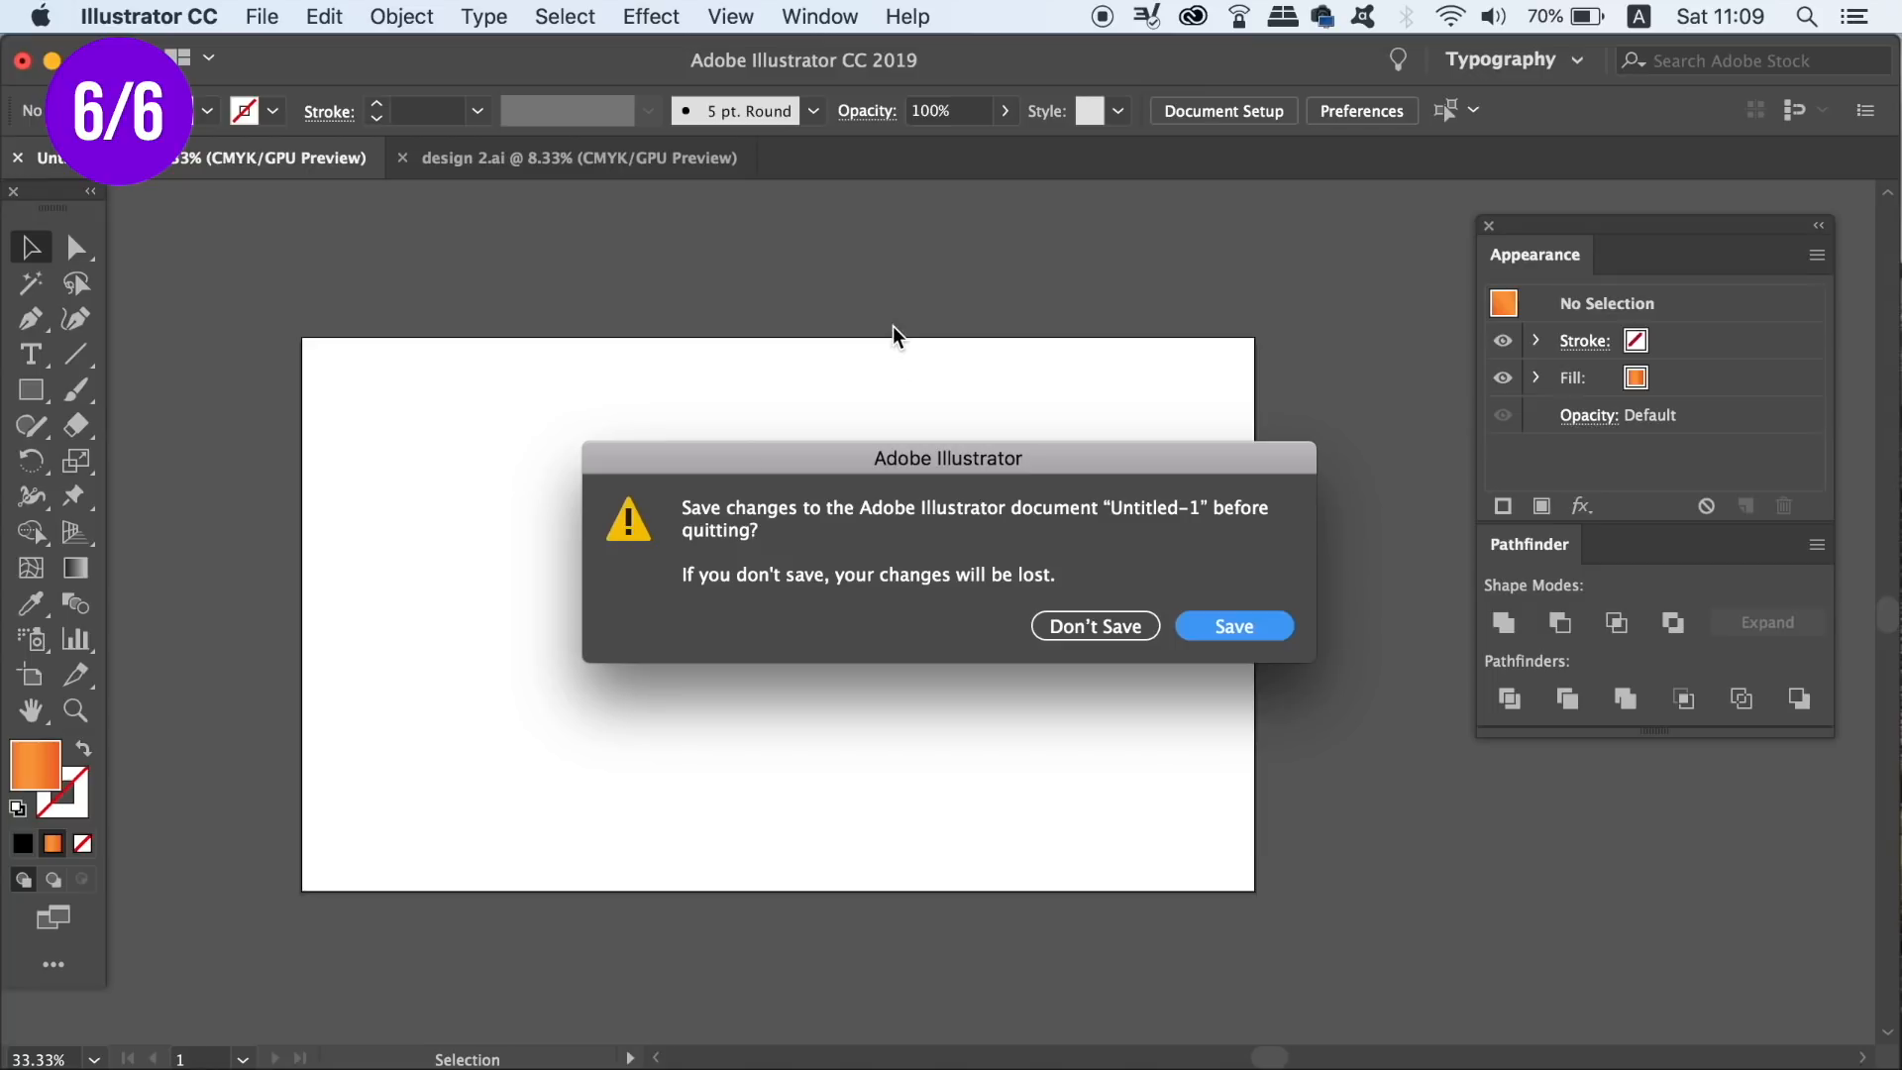
pyautogui.click(1093, 626)
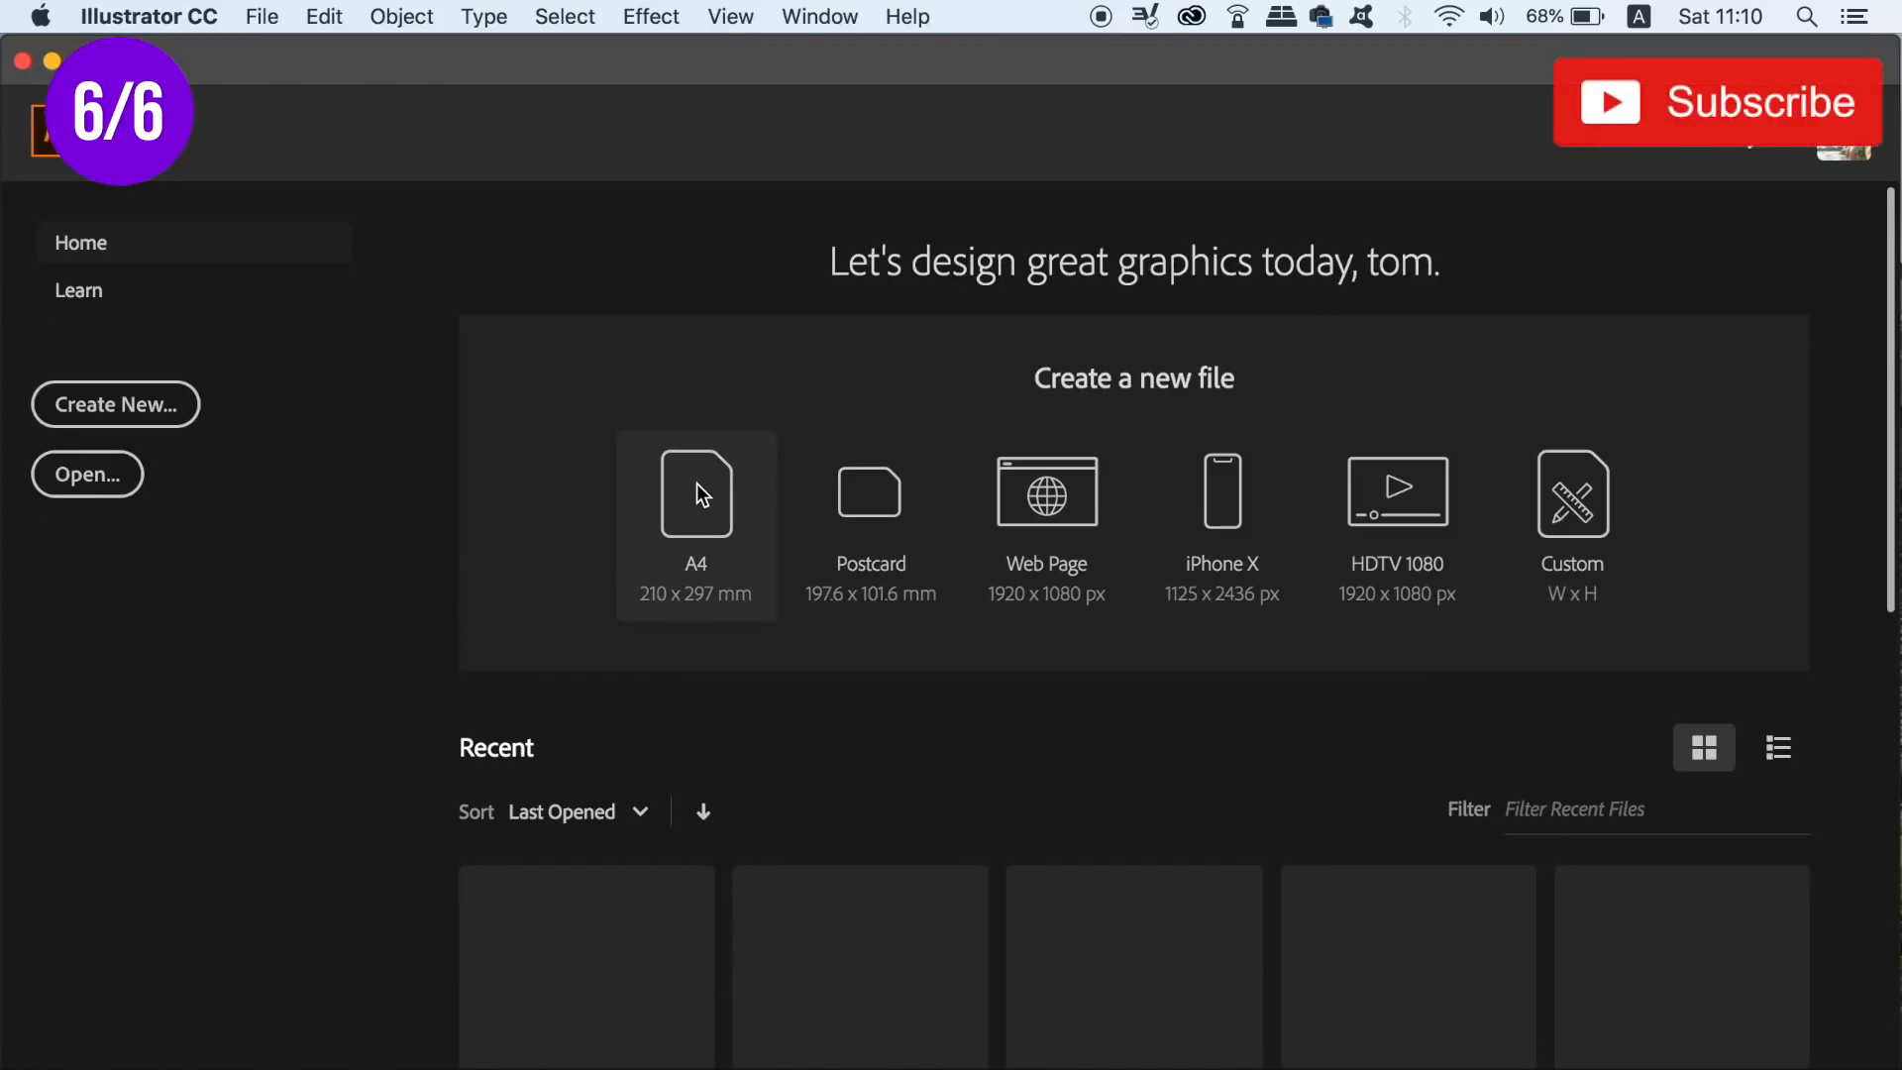
# Create a new A4 document and check the keyboard increment is 0.25 mm
pyautogui.click(695, 491)
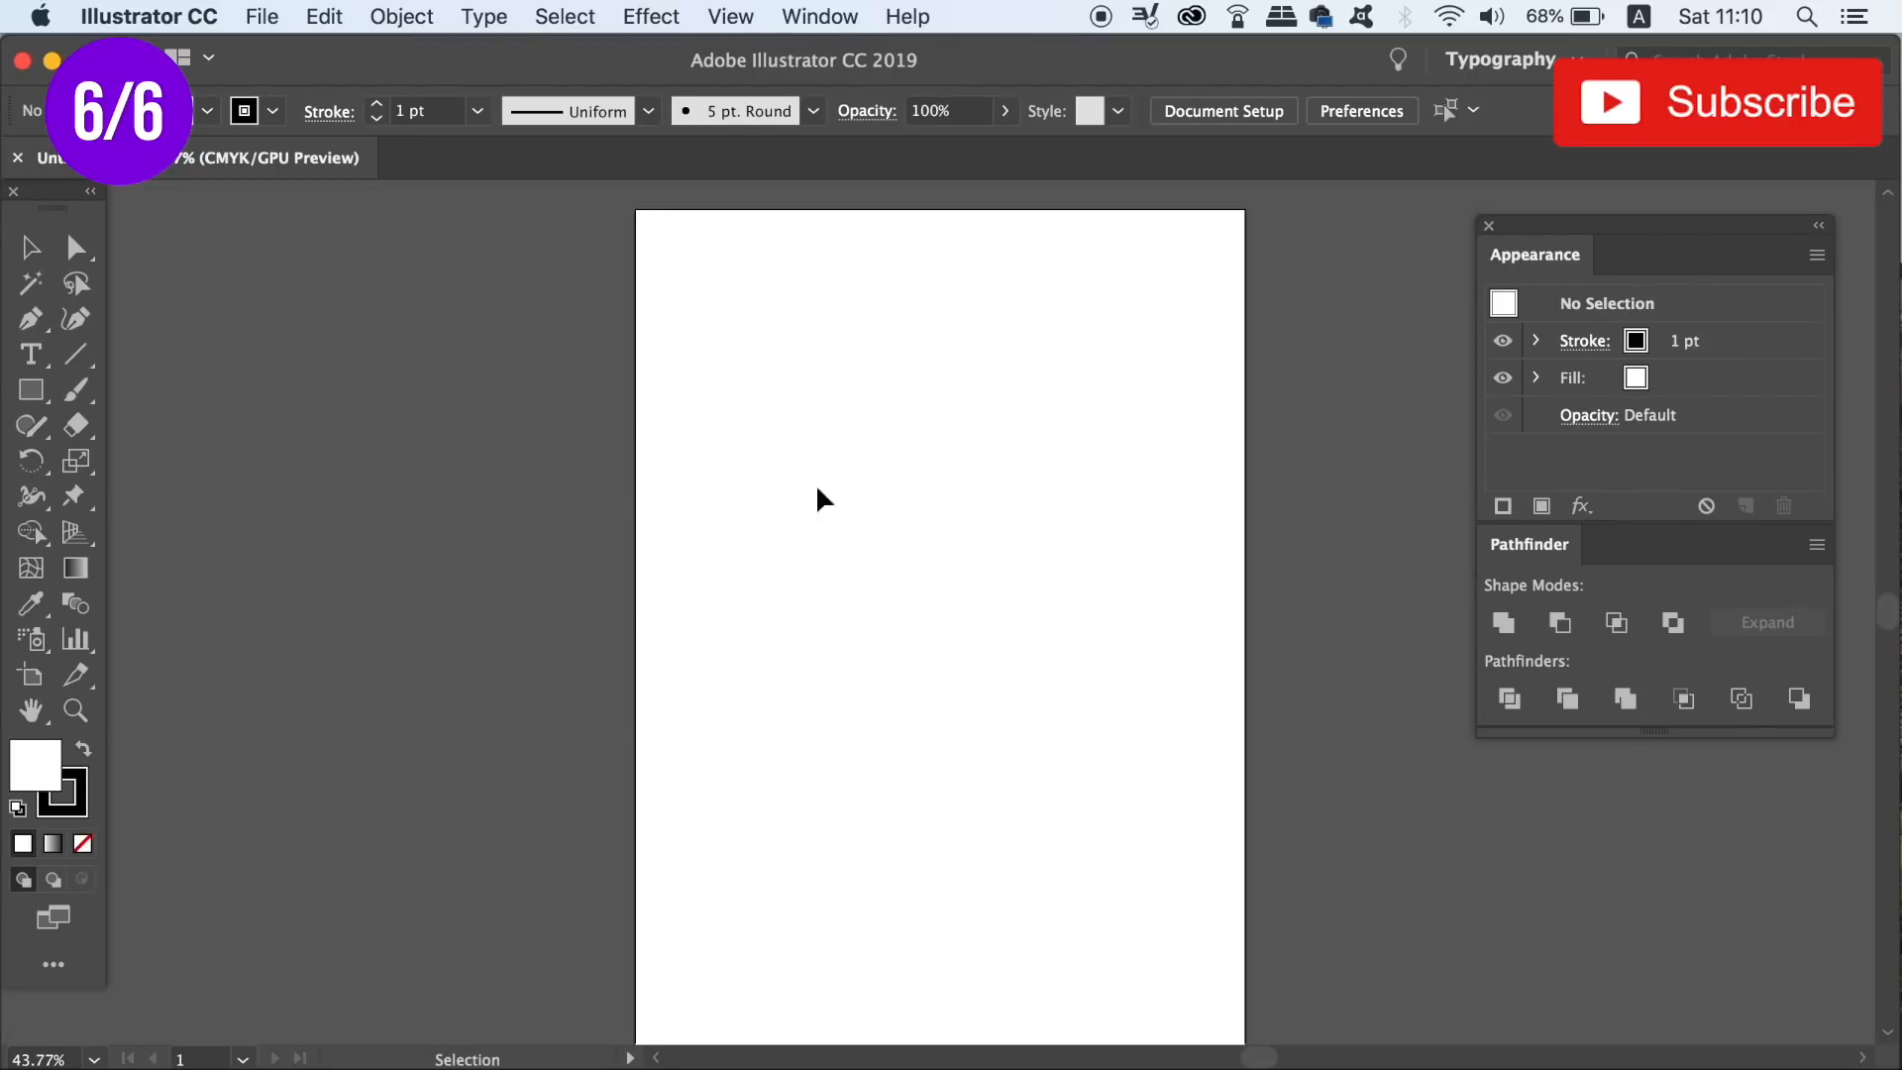
pyautogui.moveTo(574, 367)
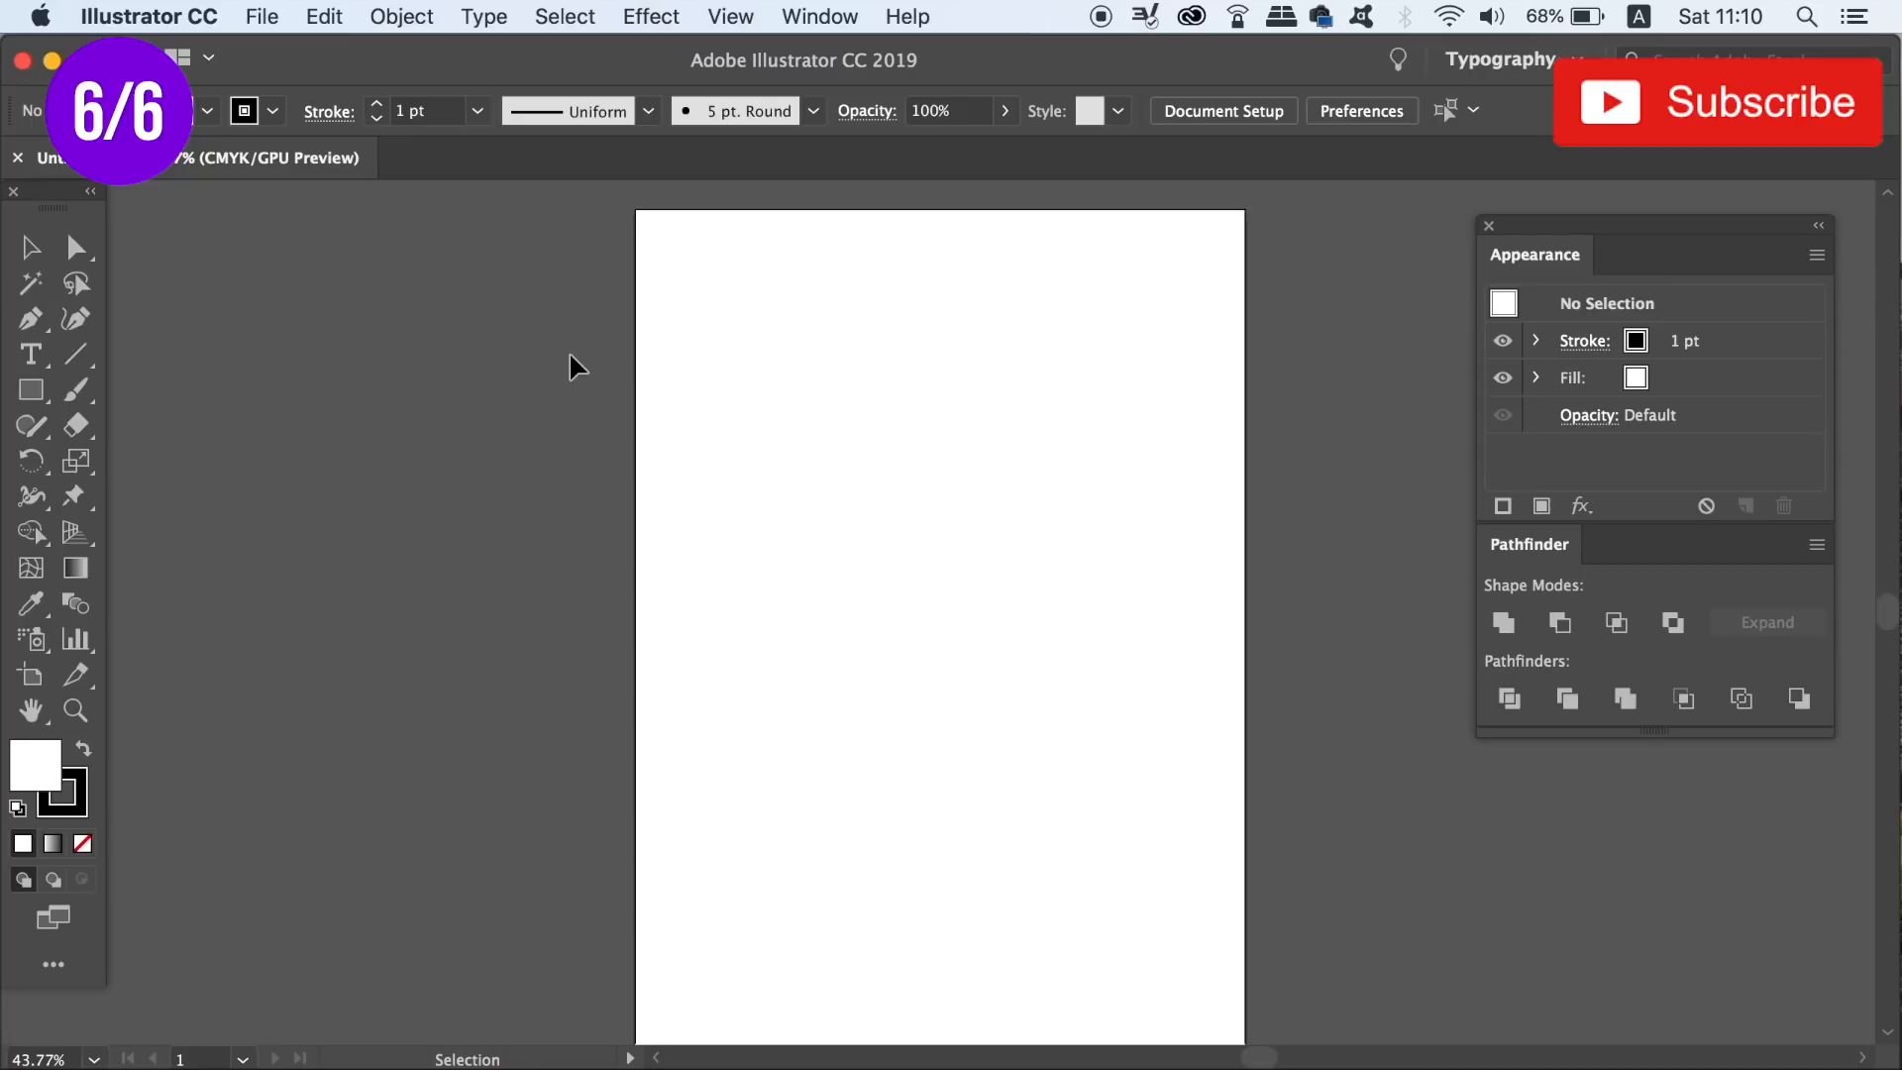
pyautogui.click(1360, 110)
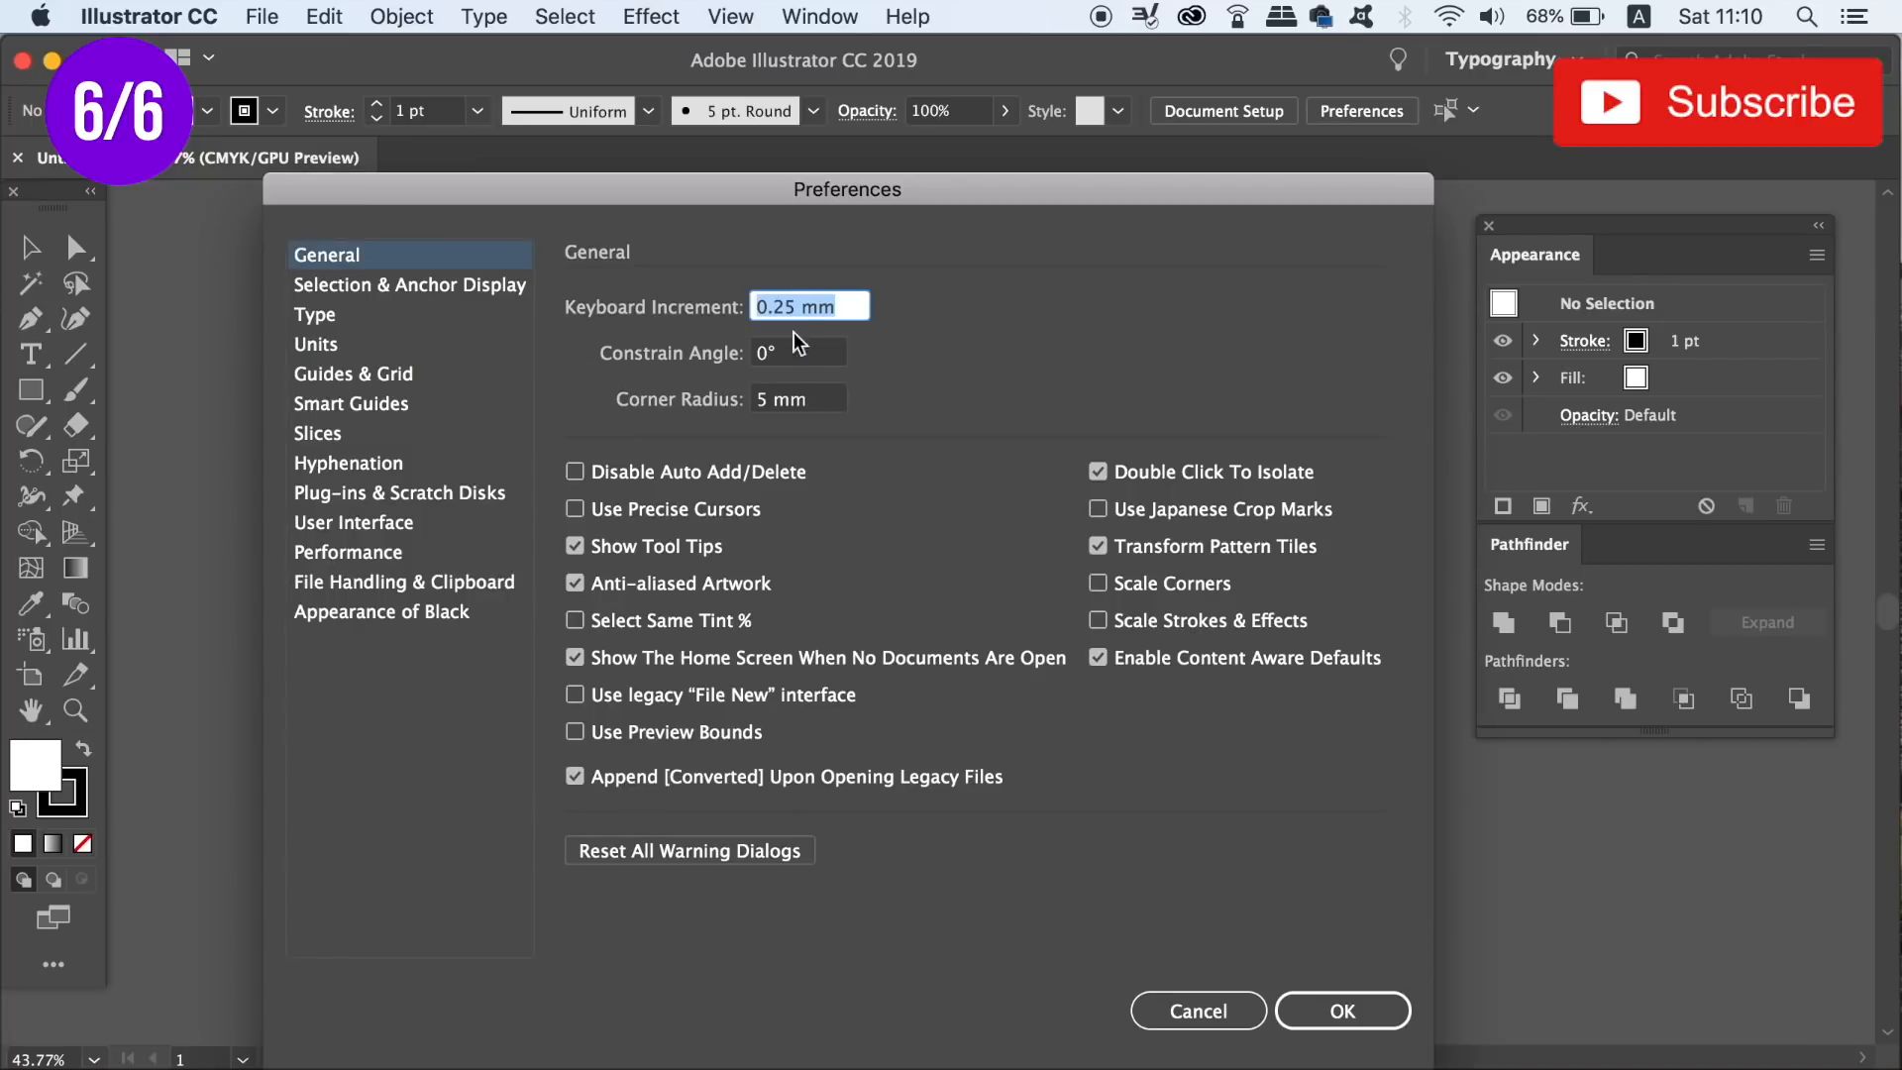
pyautogui.moveTo(1007, 483)
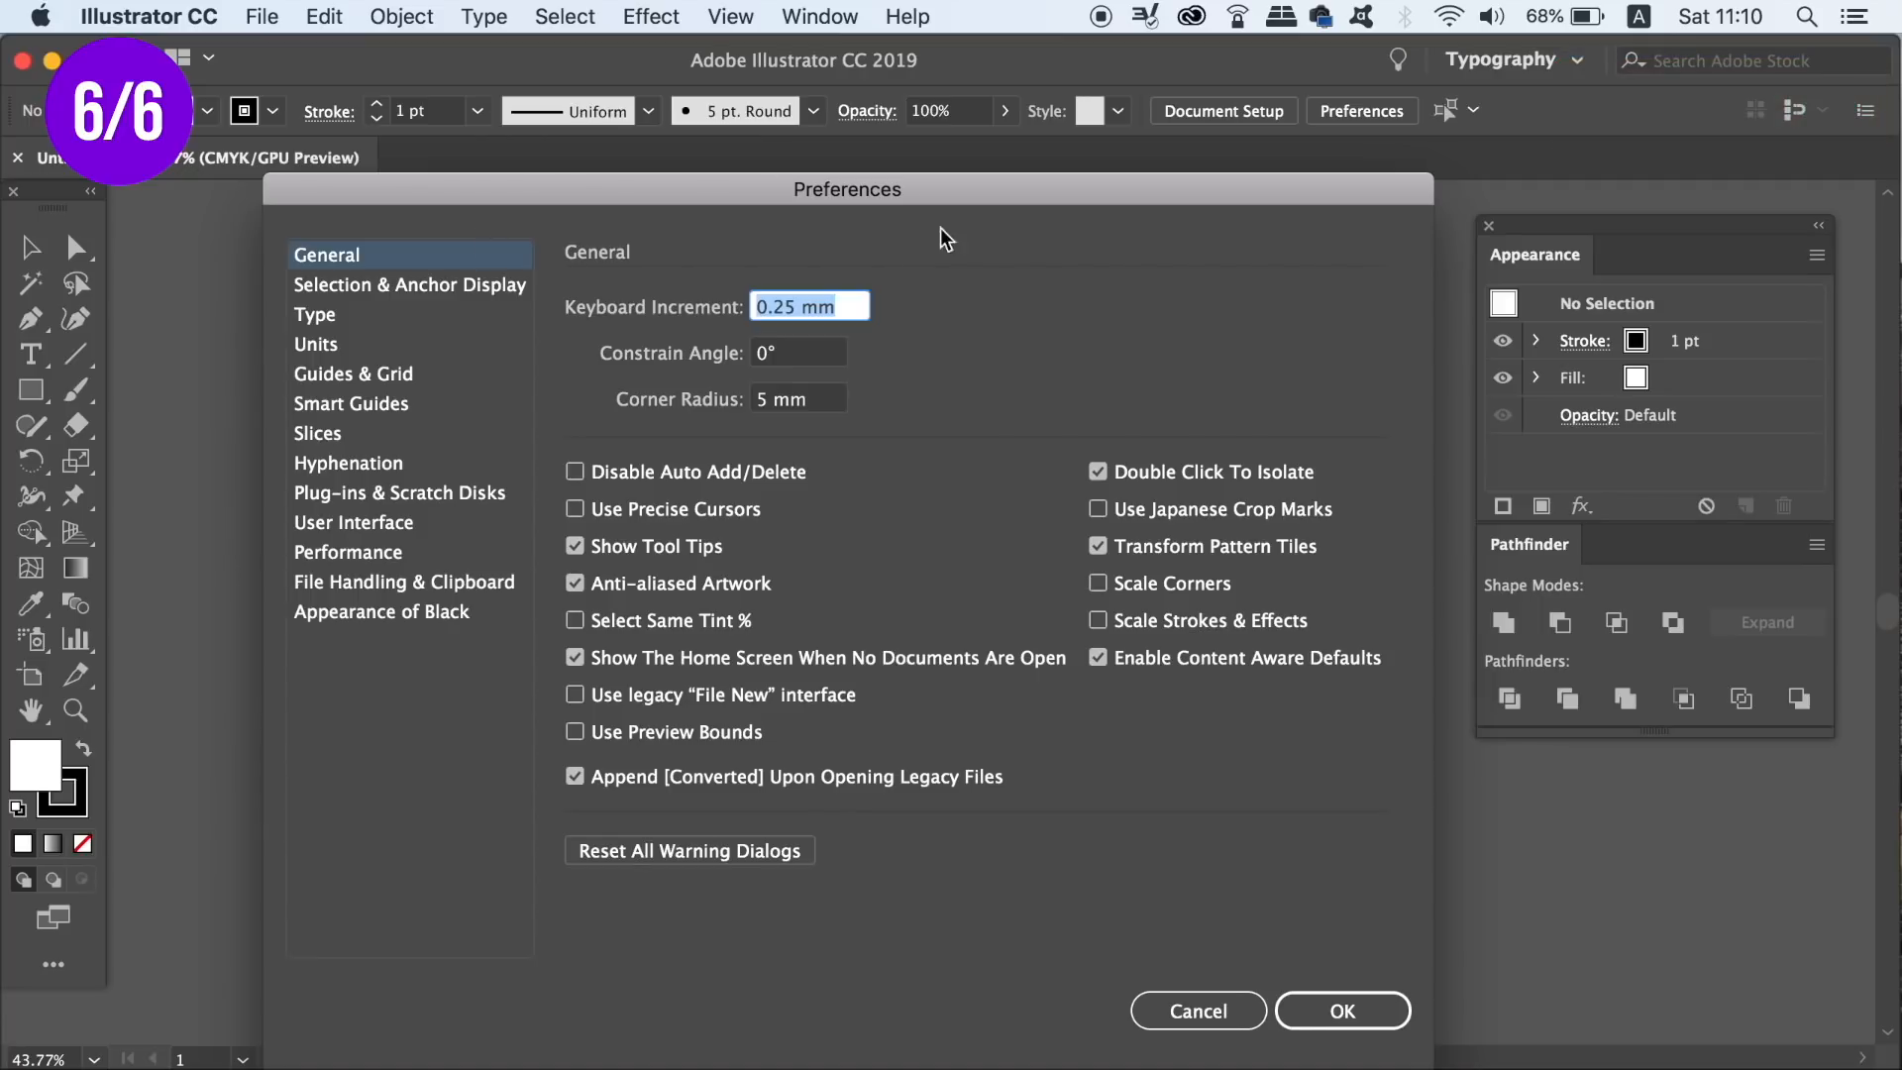
pyautogui.moveTo(1135, 399)
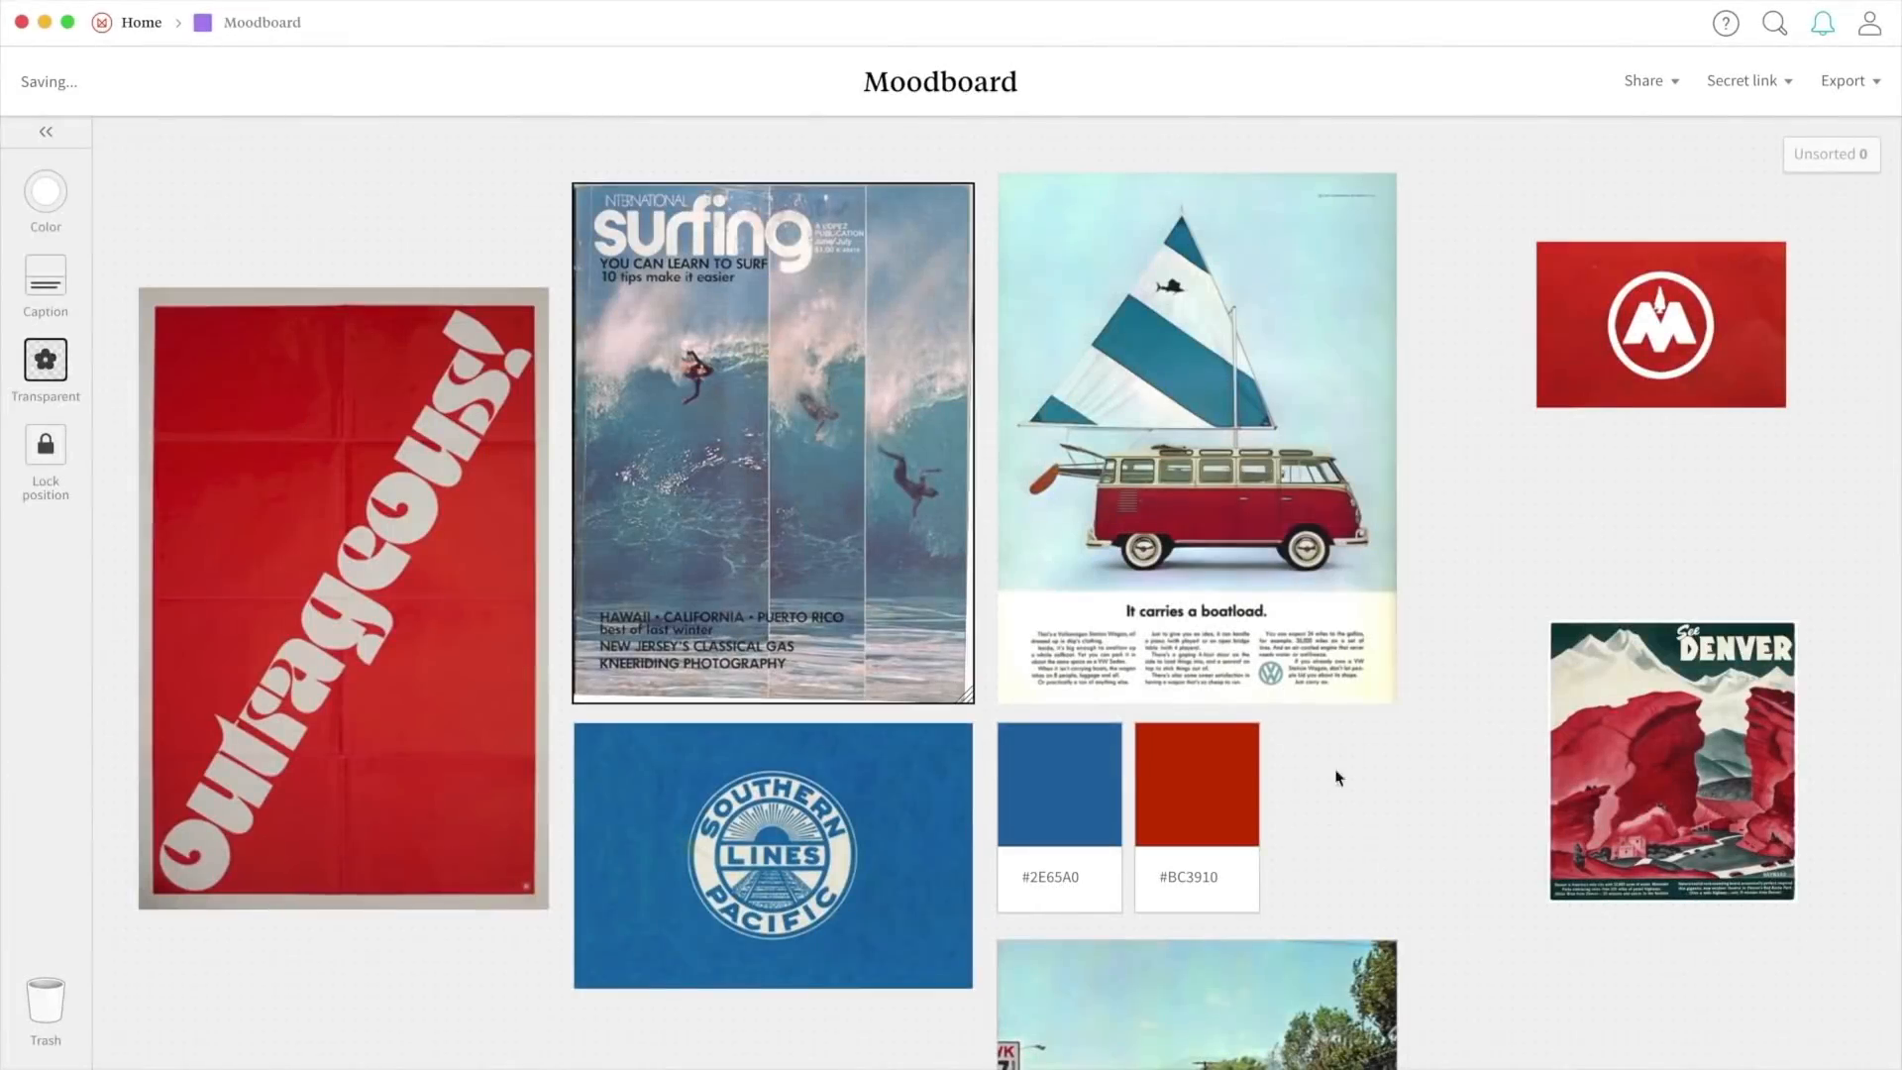
# Open the unsorted cards side panel on the Customer journey map board
pyautogui.write('#EDEADE')
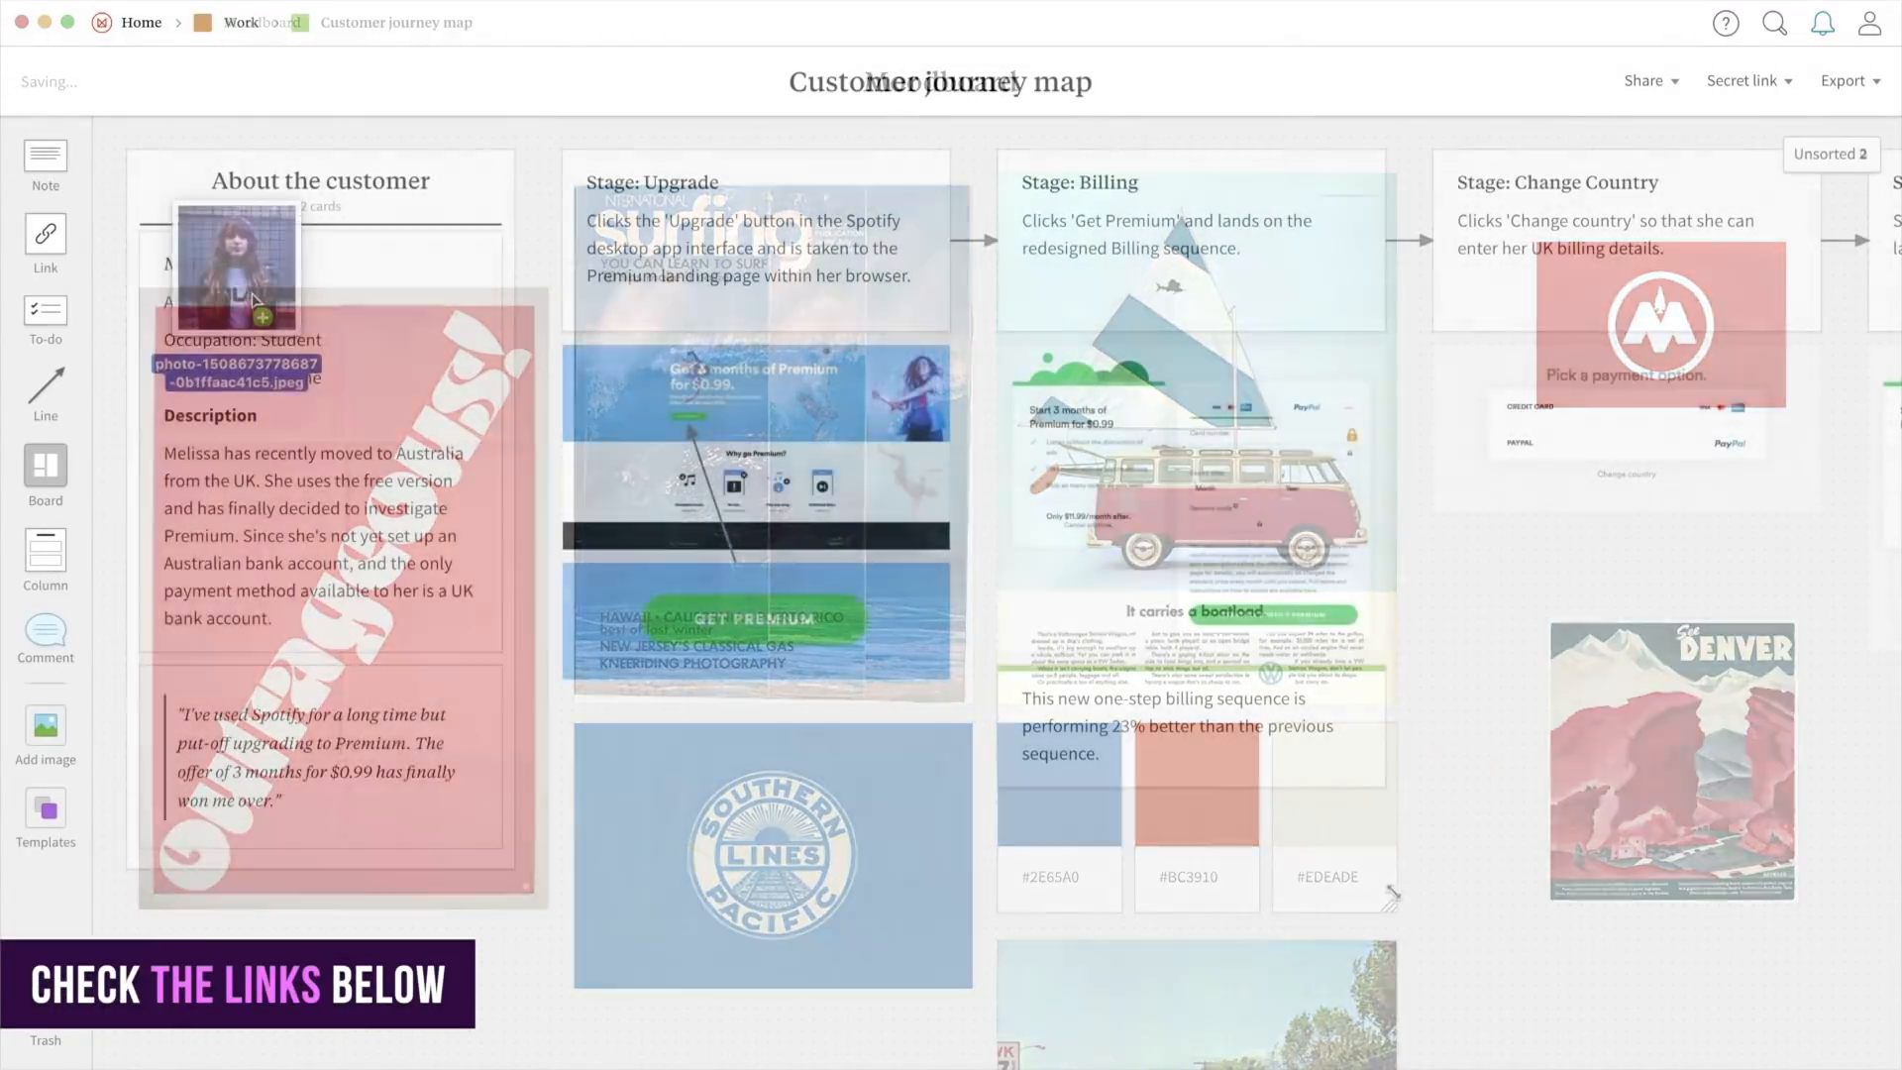
pyautogui.click(1830, 155)
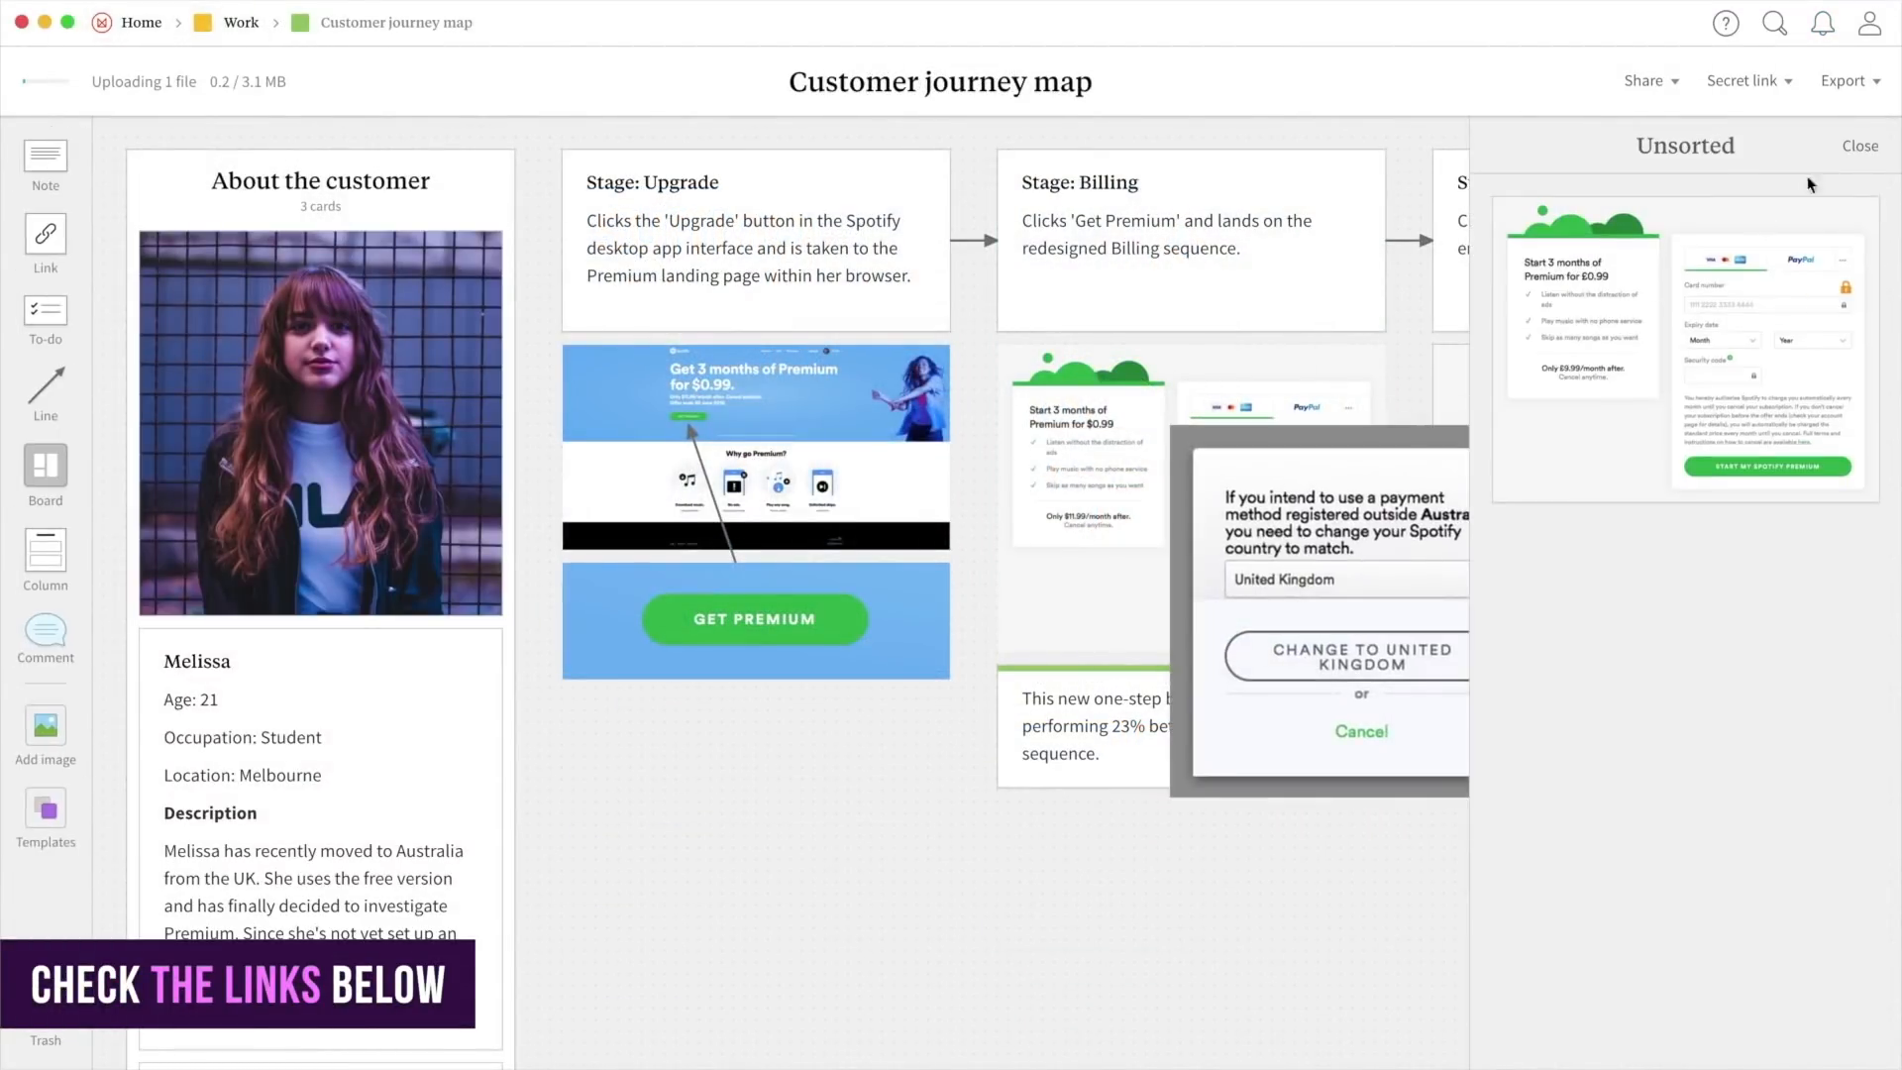